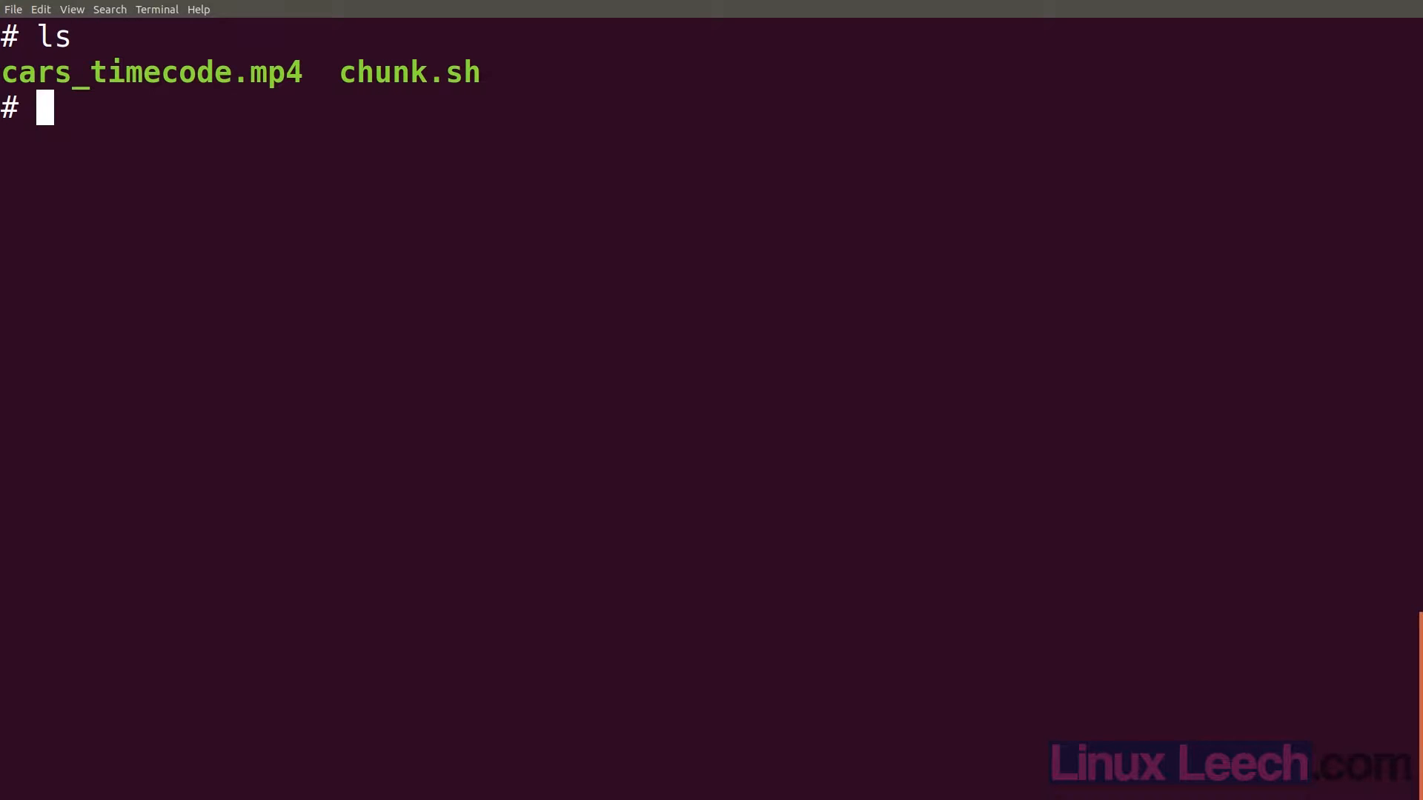
# - Play cars_timecode.mp4 in mpv through to its final 00:01:59:29 timecode frame
pyautogui.write('mpv cars_timecode.mp4')
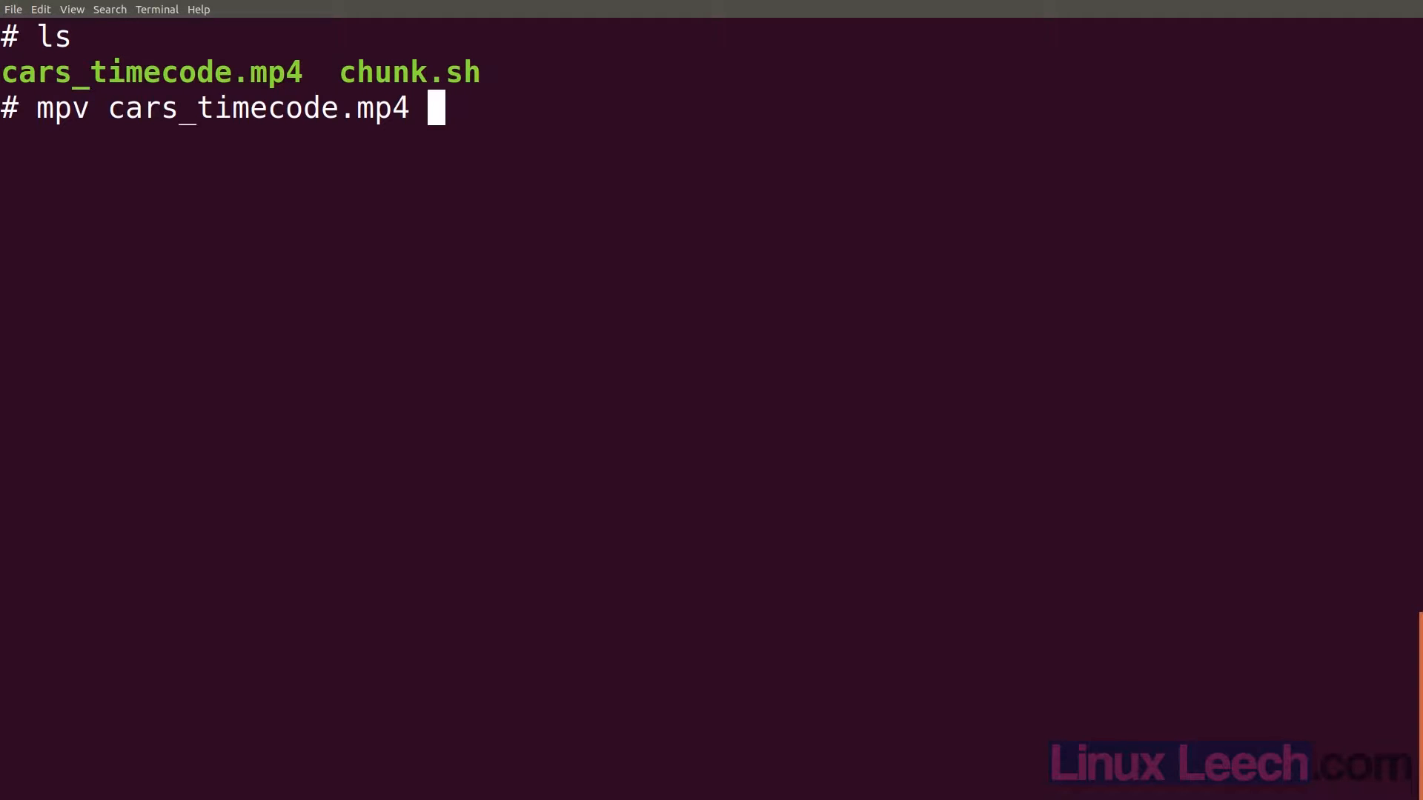
pyautogui.press('Return')
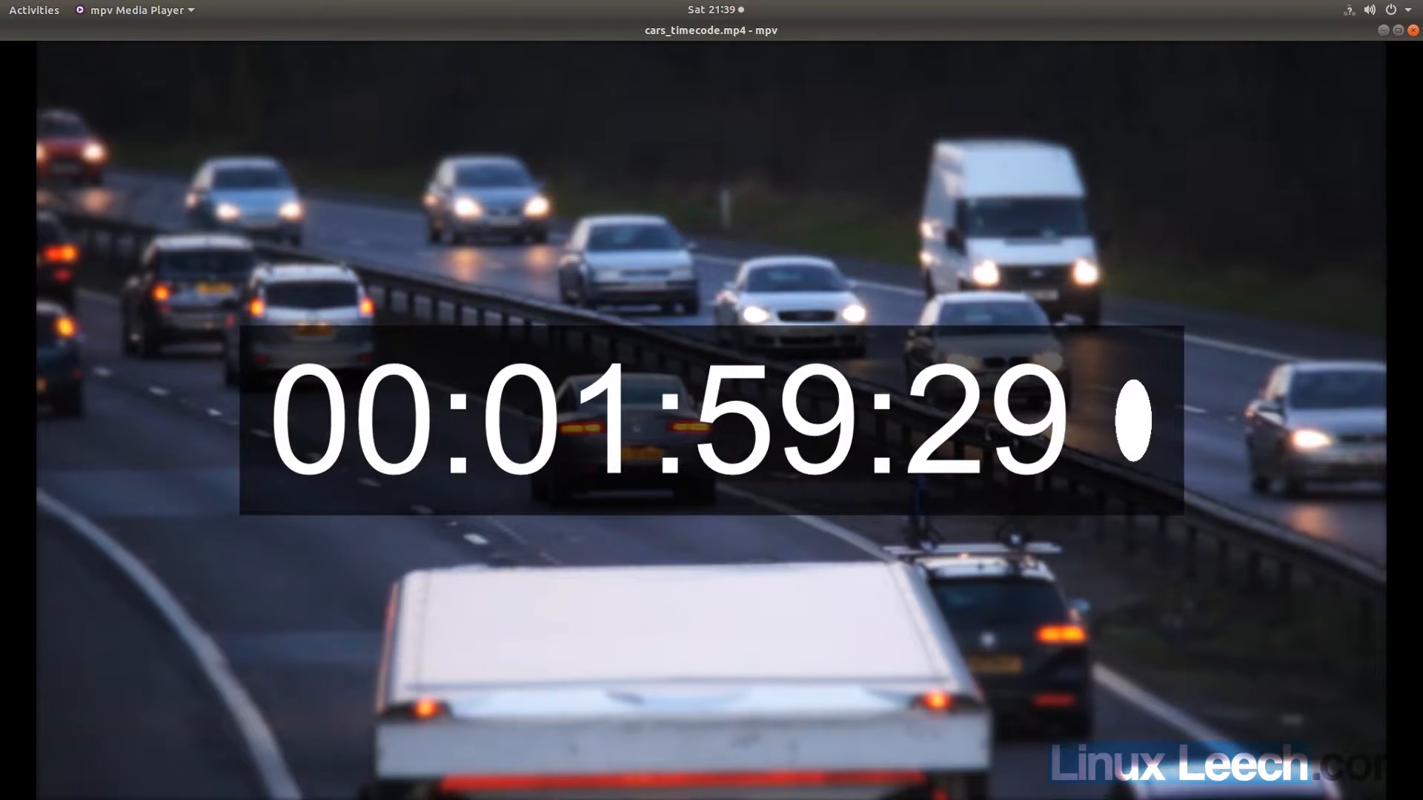
# - Quit mpv and stream-copy 10 seconds from 90 s of cars_timecode.mp4 into slice.mp4
pyautogui.press('q')
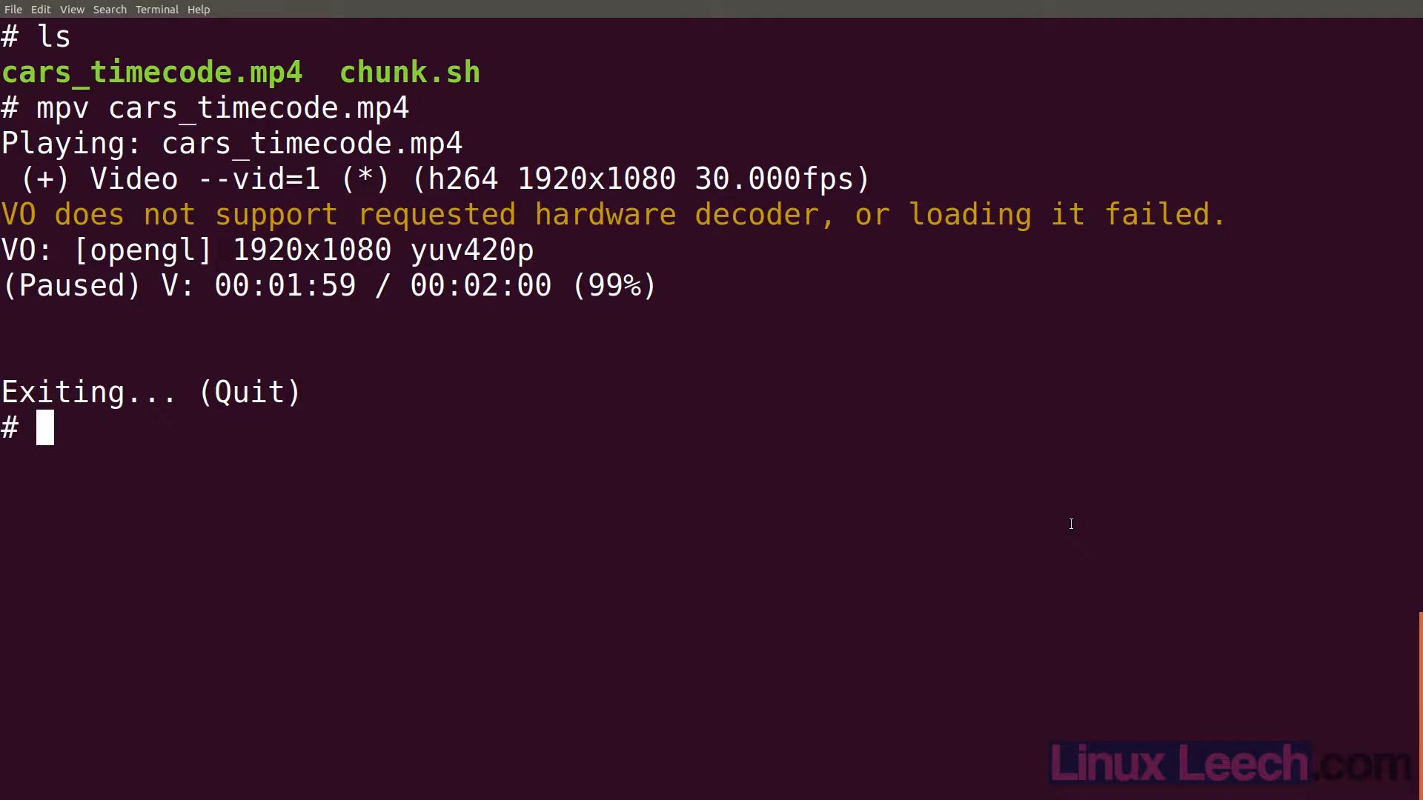
pyautogui.write('ffmpe')
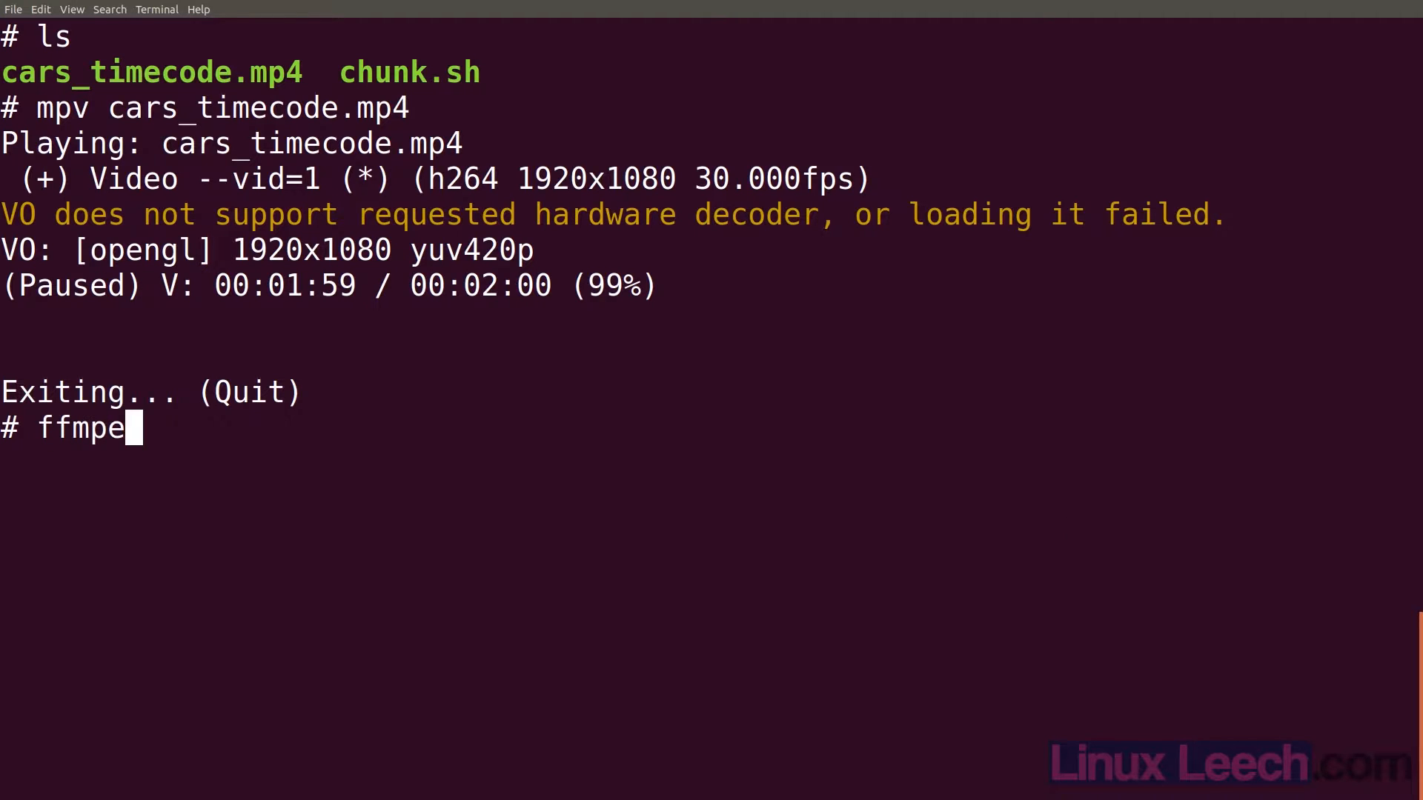
pyautogui.write('g -i')
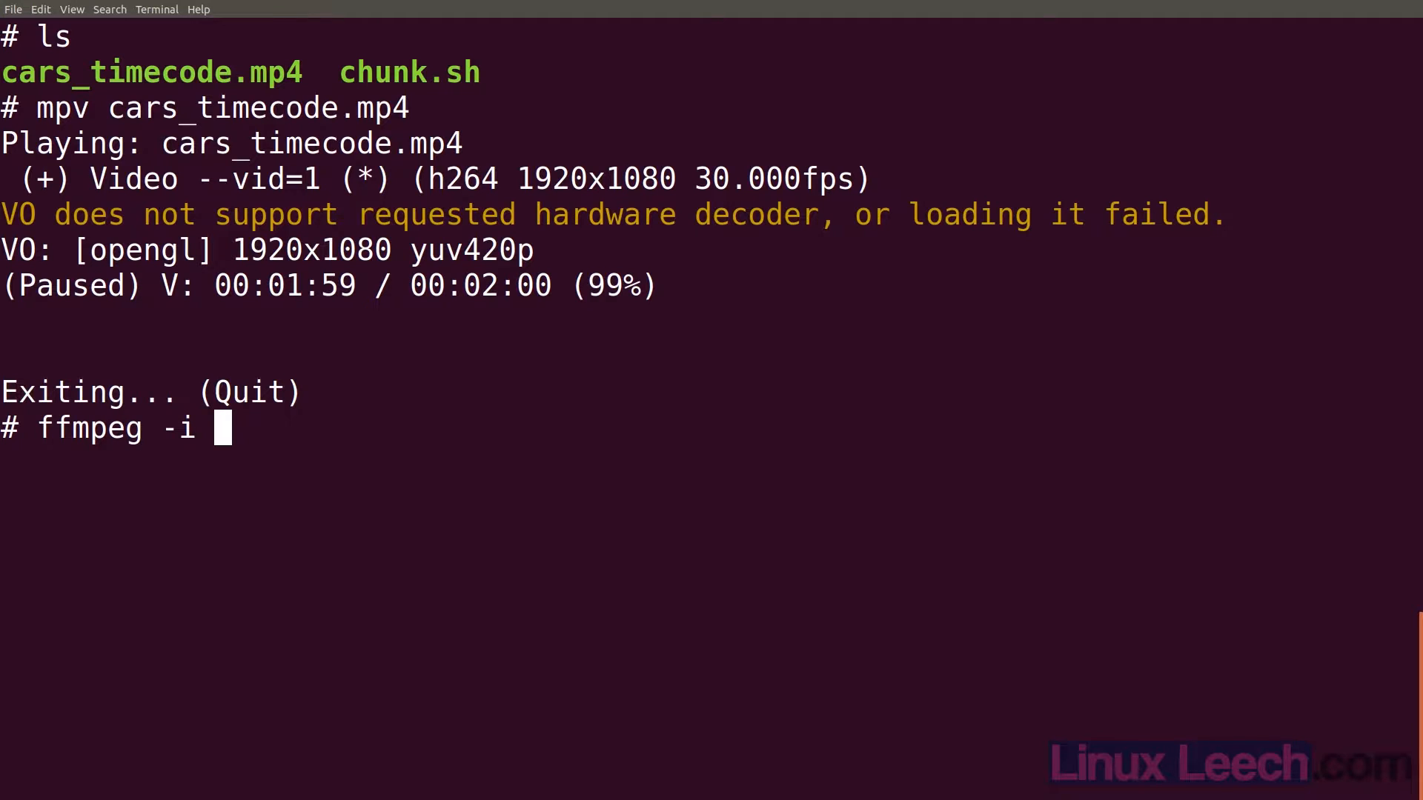
pyautogui.write('cars_timecode.mp4')
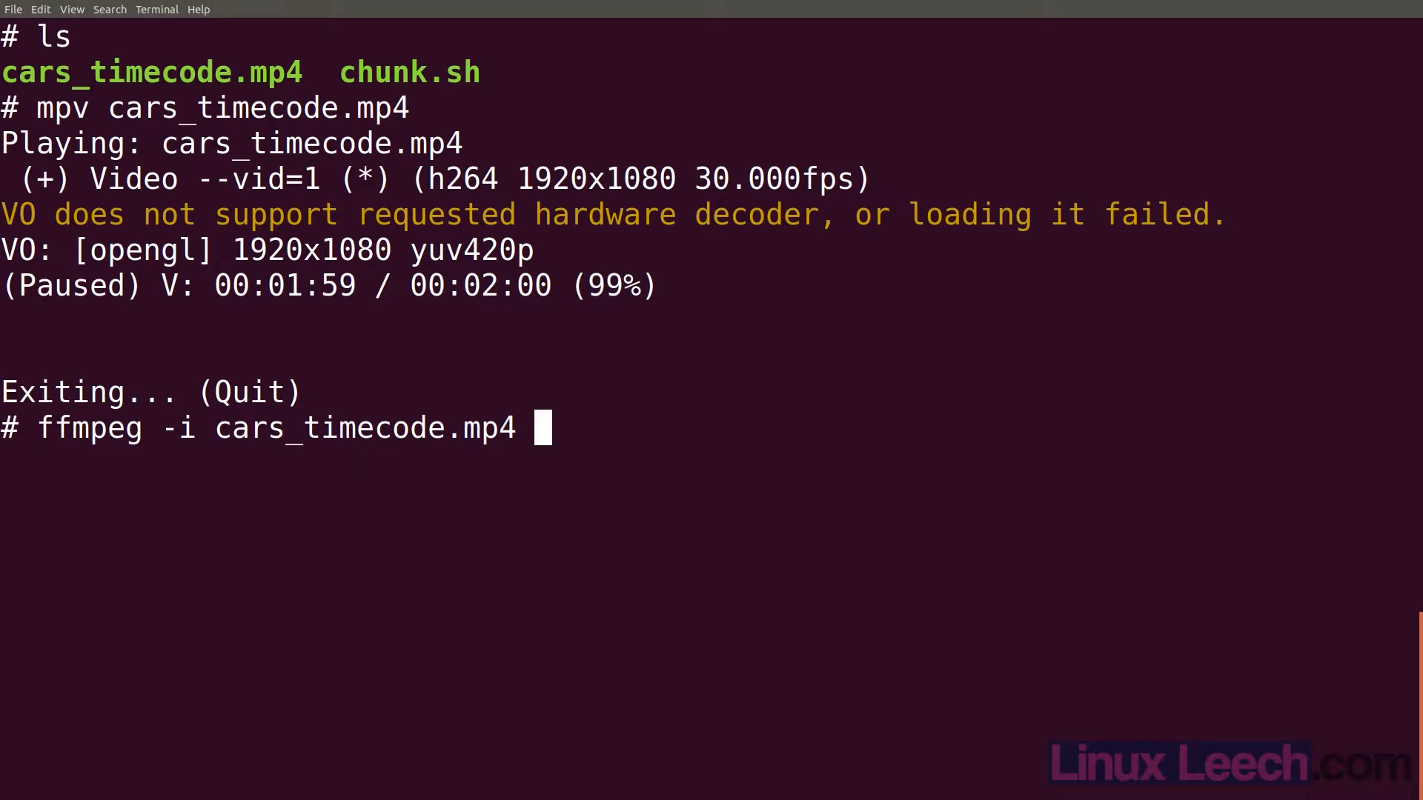
pyautogui.write('-ss')
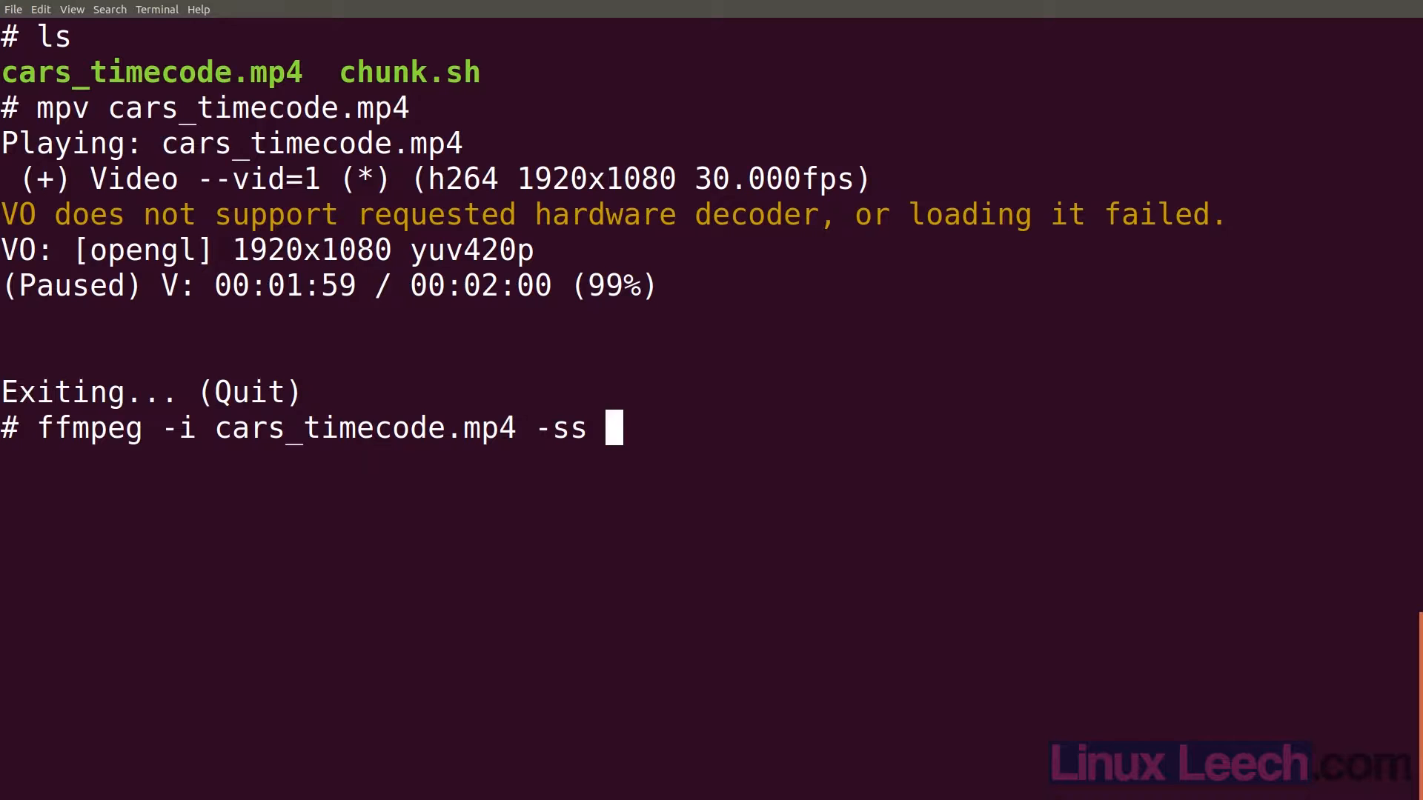
pyautogui.write('90')
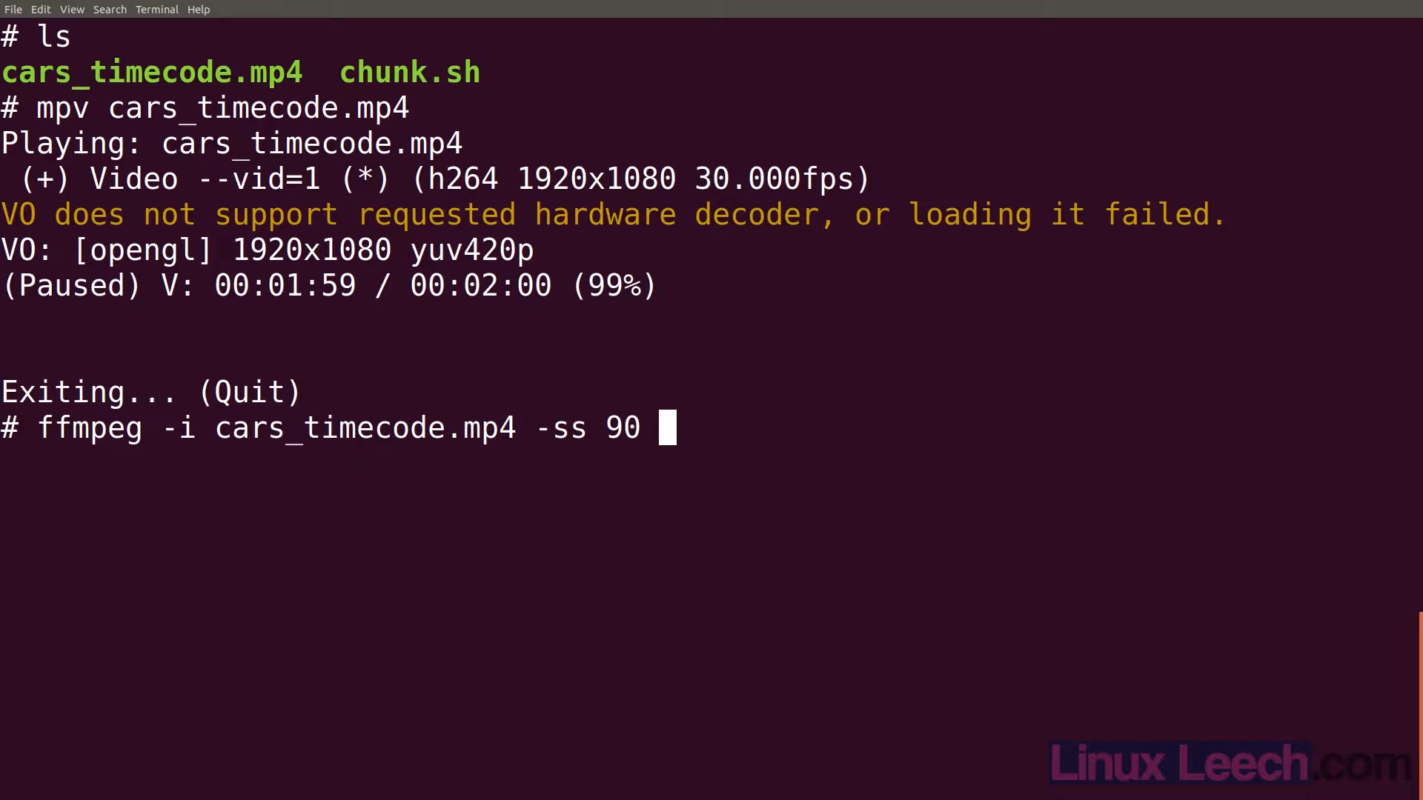
pyautogui.write('-t')
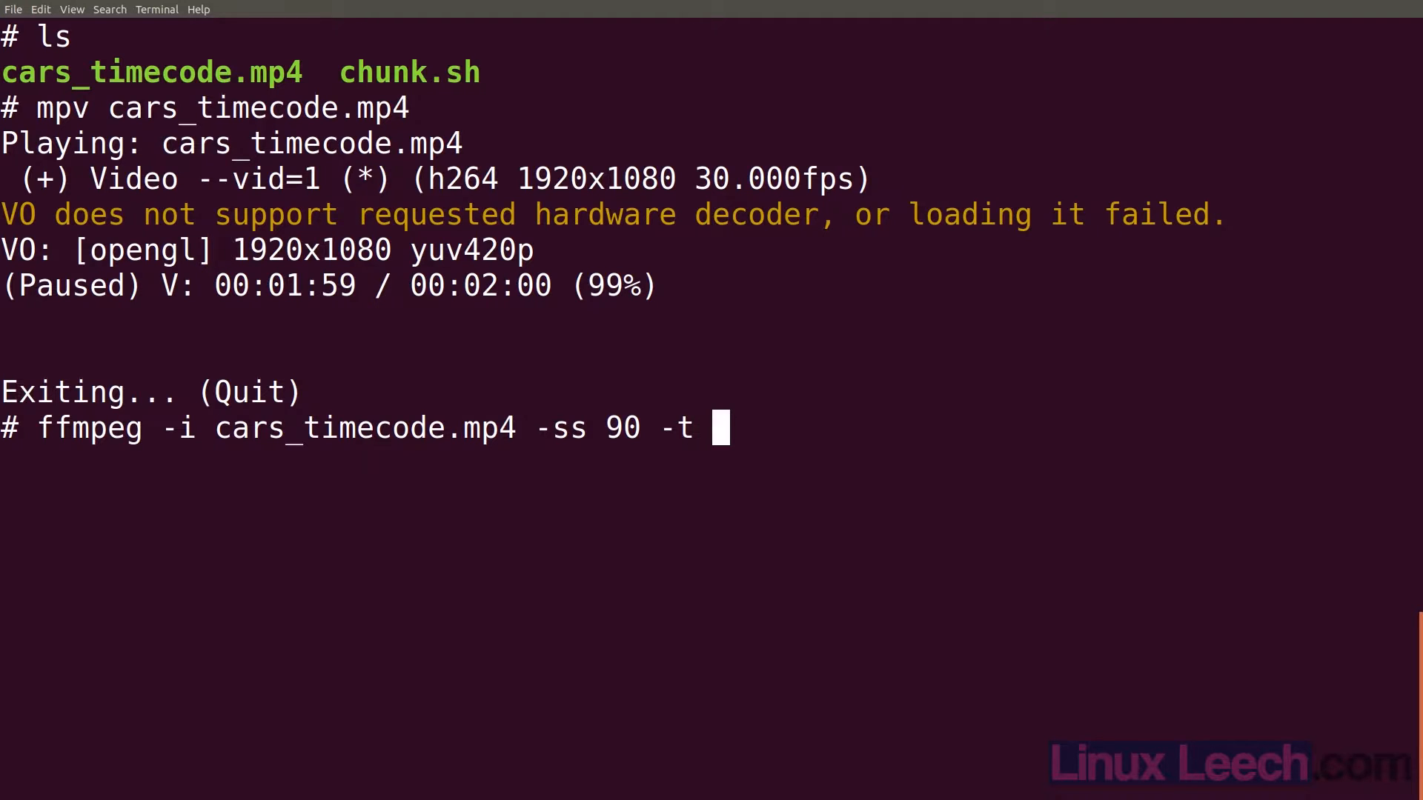
pyautogui.write('10')
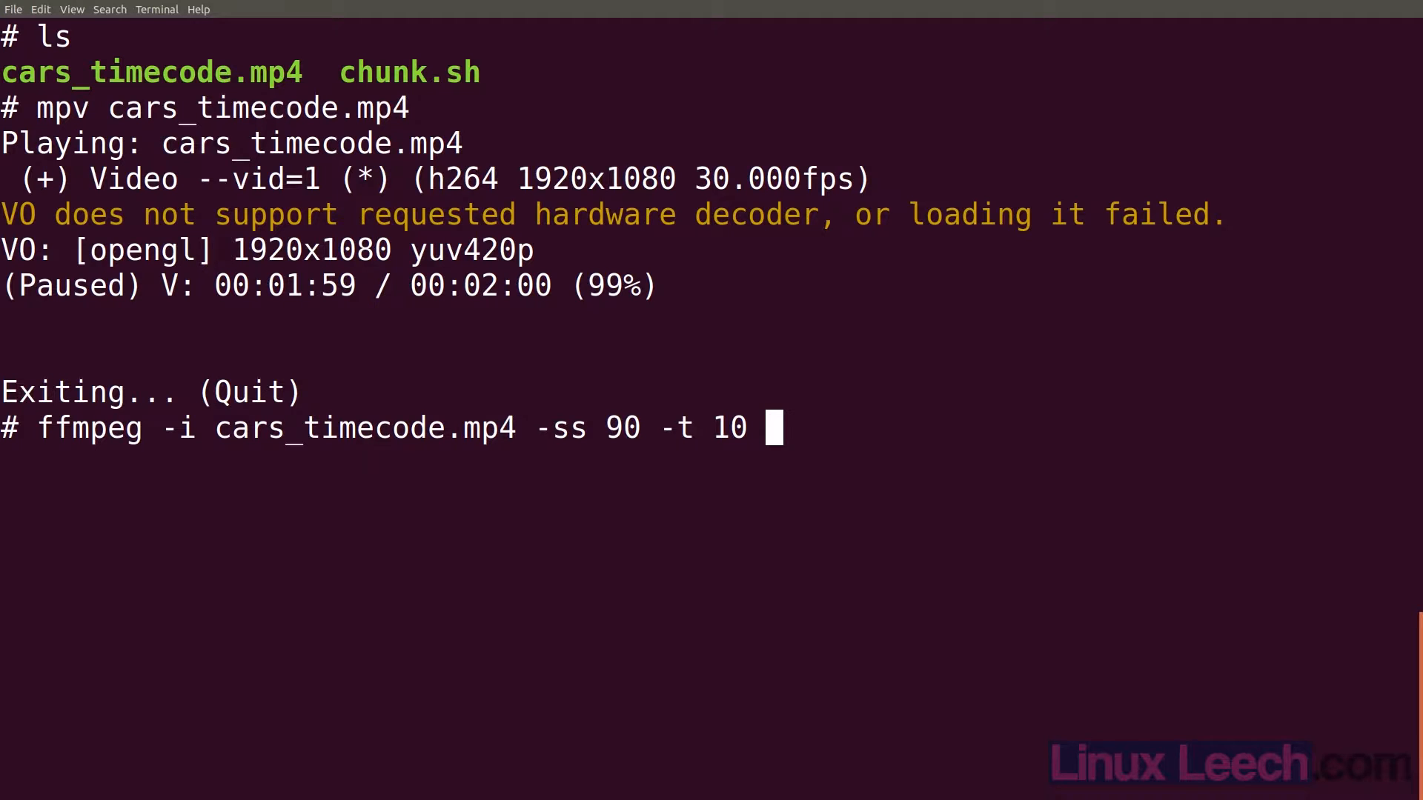
pyautogui.write('-')
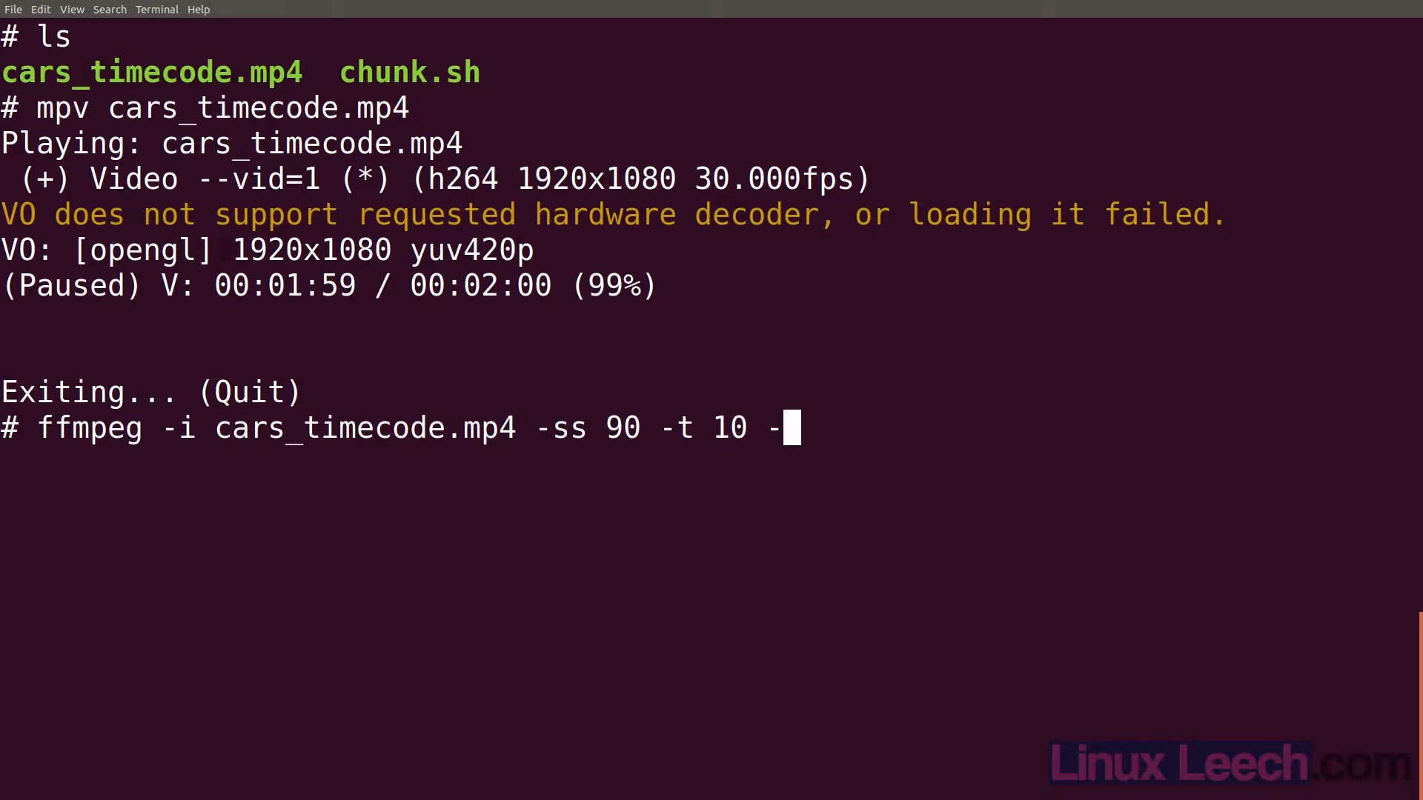
pyautogui.write('c:v copy')
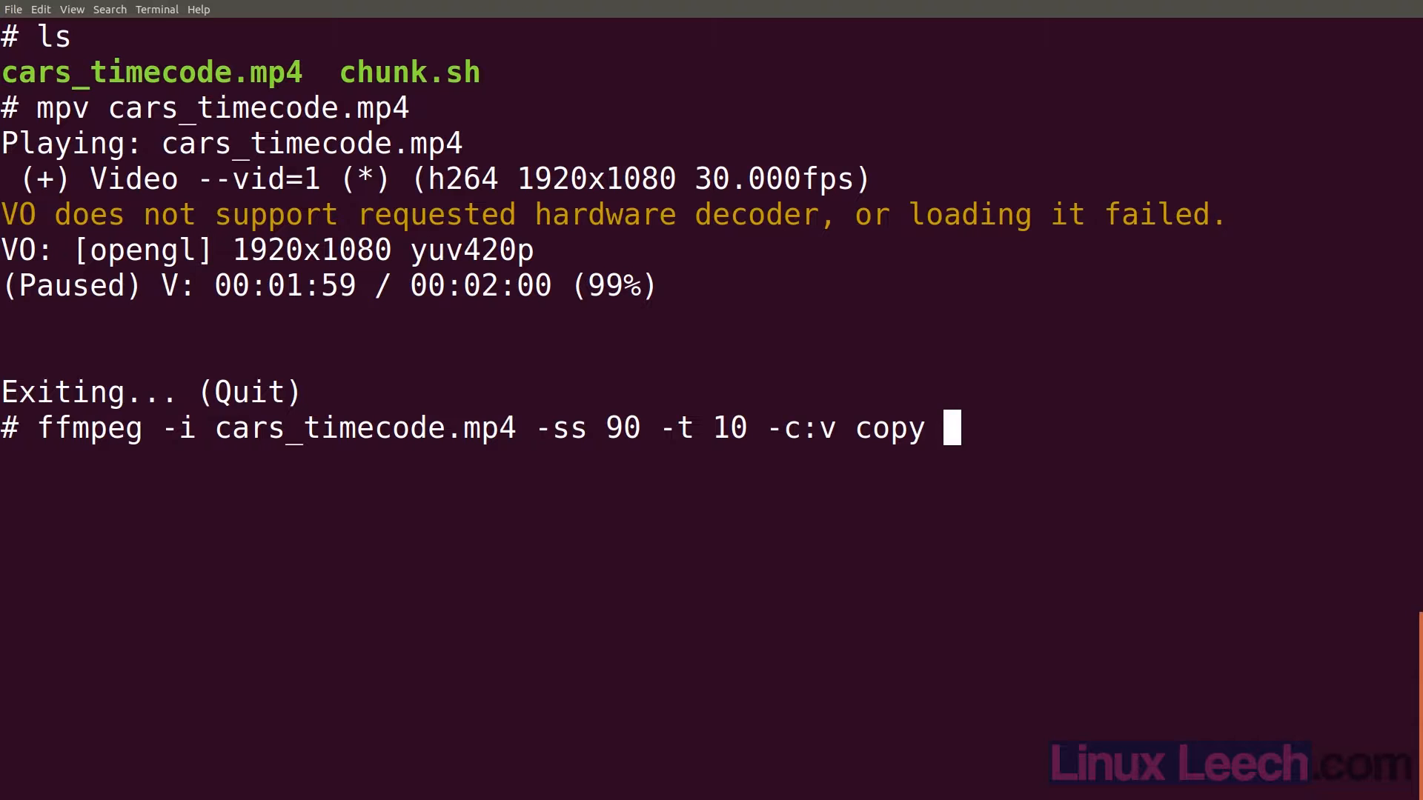
pyautogui.write('slic')
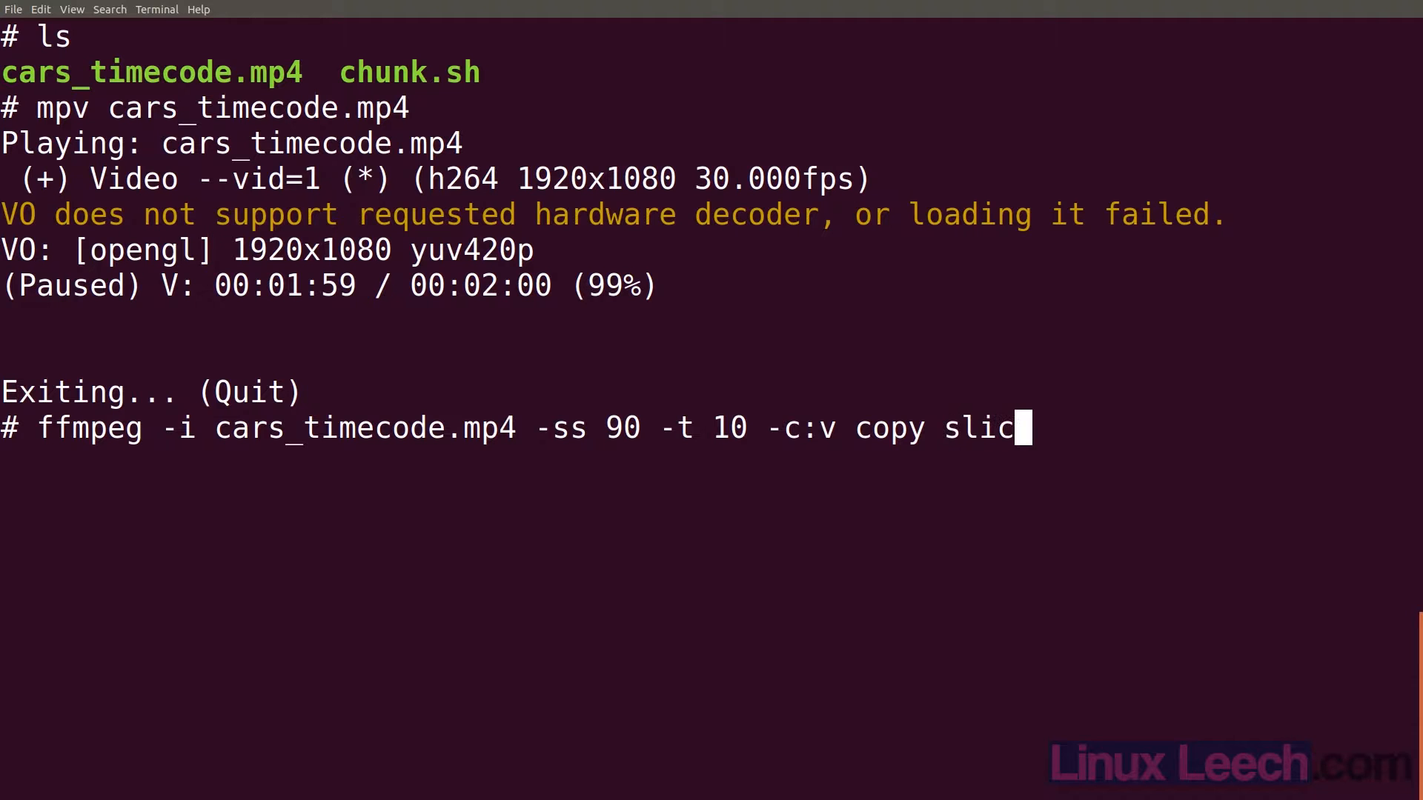
pyautogui.write('e.mp4')
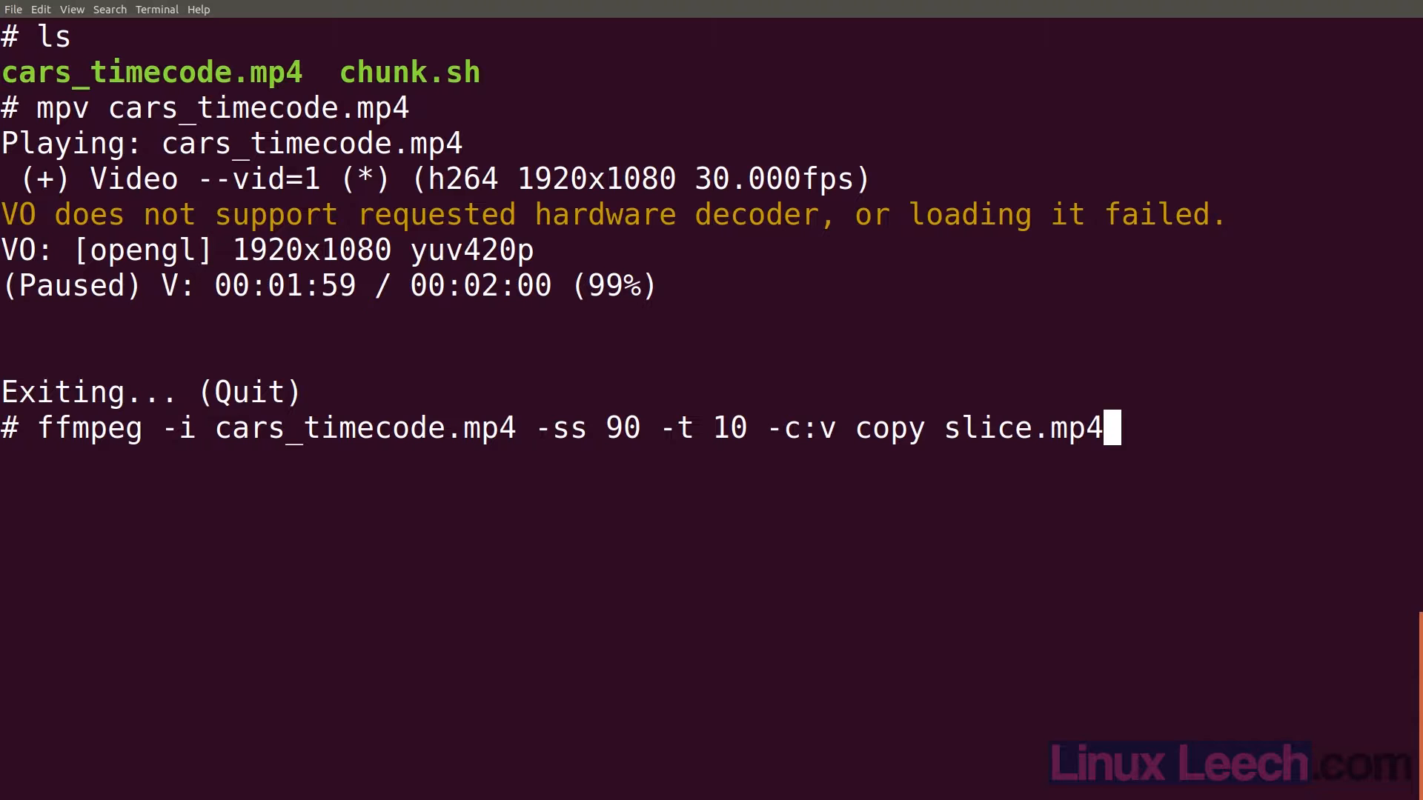
pyautogui.press('Return')
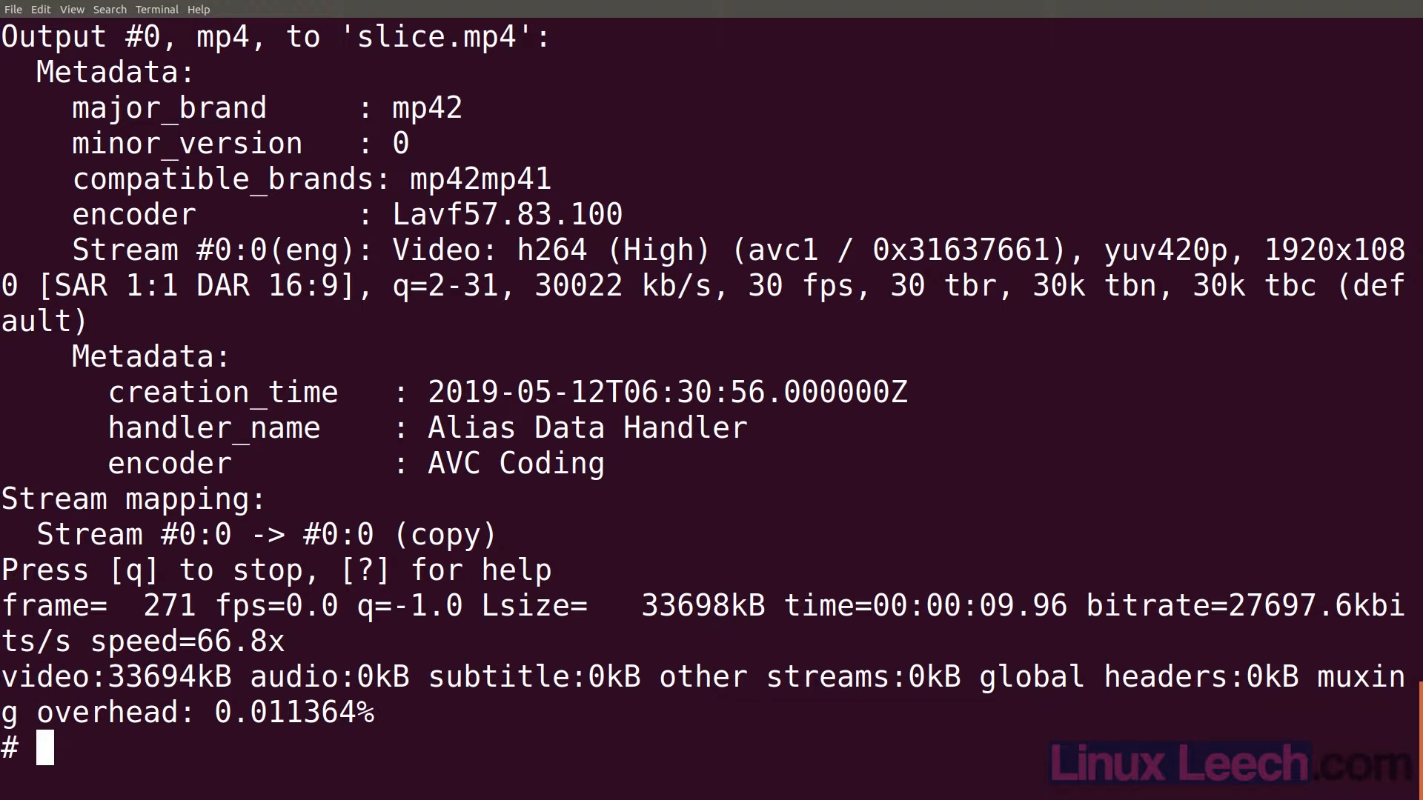
# - List the directory to confirm slice.mp4, then start playing it in mpv
pyautogui.write('ls')
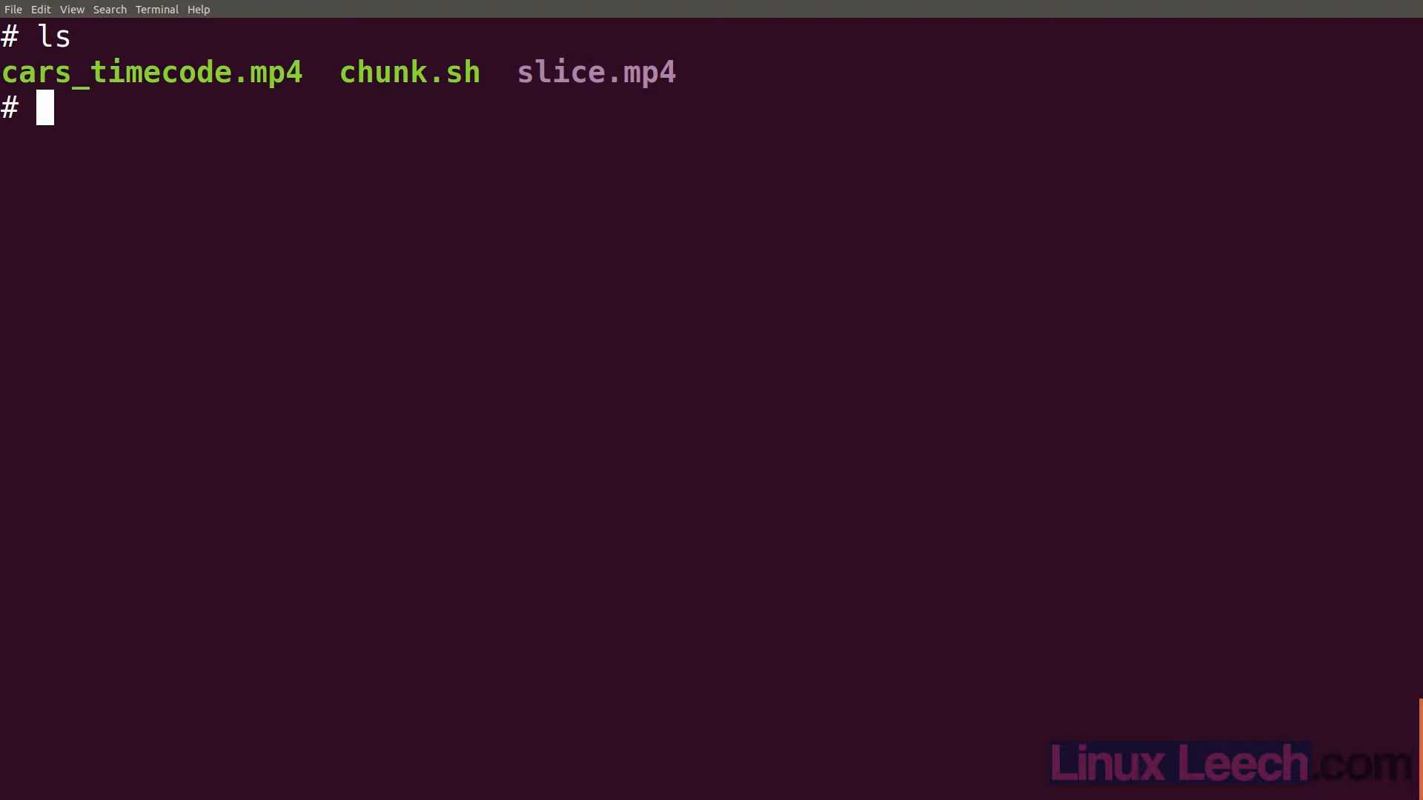
pyautogui.write('mpv slice.mp4')
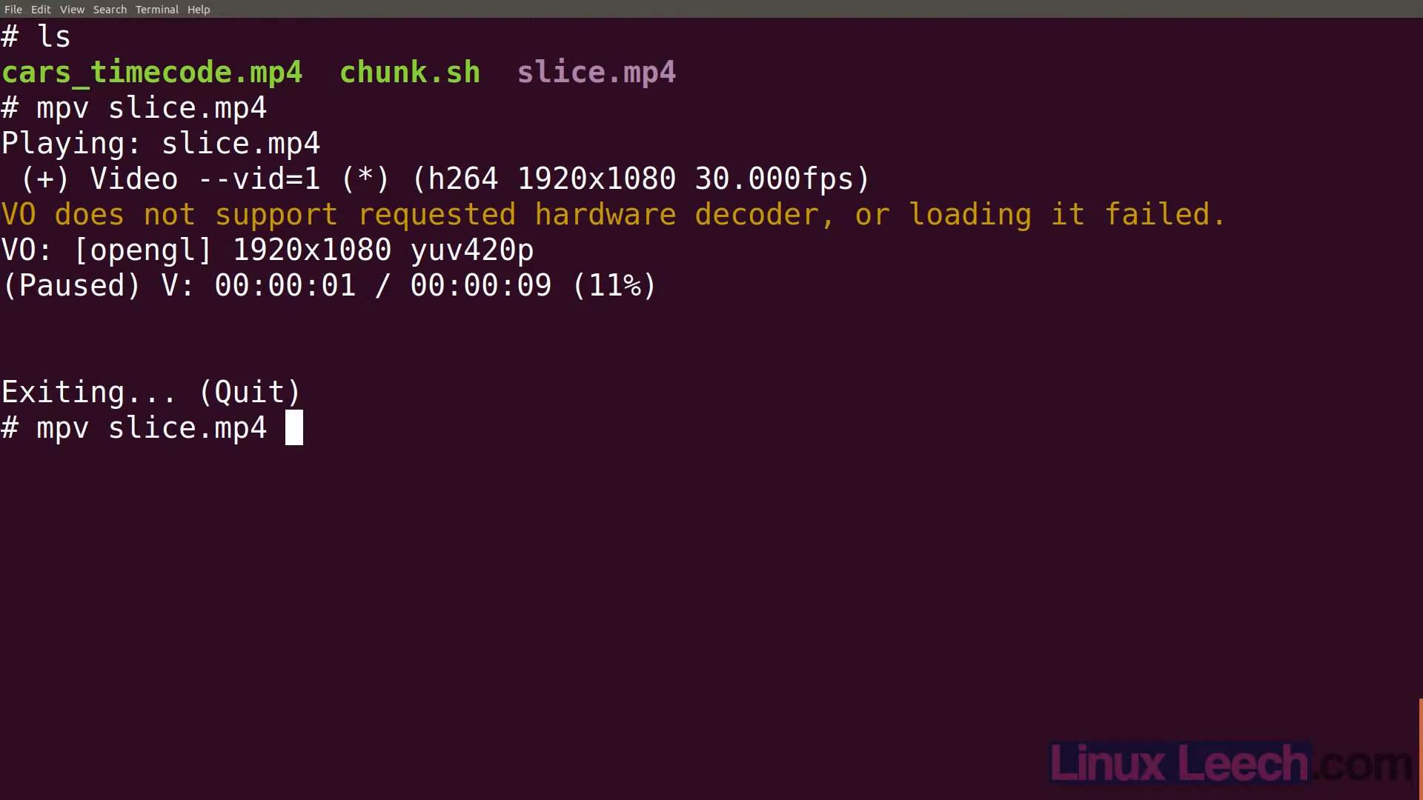
# - Edit the recalled ffmpeg cut to encode with h264_nvenc at qp 16 into slice2.mp4
pyautogui.write('ffmpeg -i cars_timecode.mp4 -ss 90 -t 10 -c:v copy slice.mp4')
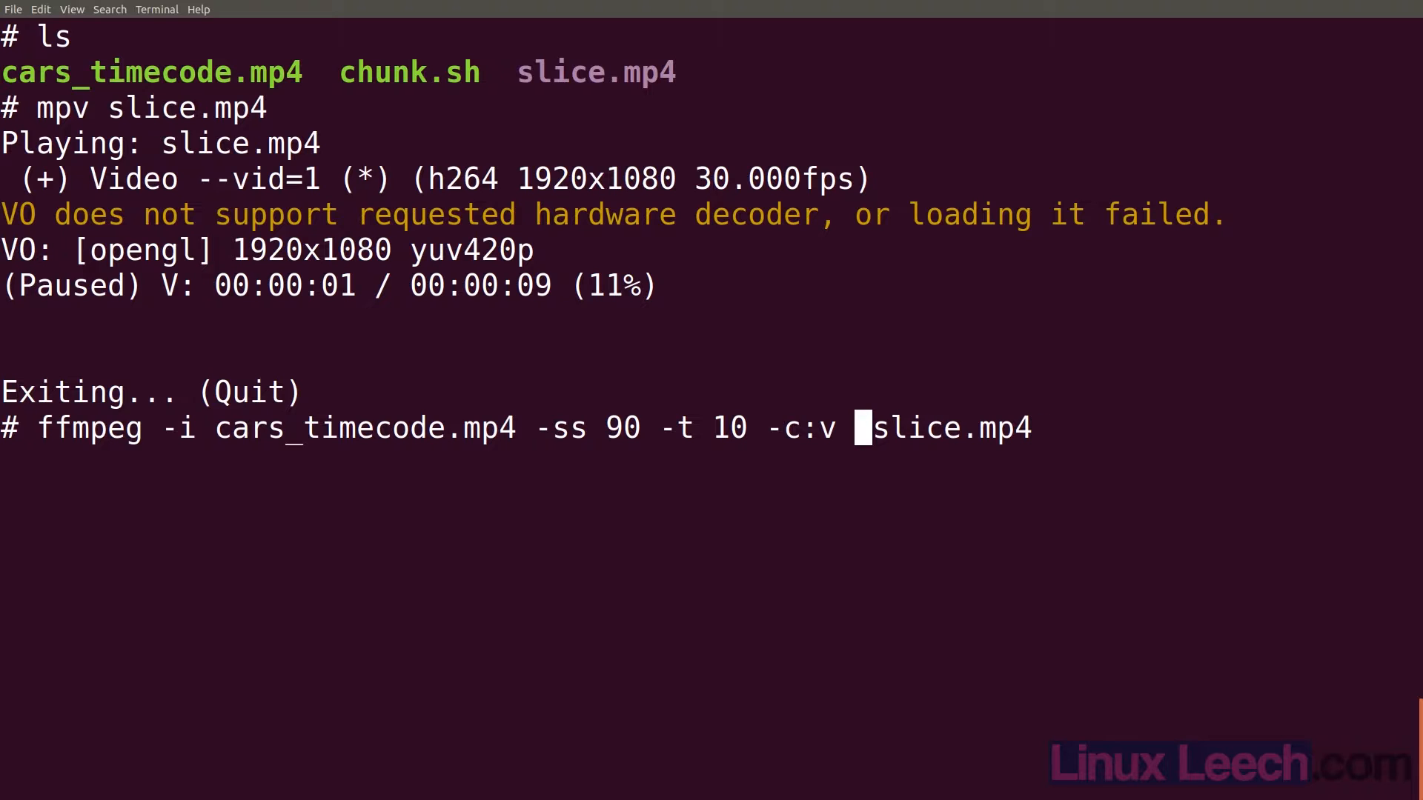
pyautogui.write('h26')
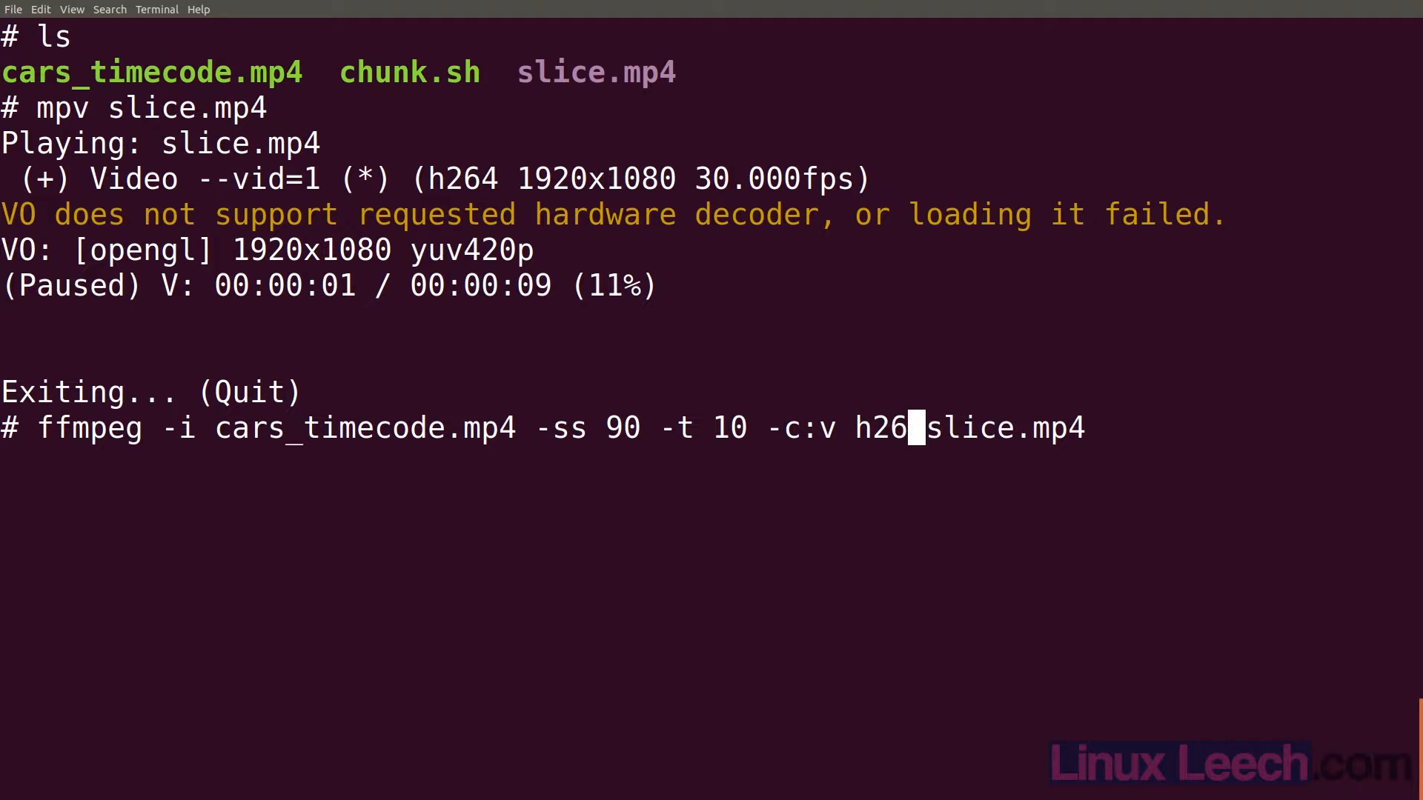
pyautogui.write('4_nv')
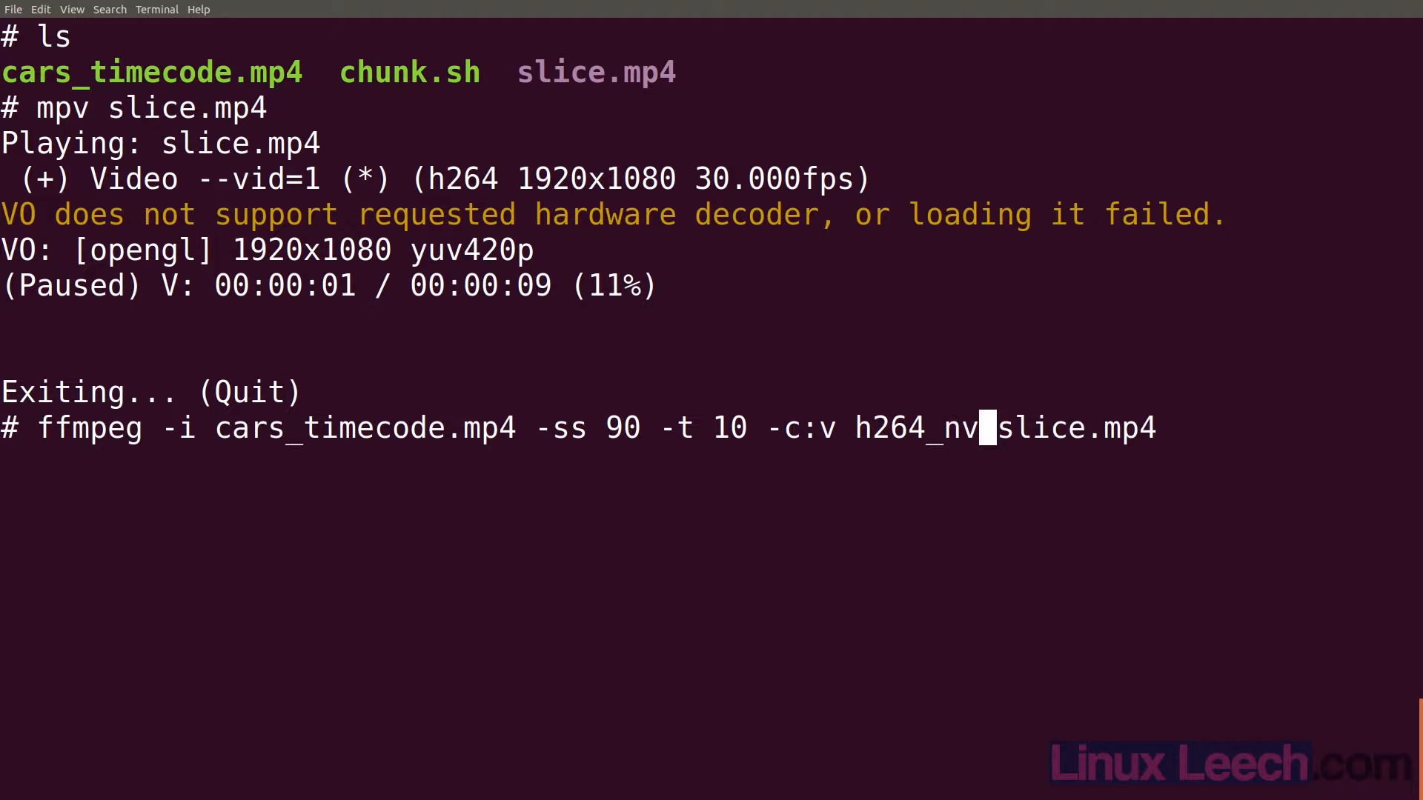
pyautogui.write('enc')
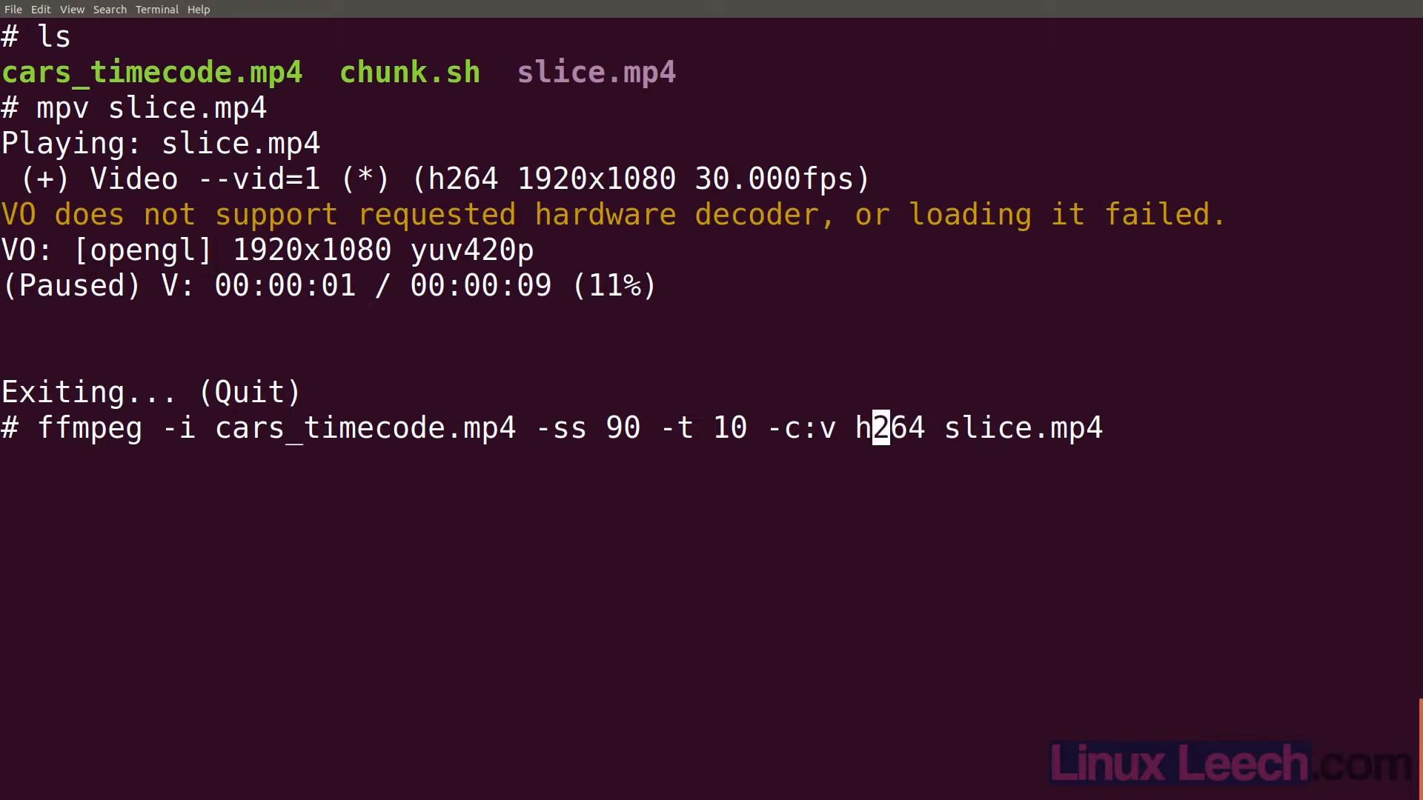
pyautogui.write('libx')
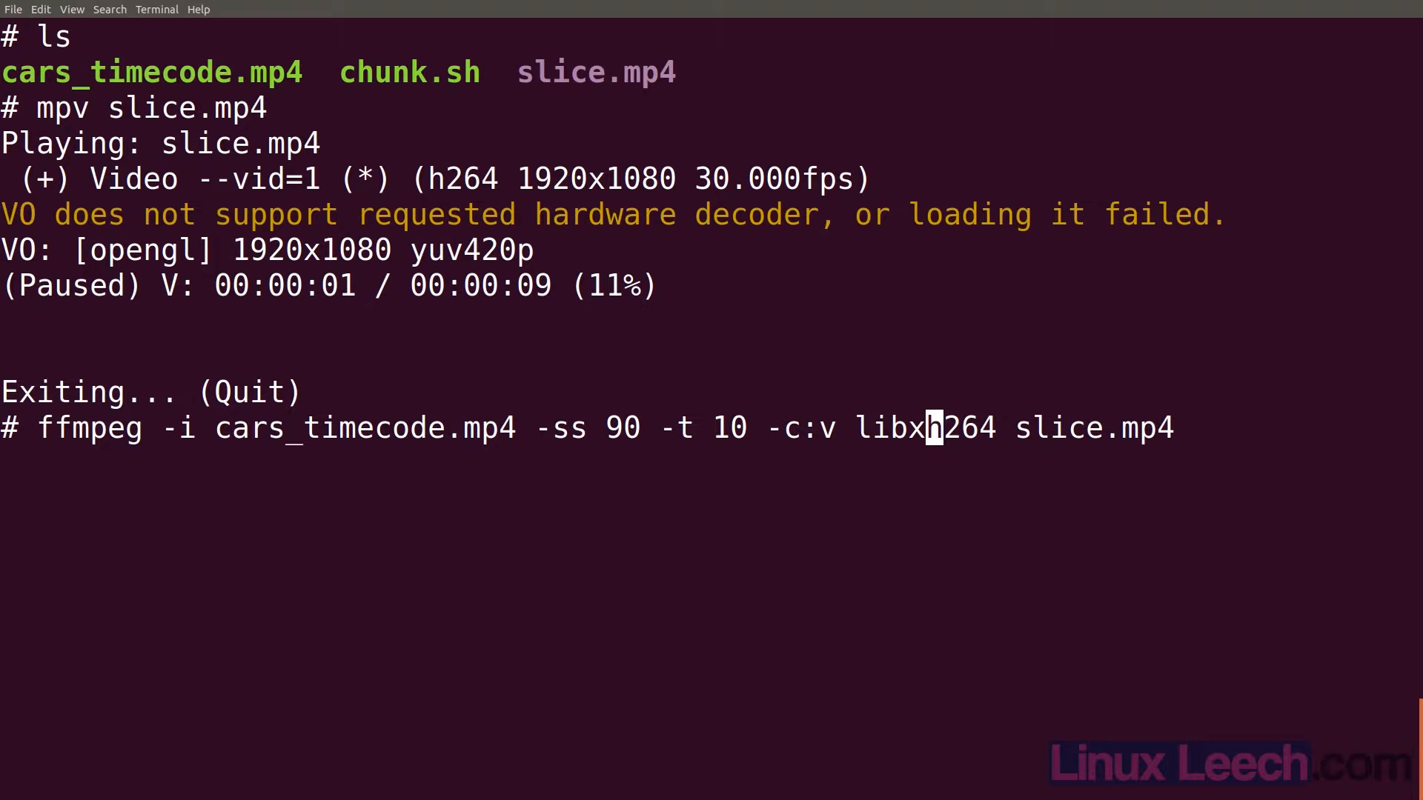
pyautogui.press('BackSpace')
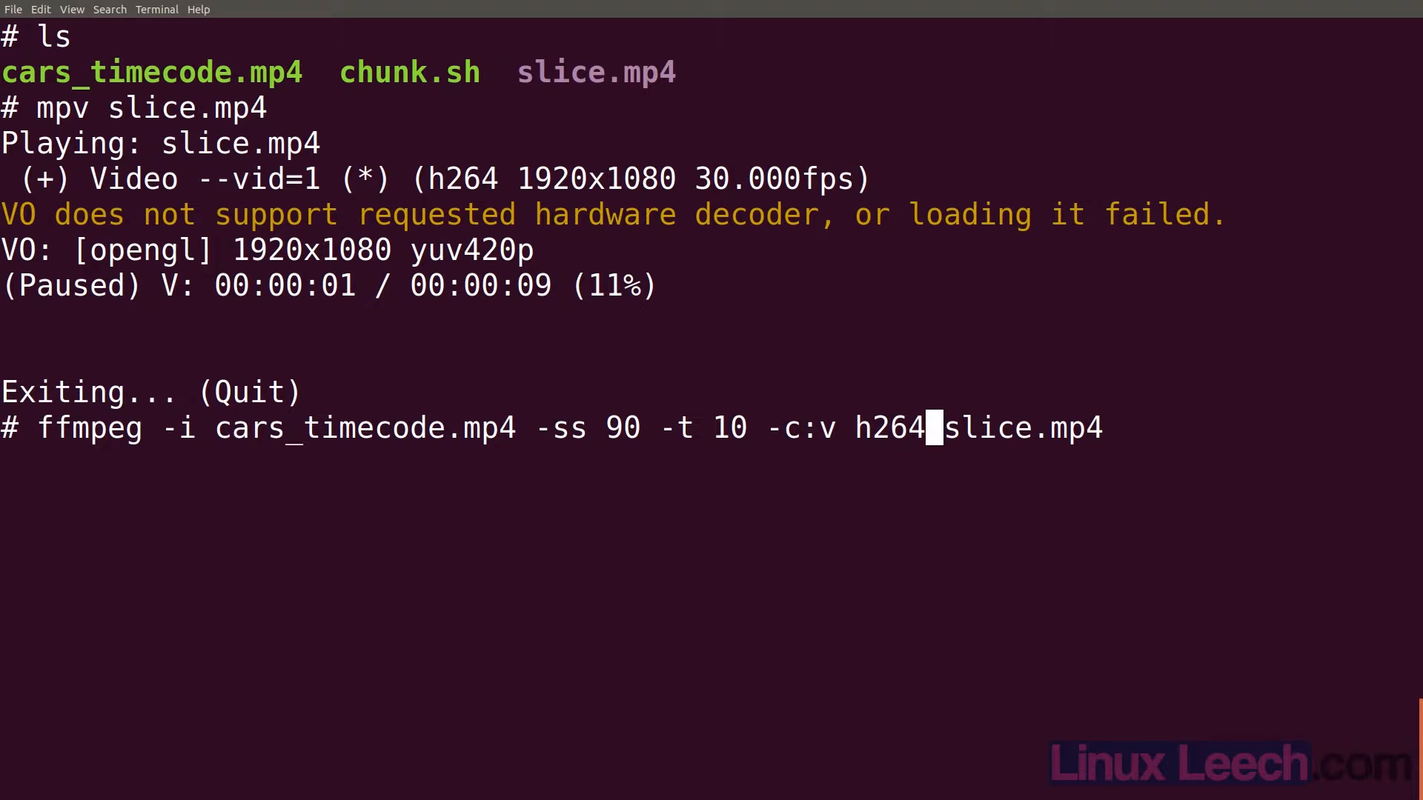
pyautogui.write('_n')
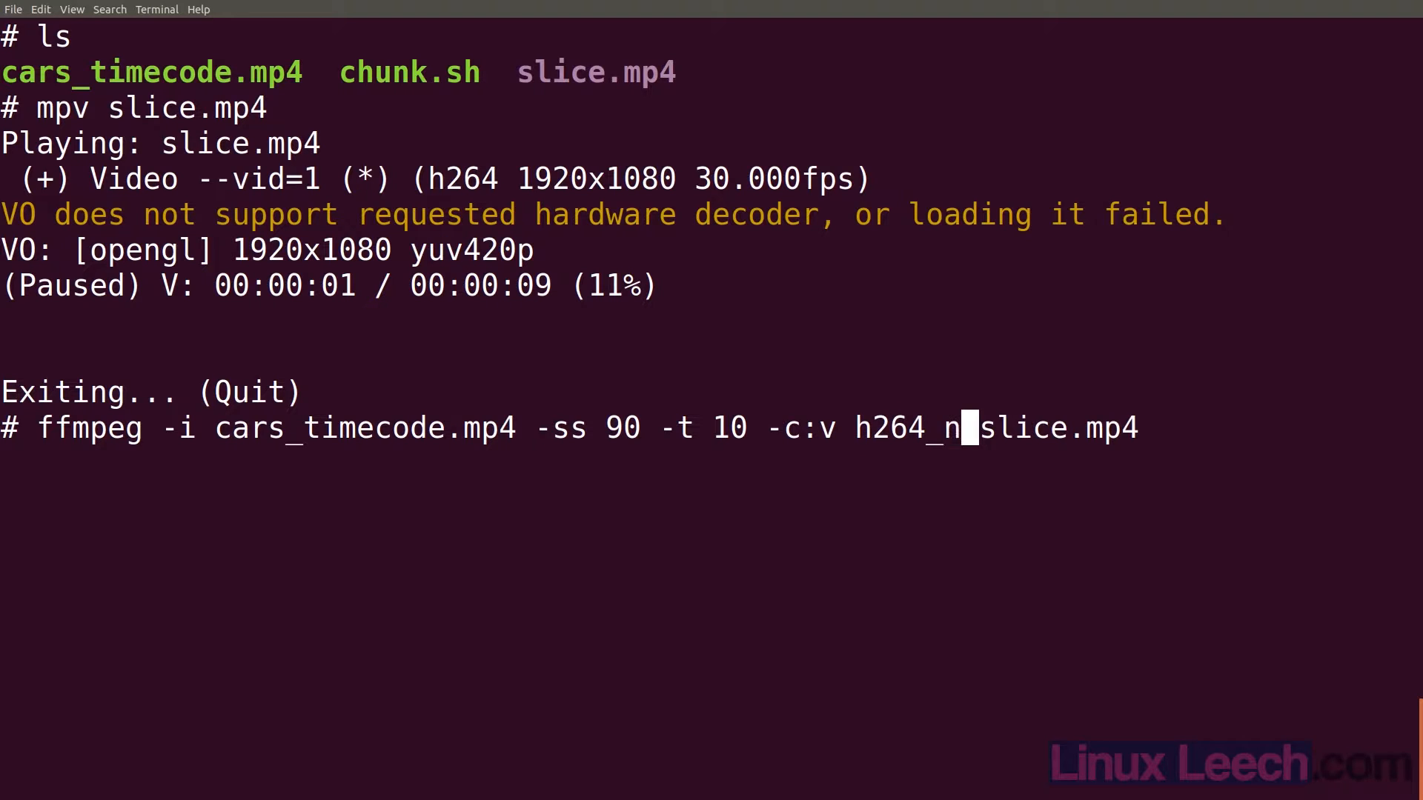
pyautogui.write('venc -qp 2')
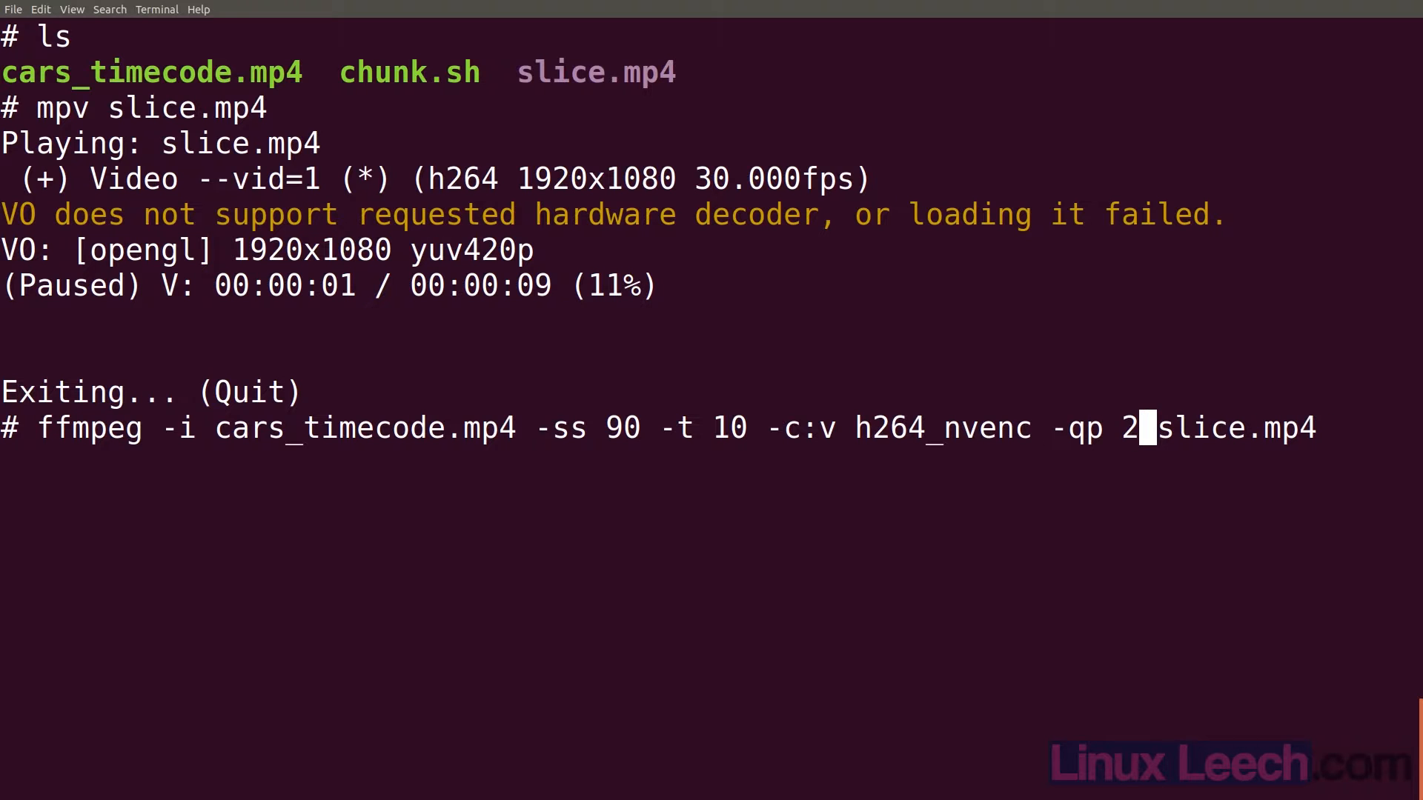
pyautogui.write('6')
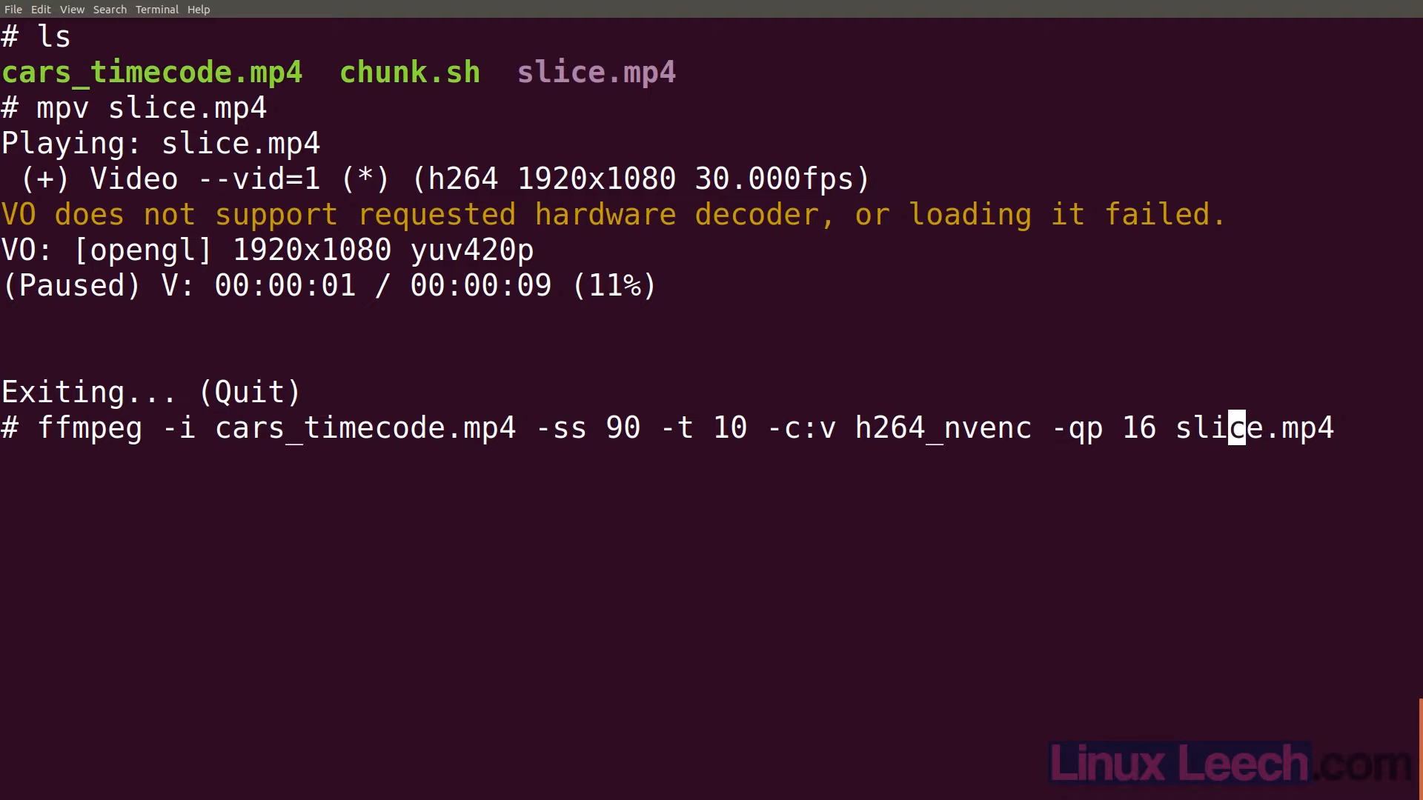
pyautogui.write('2')
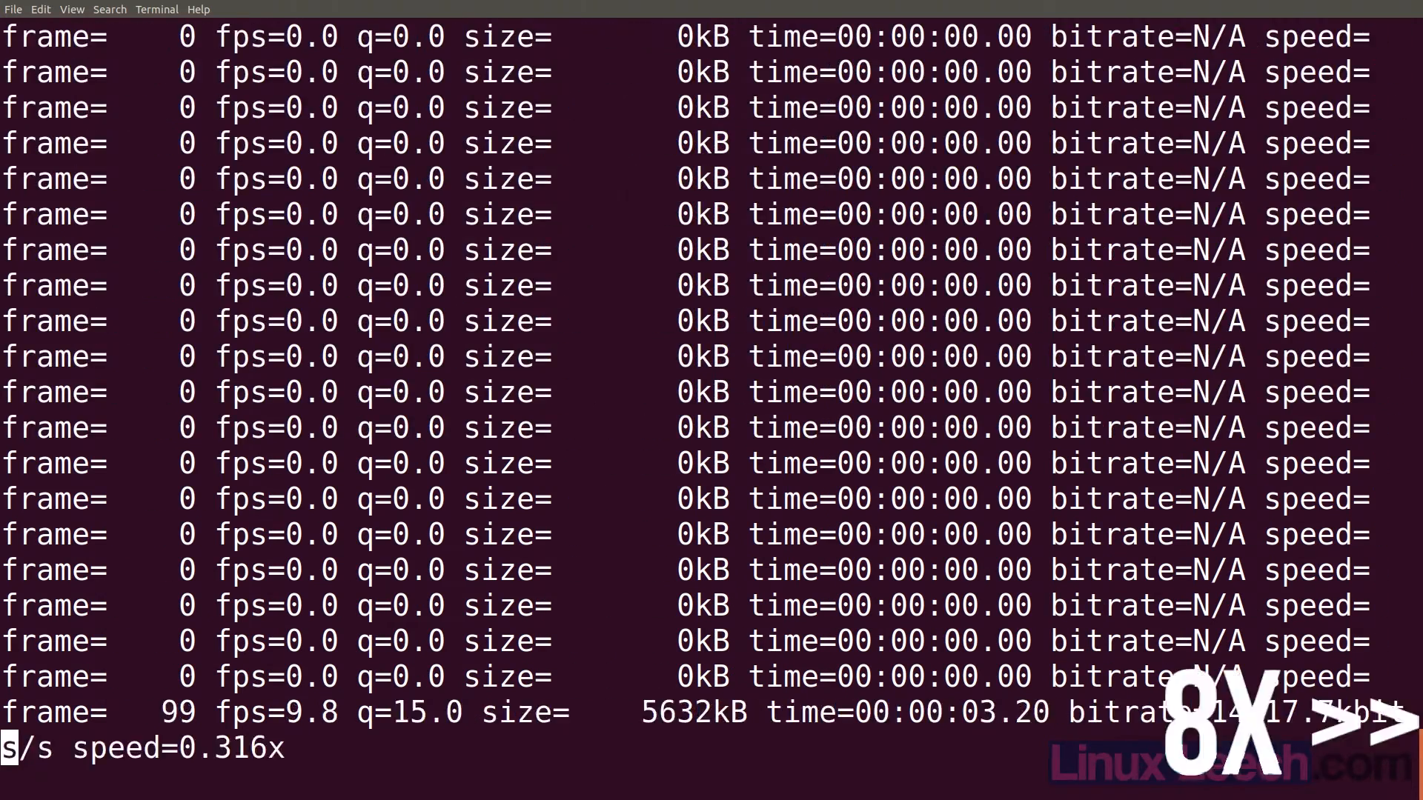
# - Run the slice2.mp4 encode, then watch slice2.mp4 in mpv to 00:01:39:29 and quit
pyautogui.press('Return')
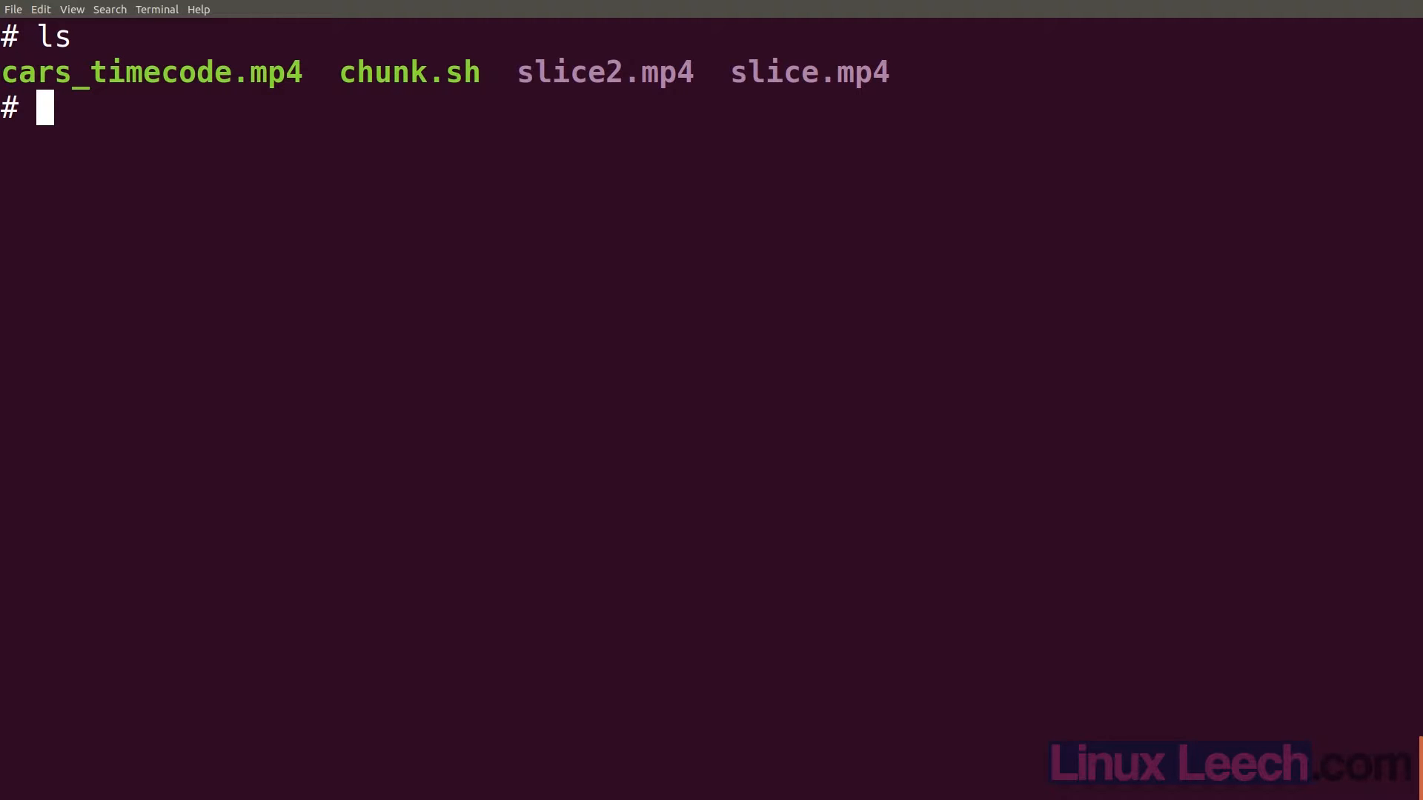
pyautogui.write('mpv sl')
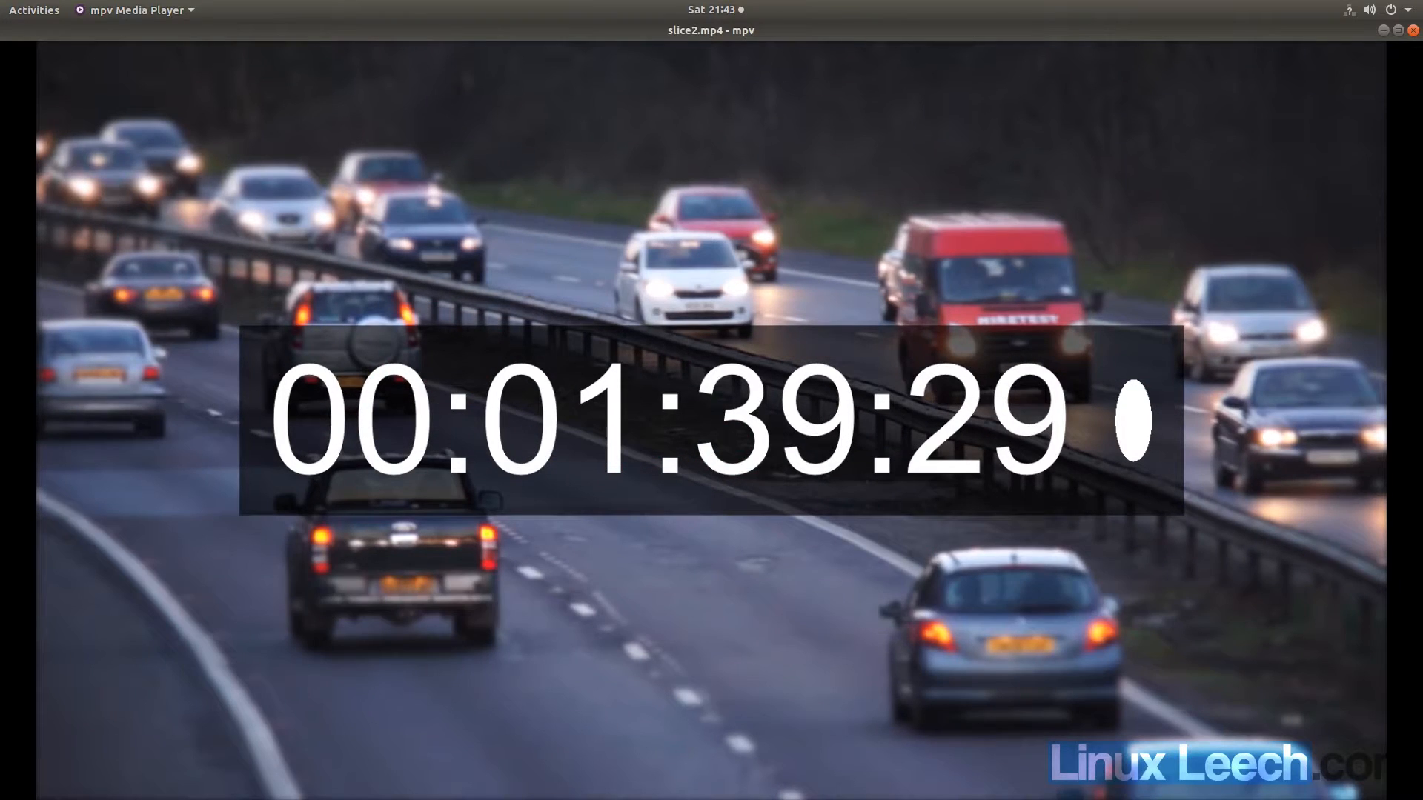
pyautogui.press('q')
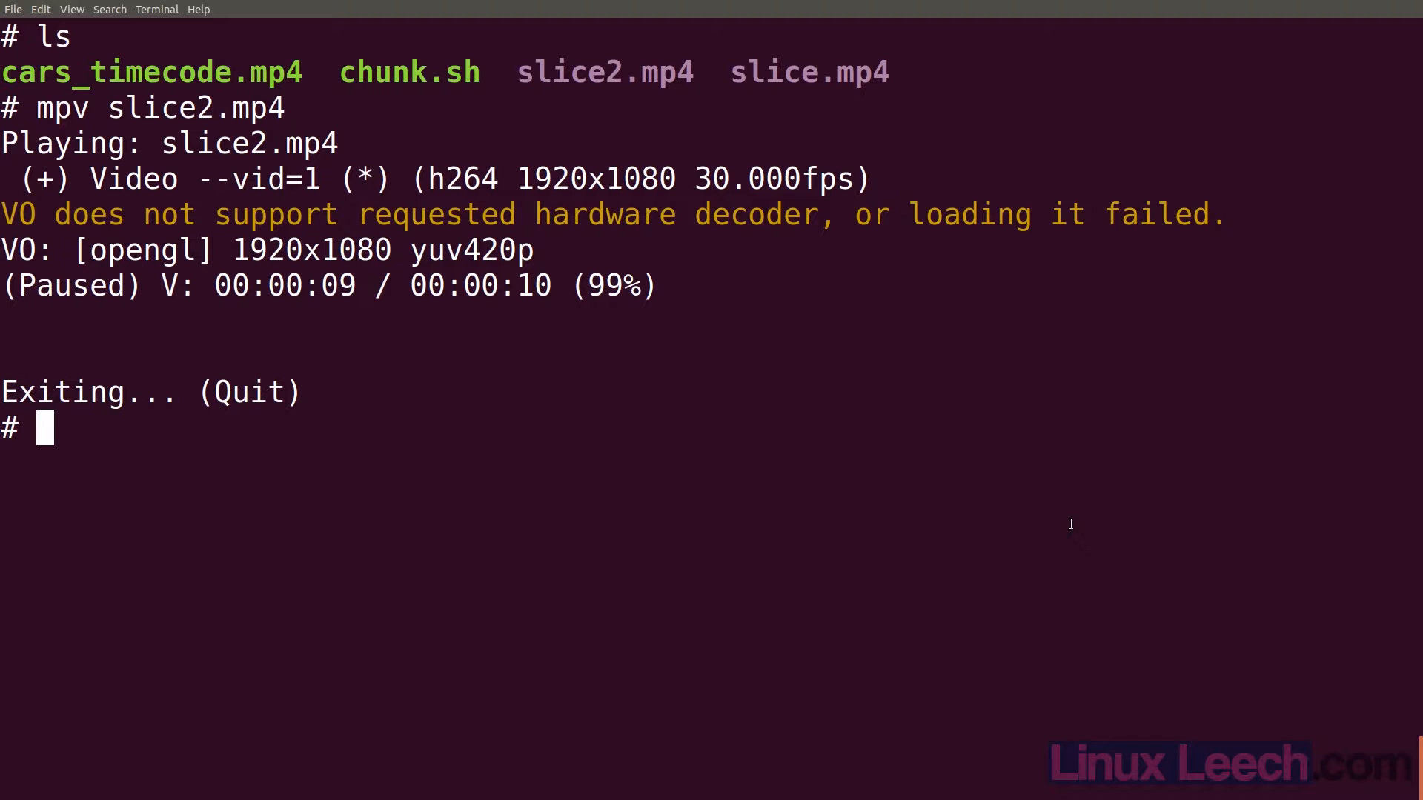
# - Change the start time to 00:01:32.00 with output slice3.mp4 and run the encode
pyautogui.write('mpv slice2.mp4')
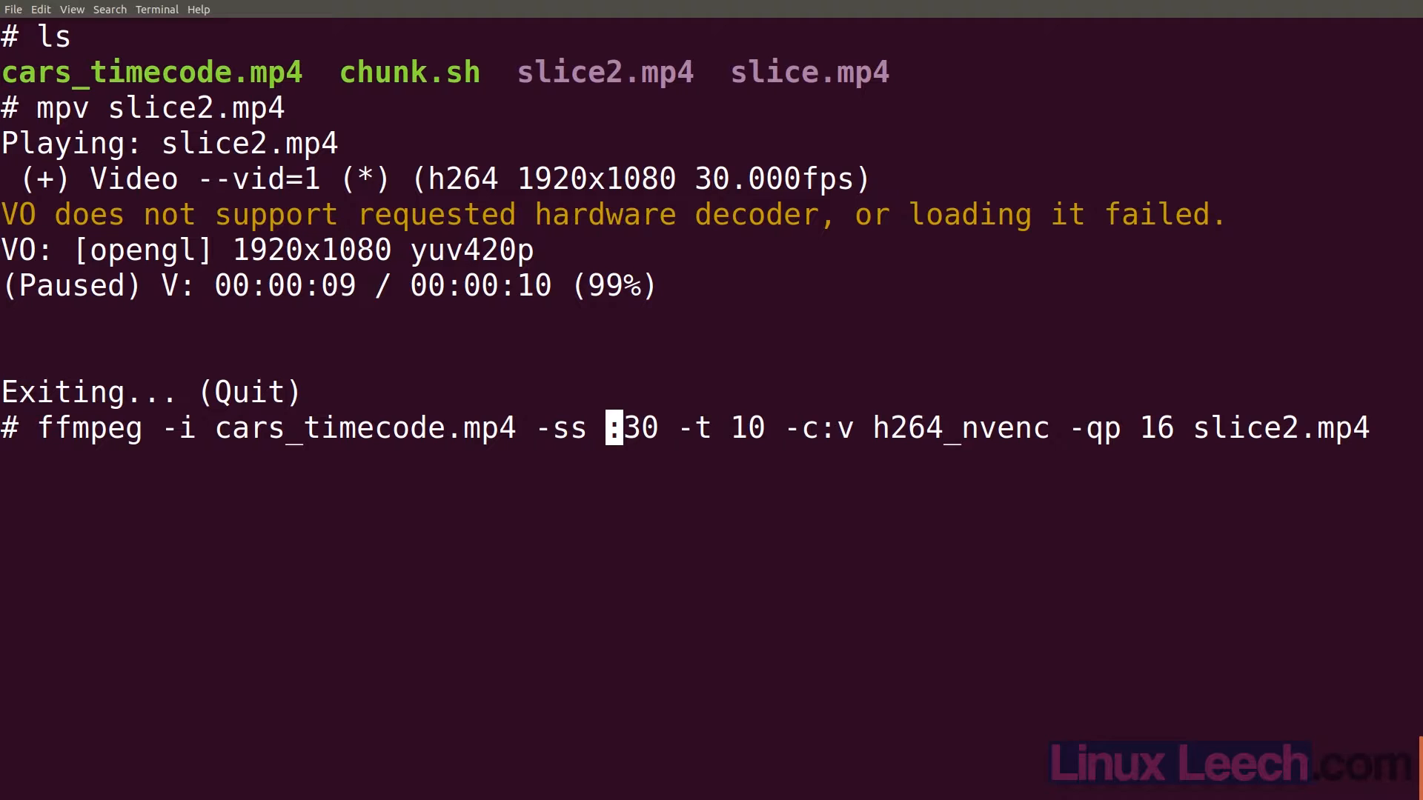
pyautogui.write('01')
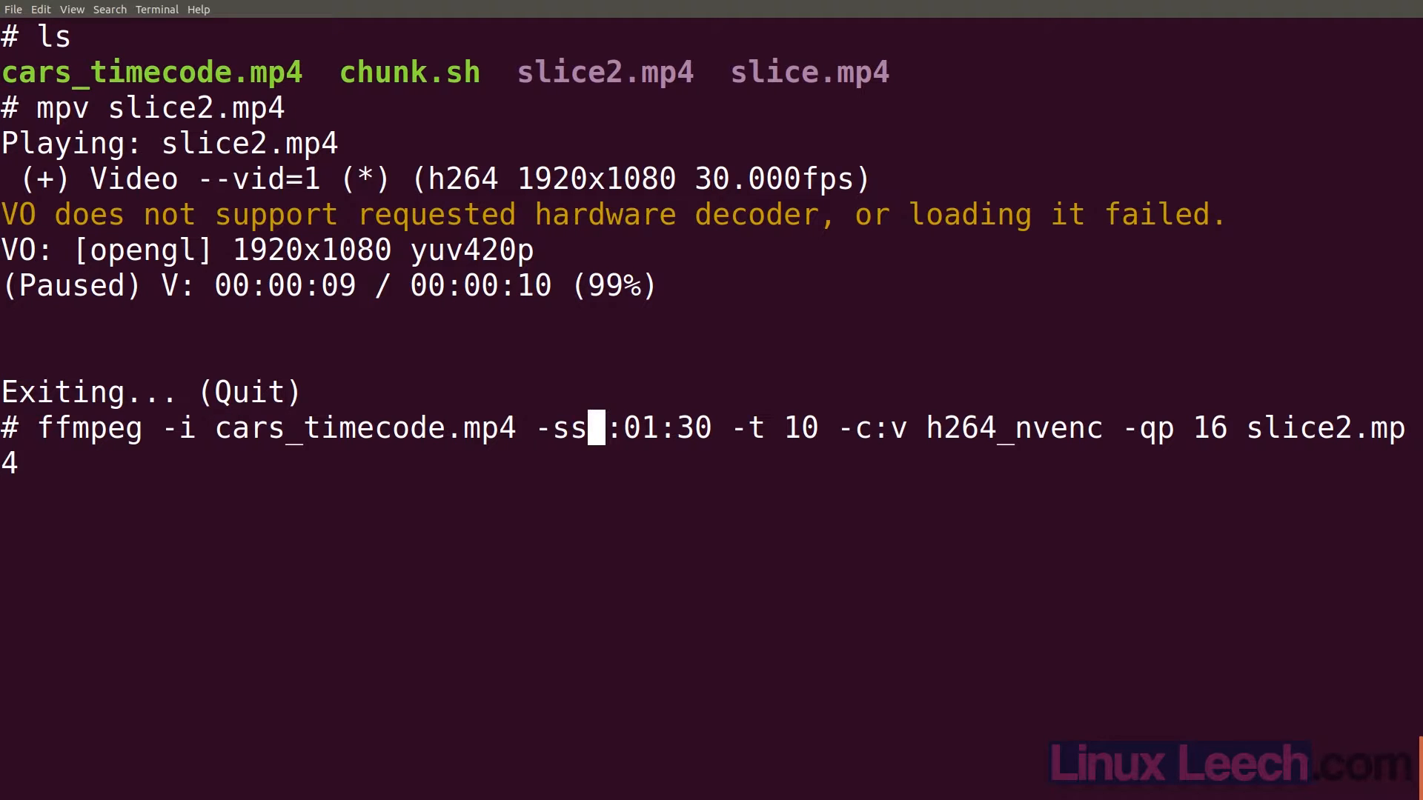
pyautogui.write('00')
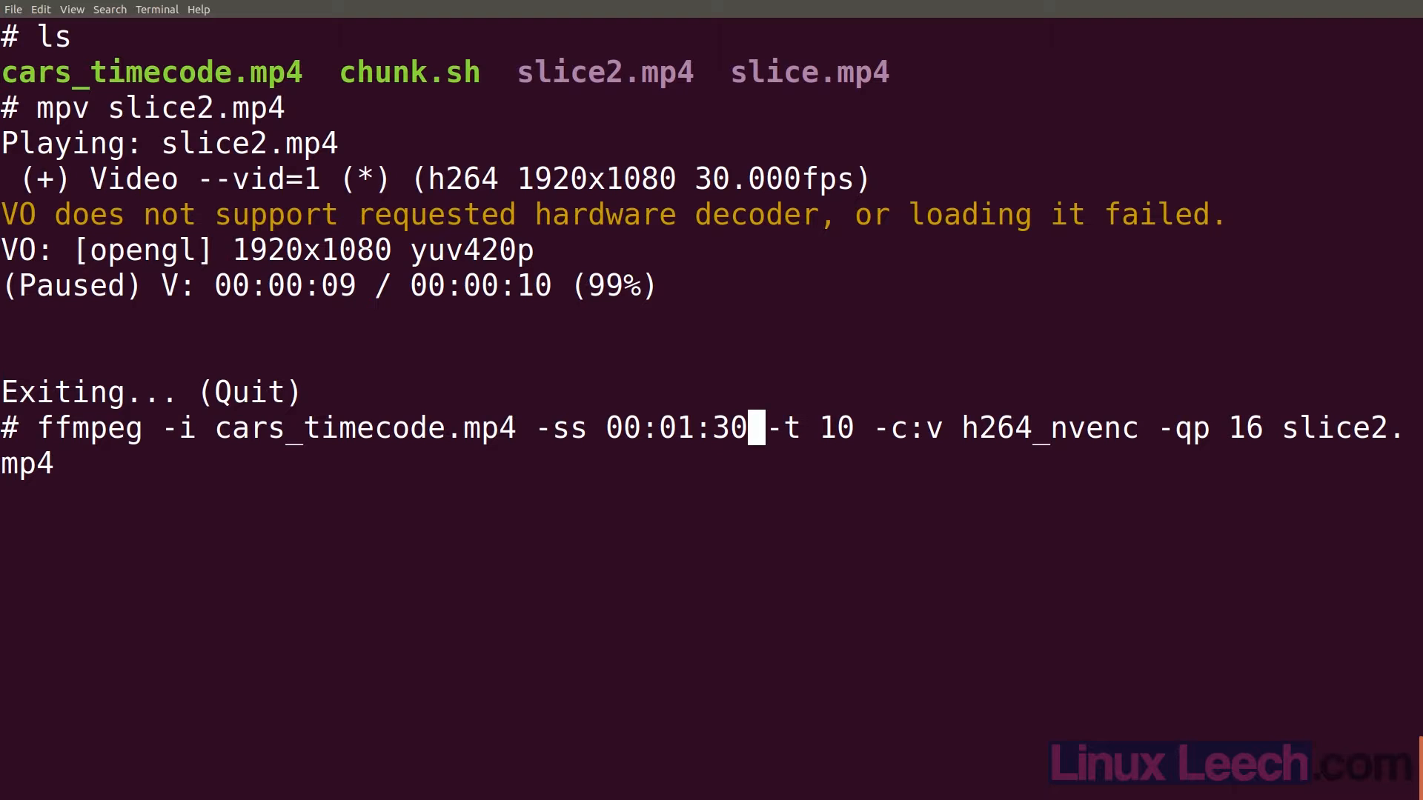
pyautogui.write('.')
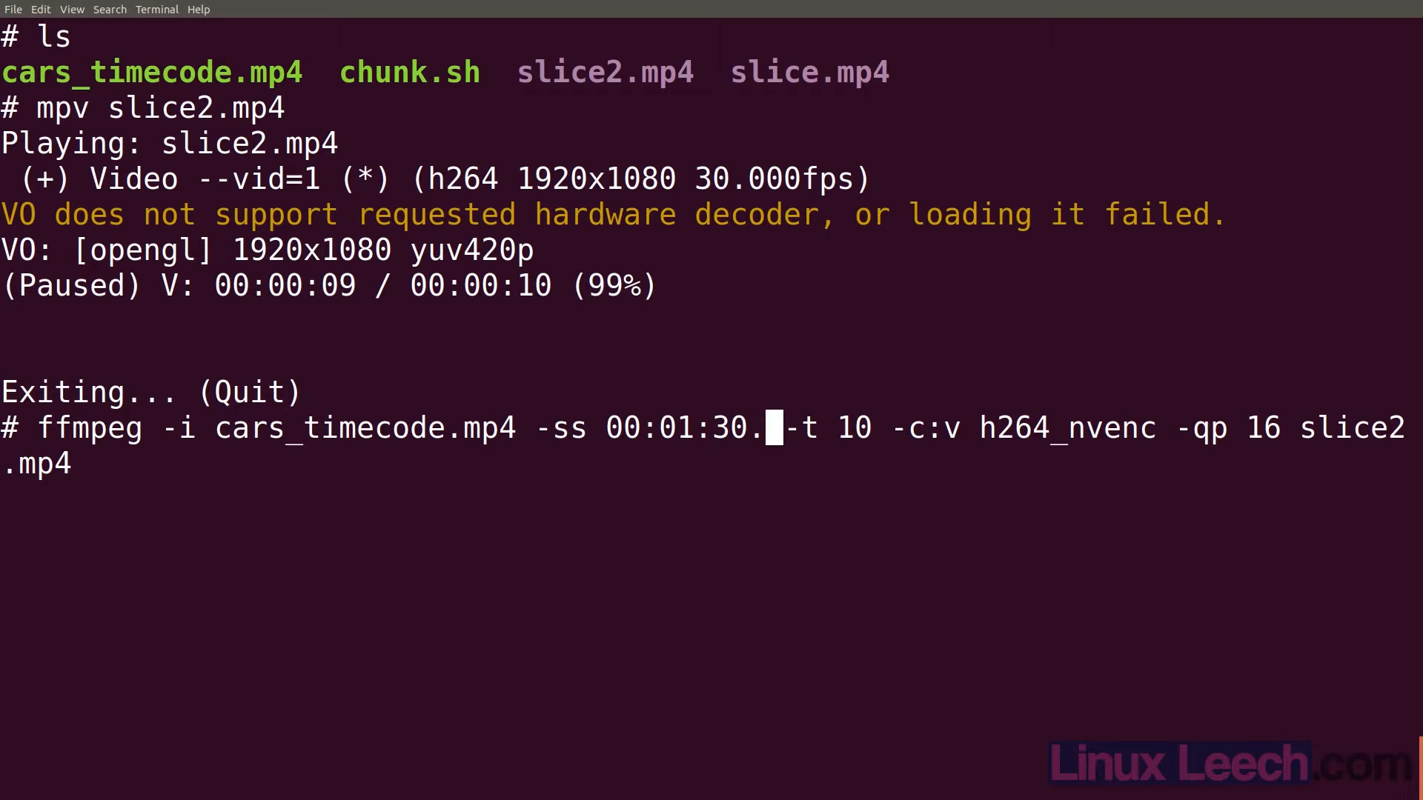
pyautogui.write('52')
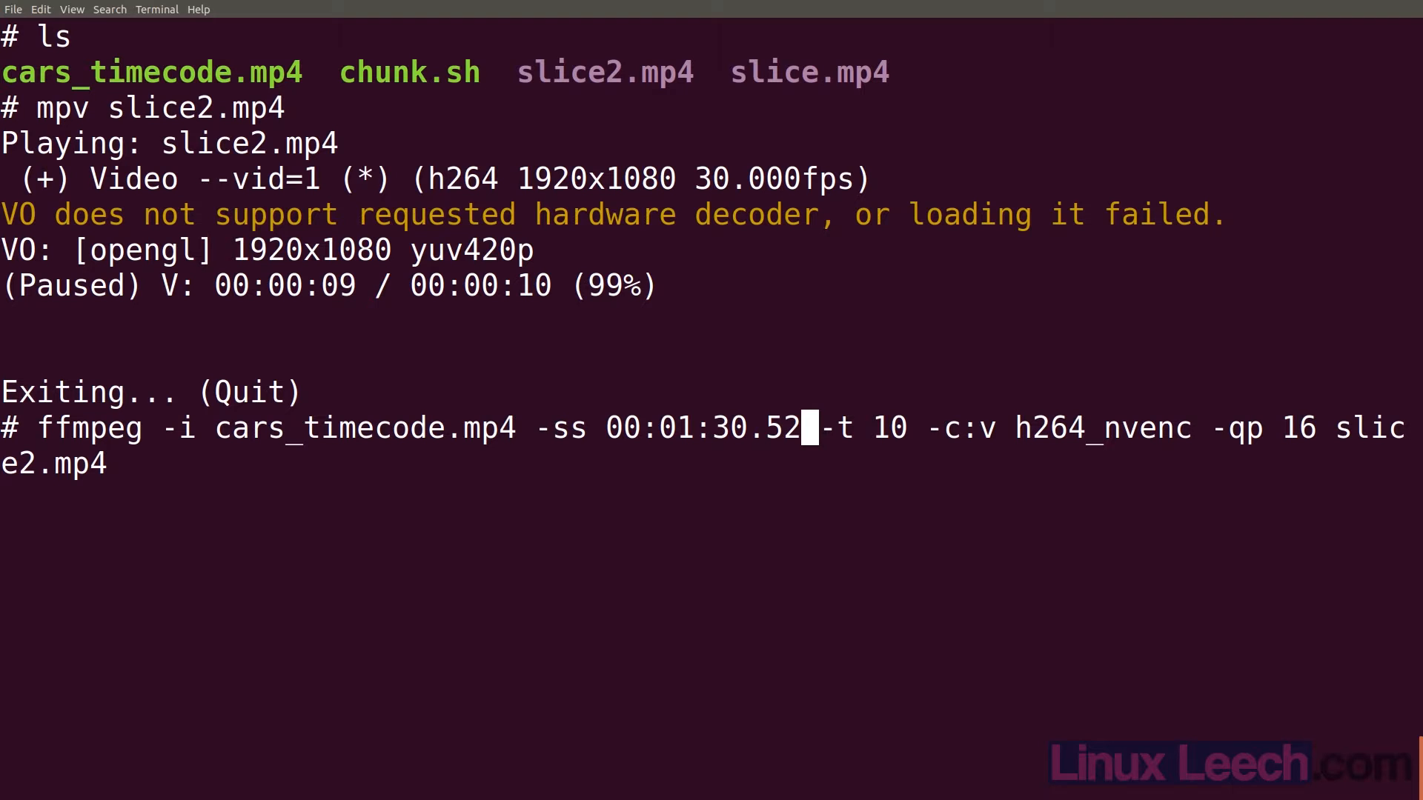
pyautogui.press('BackSpace')
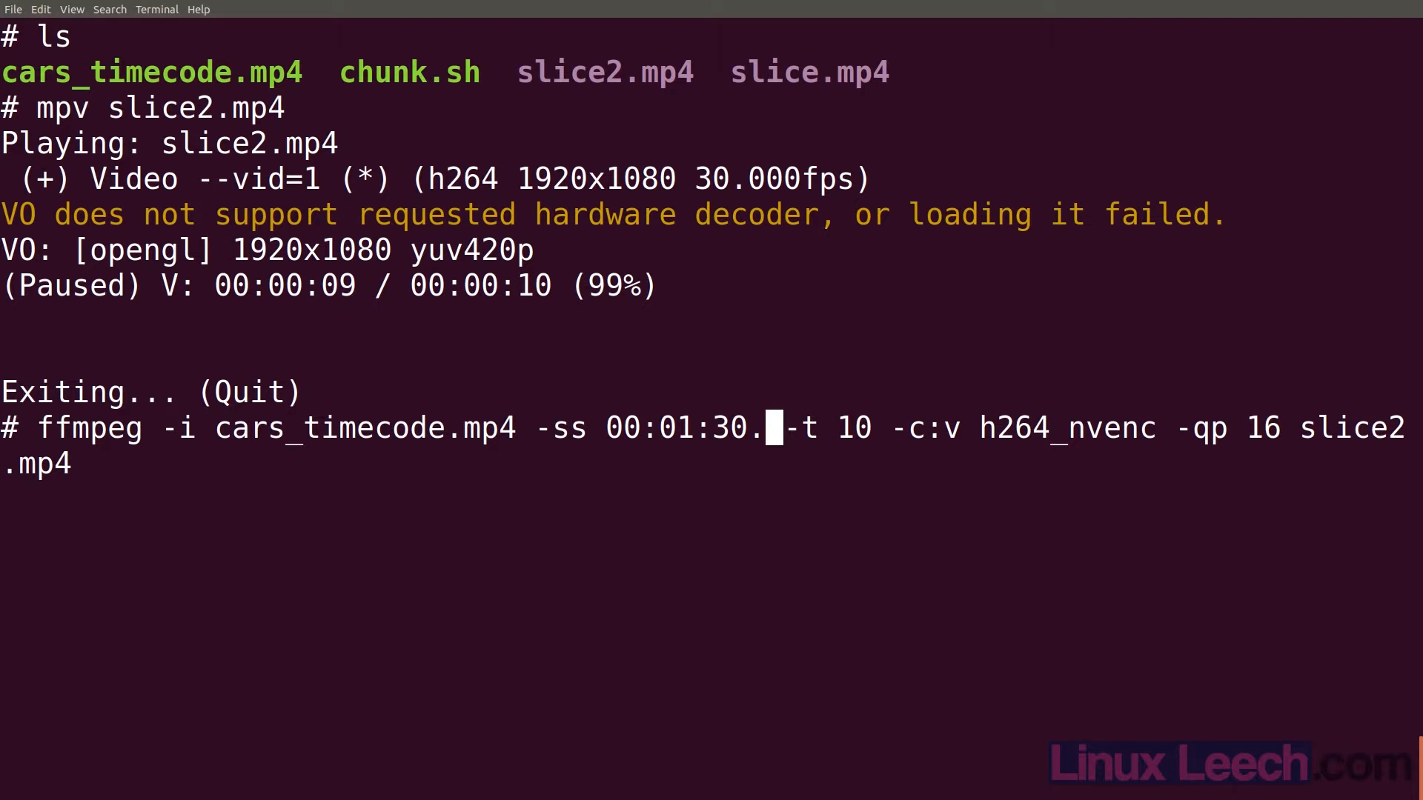
pyautogui.press('BackSpace')
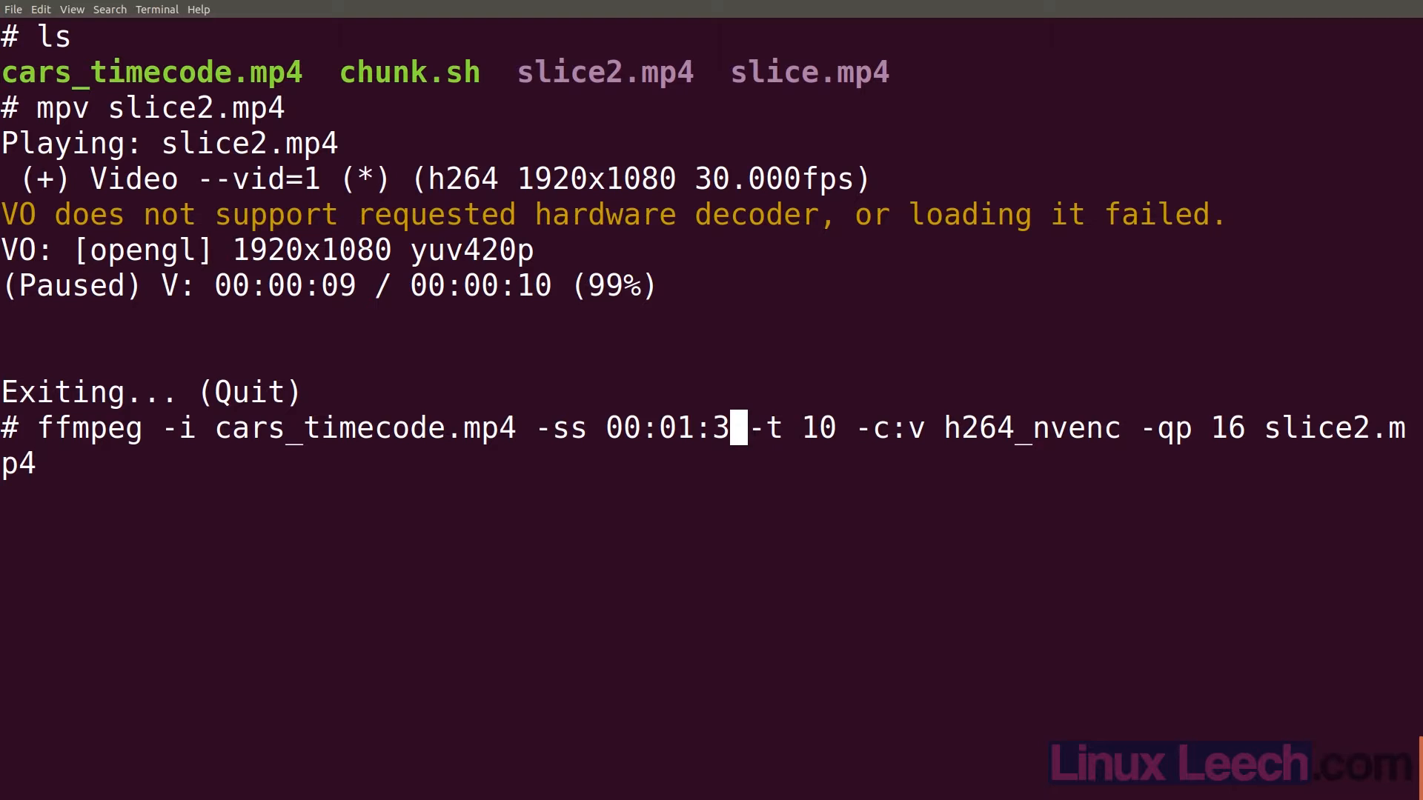
pyautogui.write('2.')
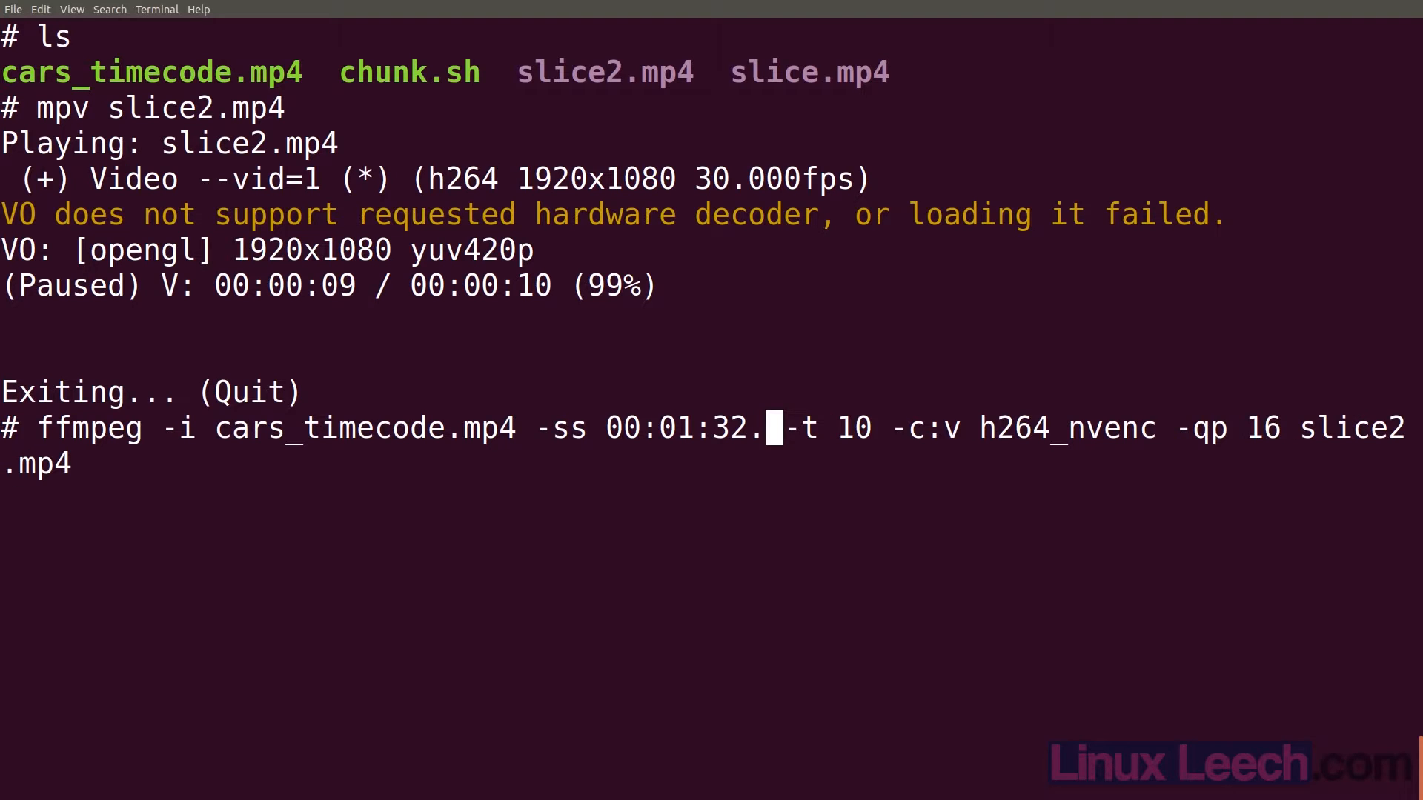
pyautogui.write('00')
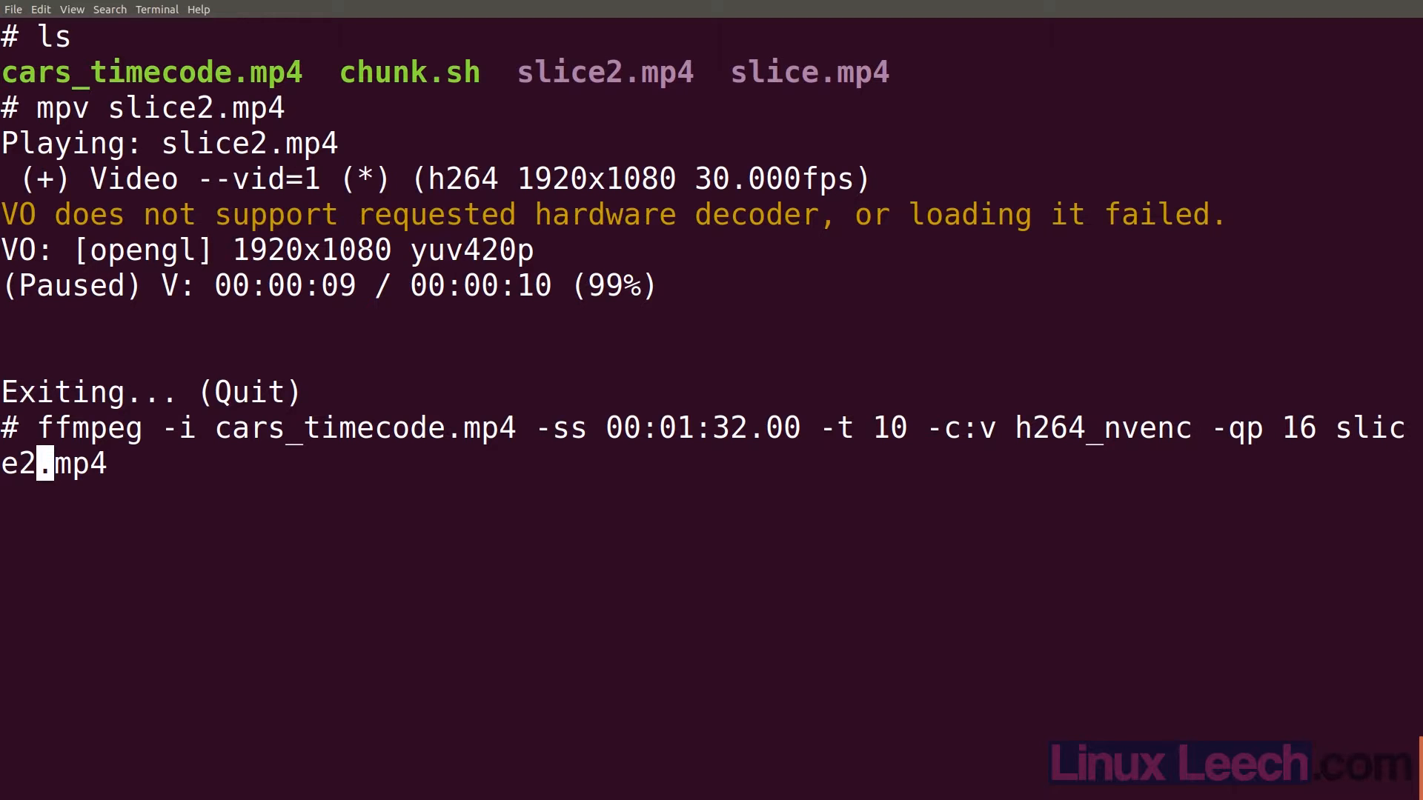
pyautogui.press('Return')
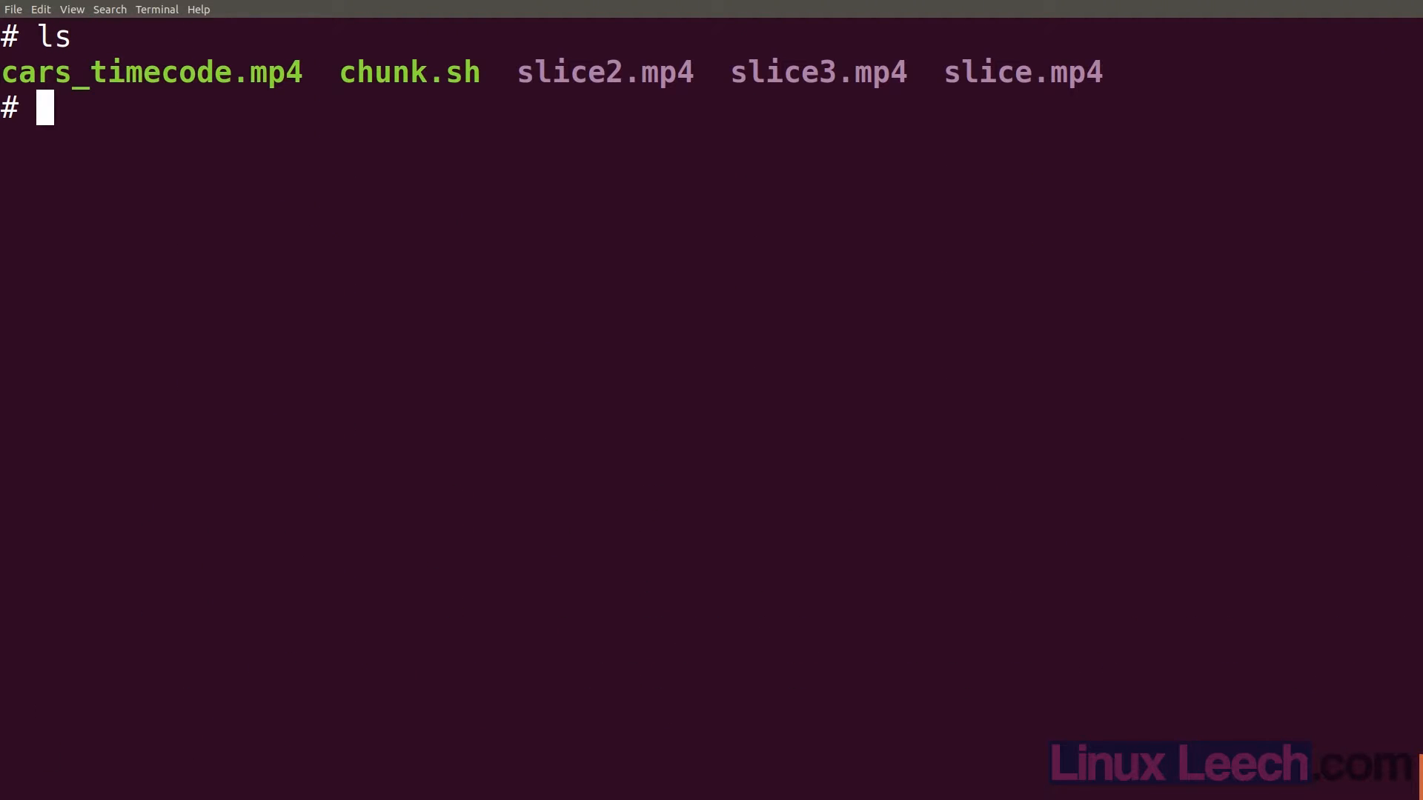
# - Watch slice3.mp4 in mpv to its 00:01:41:29 end frame, then quit
pyautogui.write('mpv')
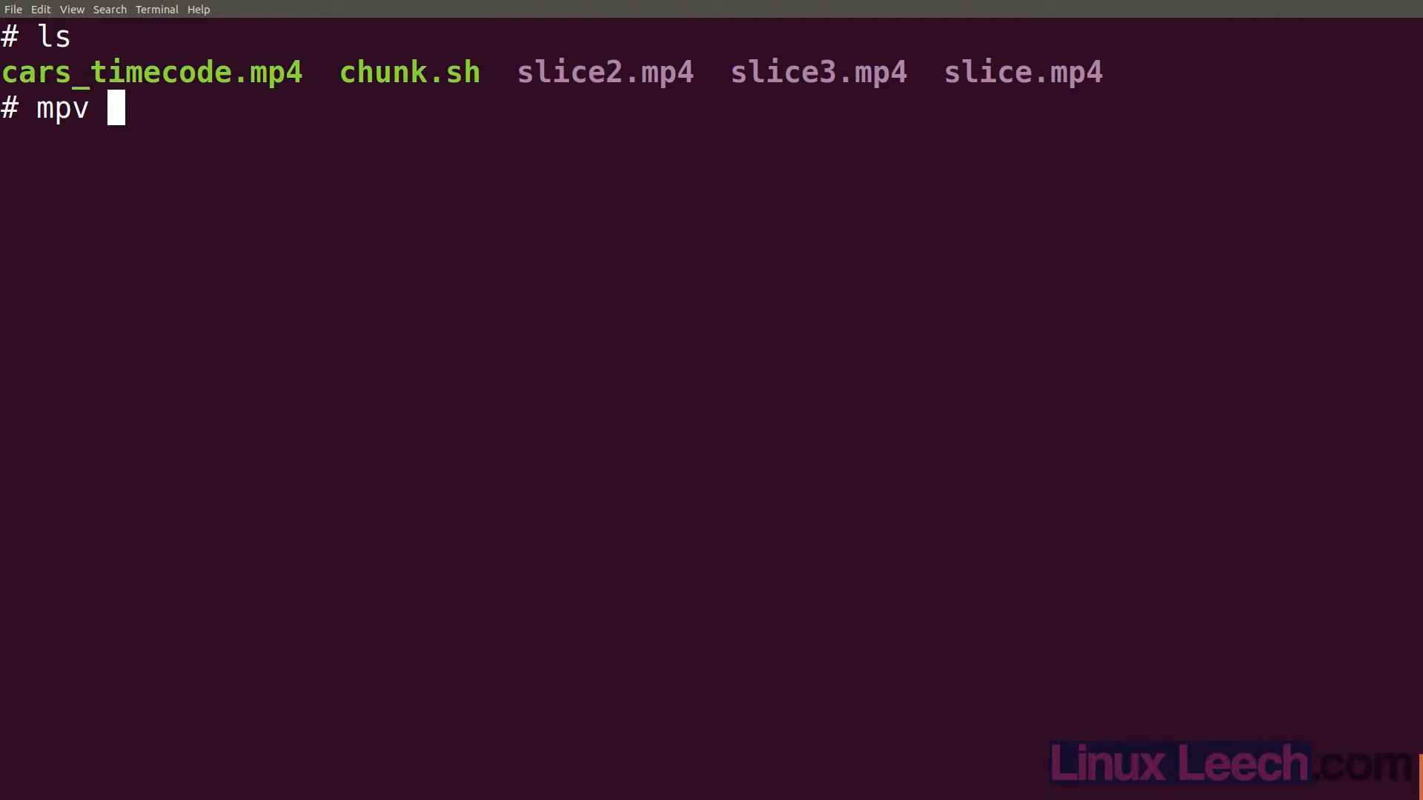
pyautogui.write('slice3.mp4')
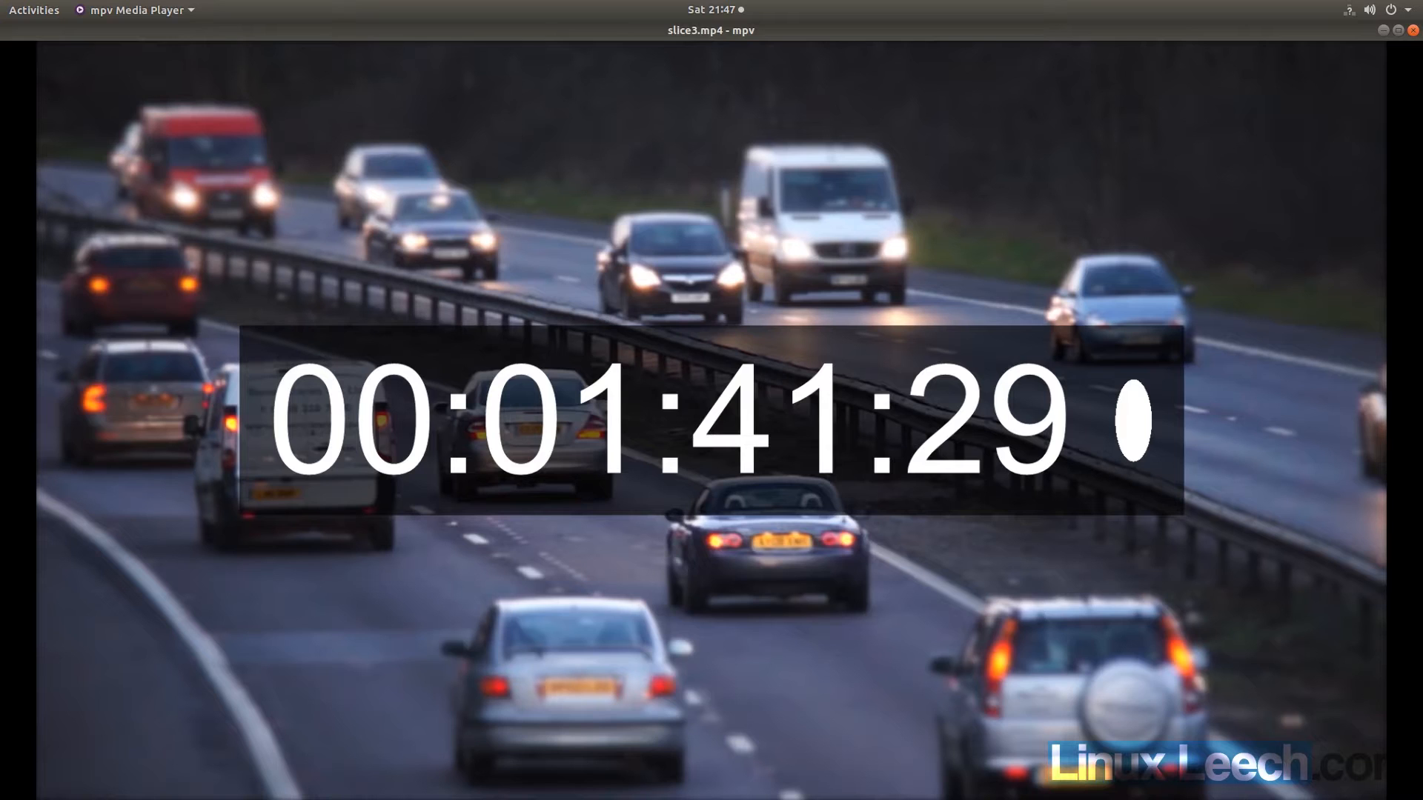
pyautogui.press('q')
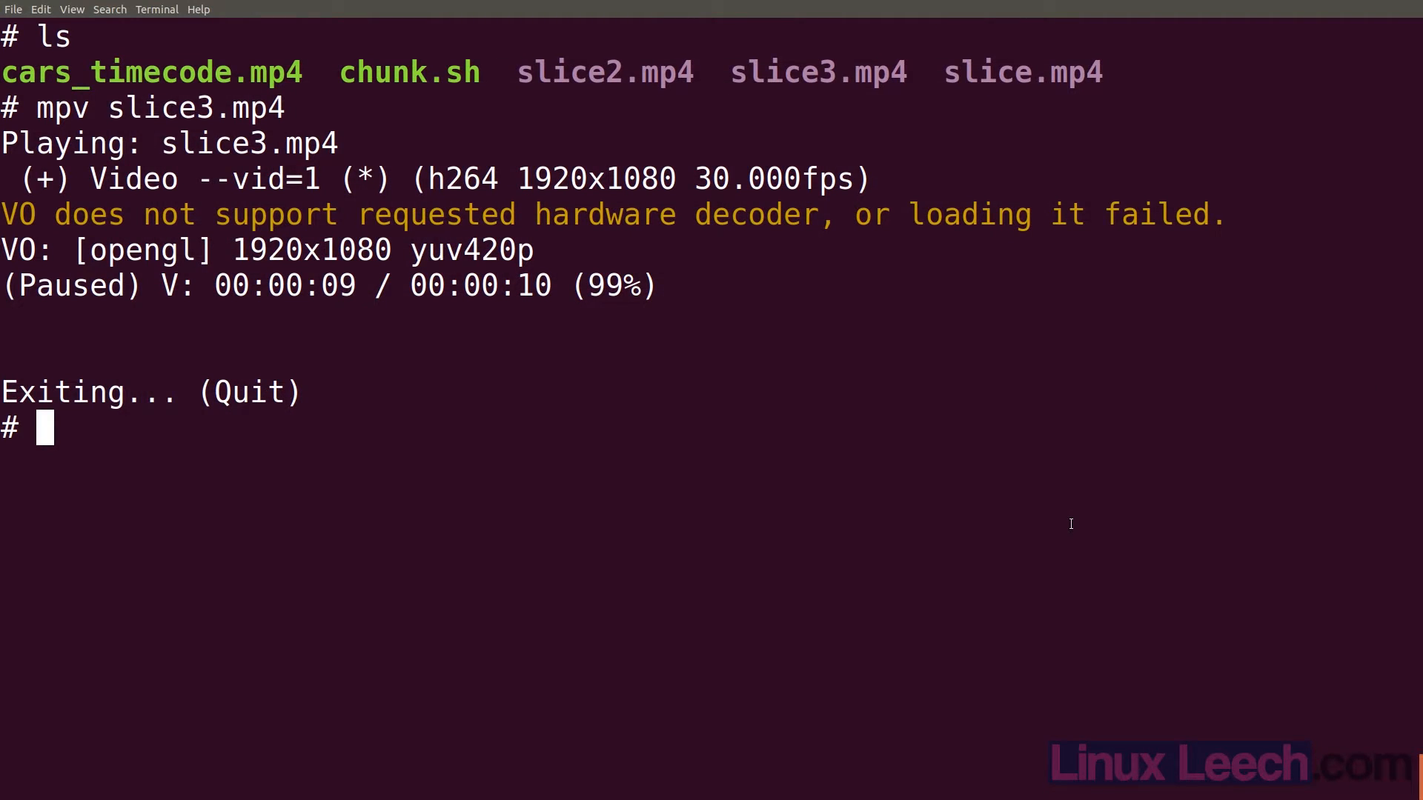
# - Recall the slice3.mp4 ffmpeg command and add the -c:a aac audio codec option
pyautogui.write('ffmpeg -i cars_timecode.mp4 -ss 00:01:32.00 -t 10 -c:v h264_nvenc -qp 16 slice3.mp4')
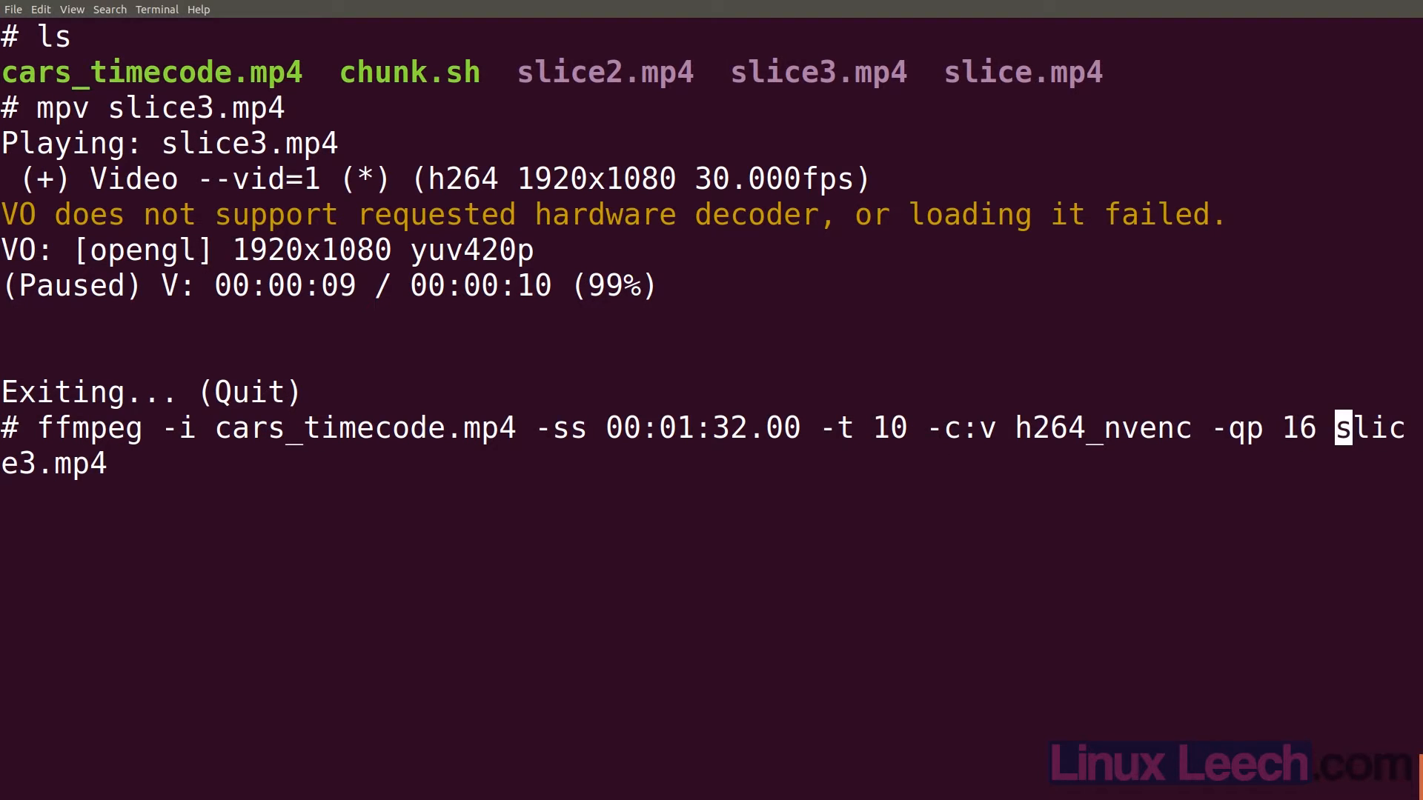
pyautogui.write('-c')
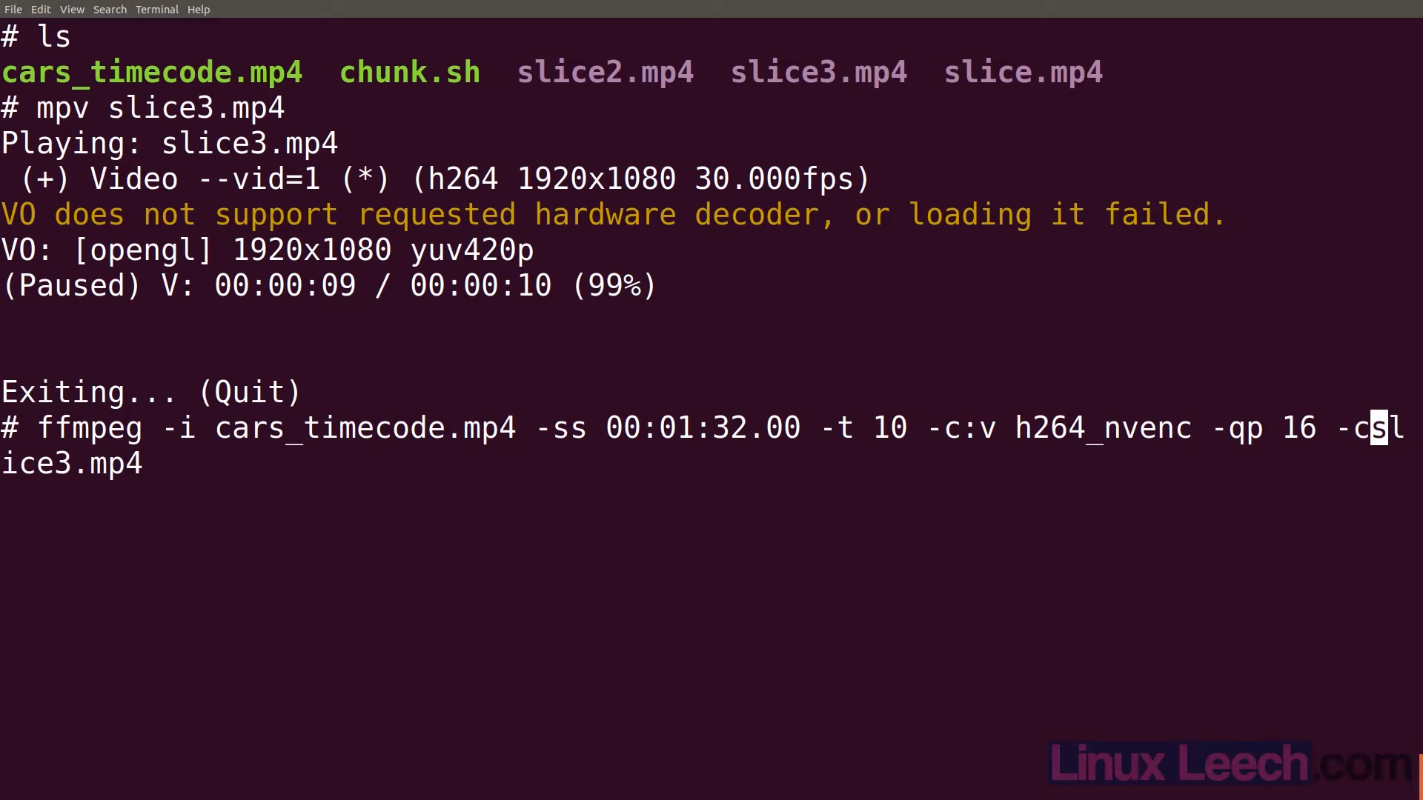
pyautogui.write(':a')
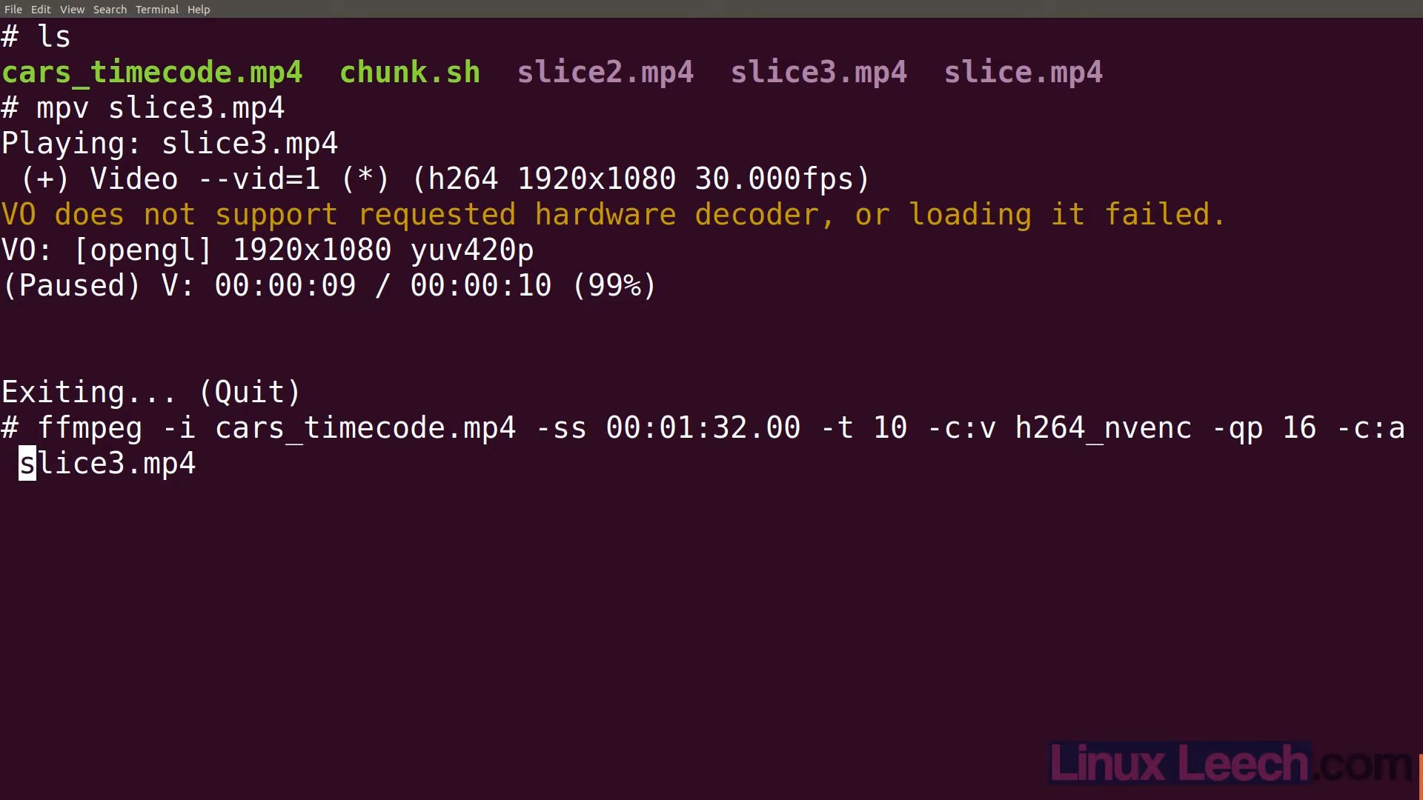
pyautogui.write('aac')
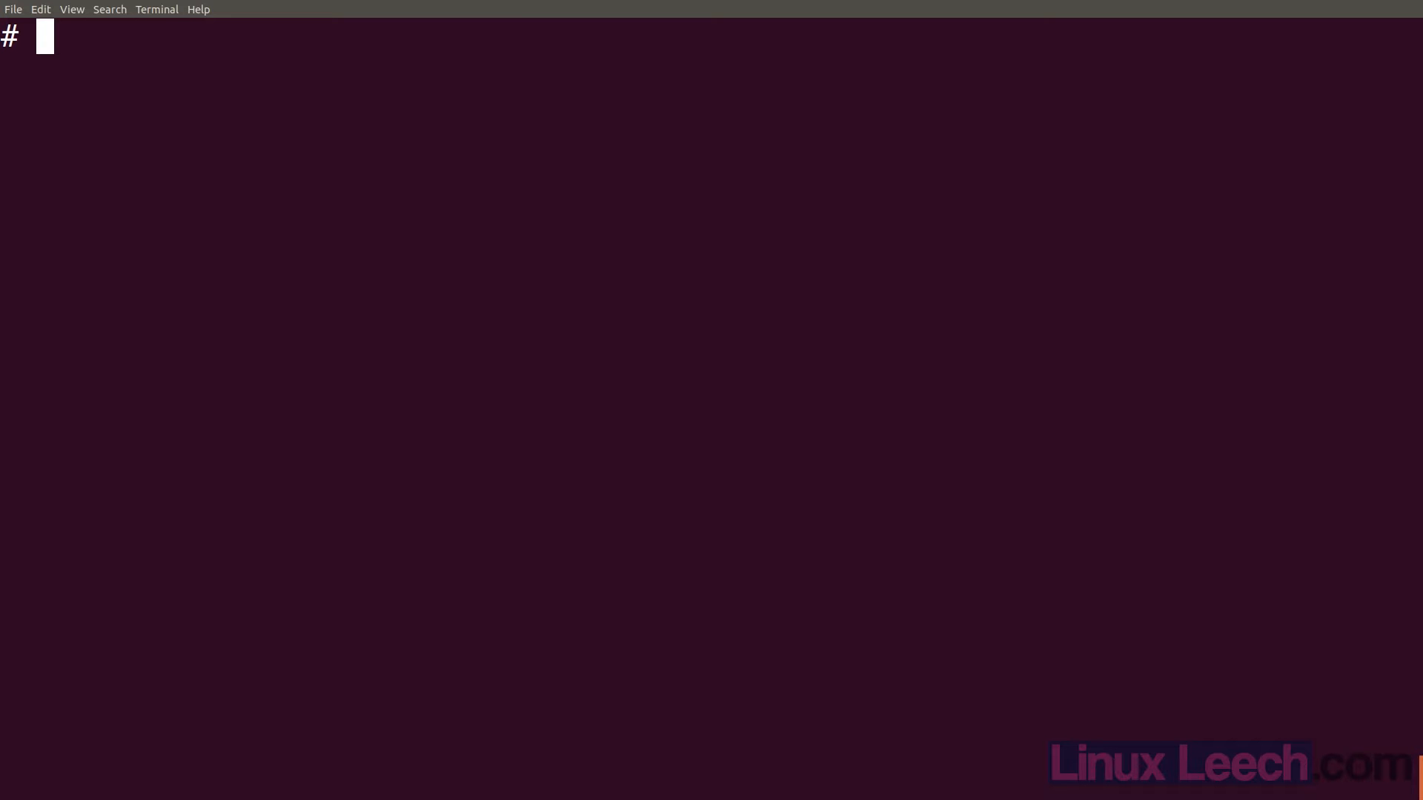
# - Query cars_timecode.mp4 with ffprobe -v error -show_entries format=duration, returning 120.000000
pyautogui.write('ffpr')
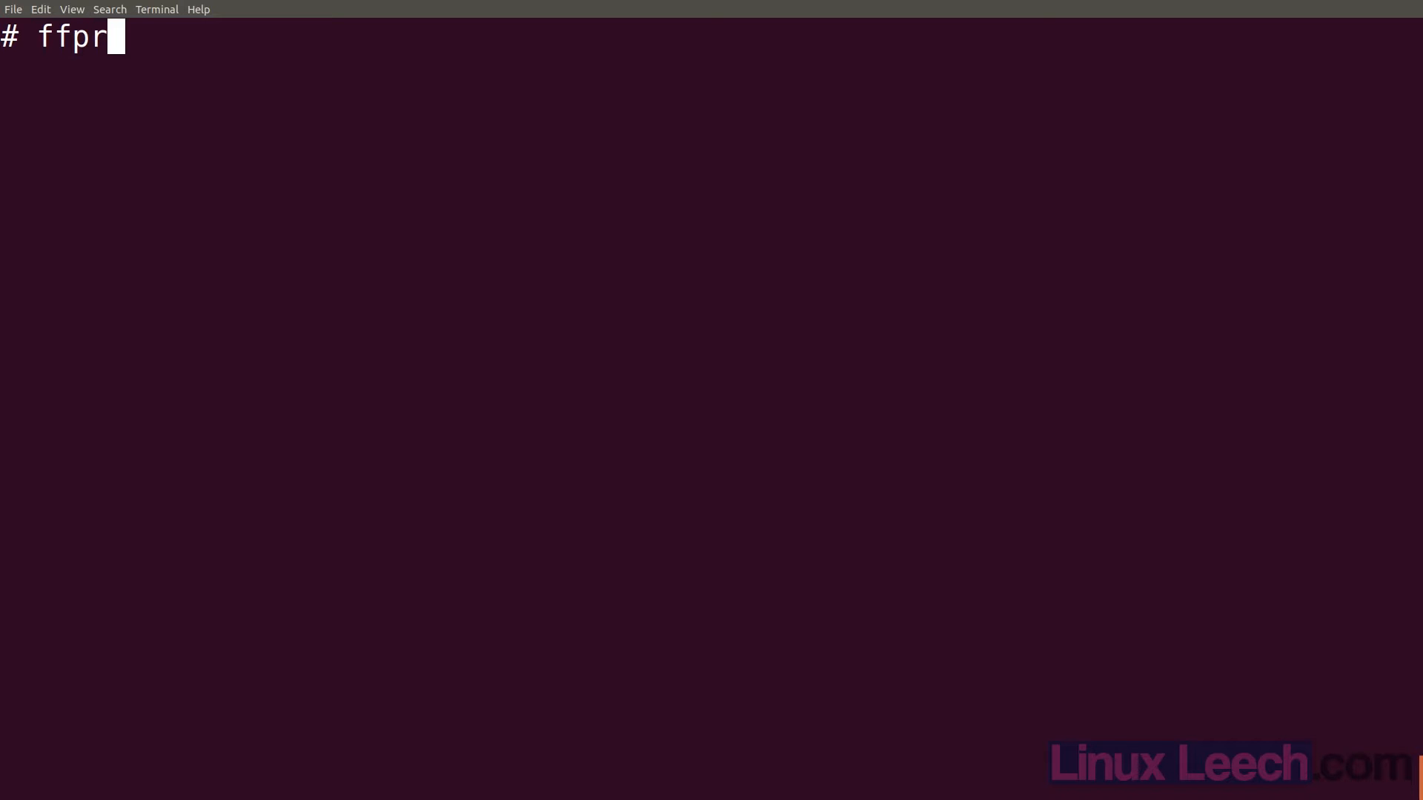
pyautogui.write('obe')
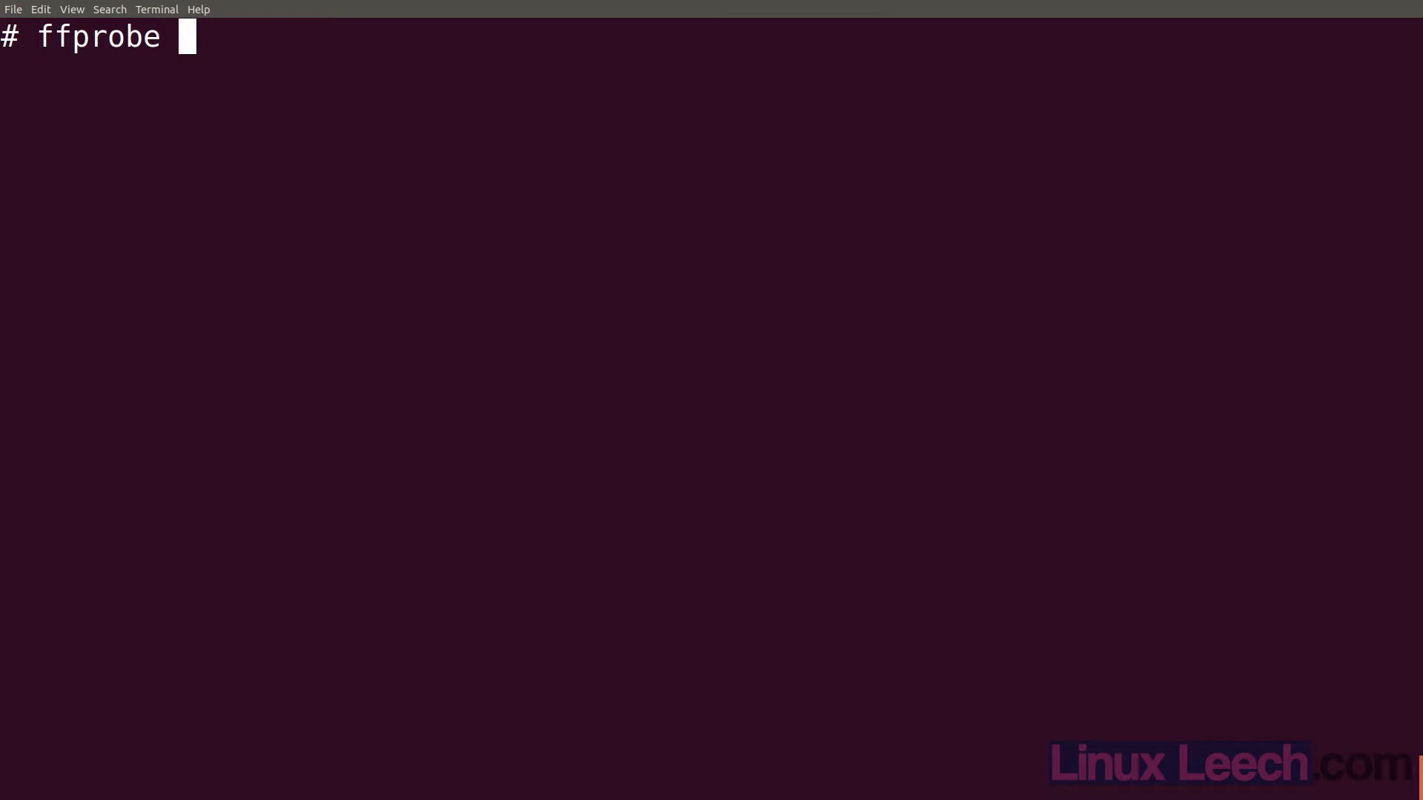
pyautogui.write('-v e')
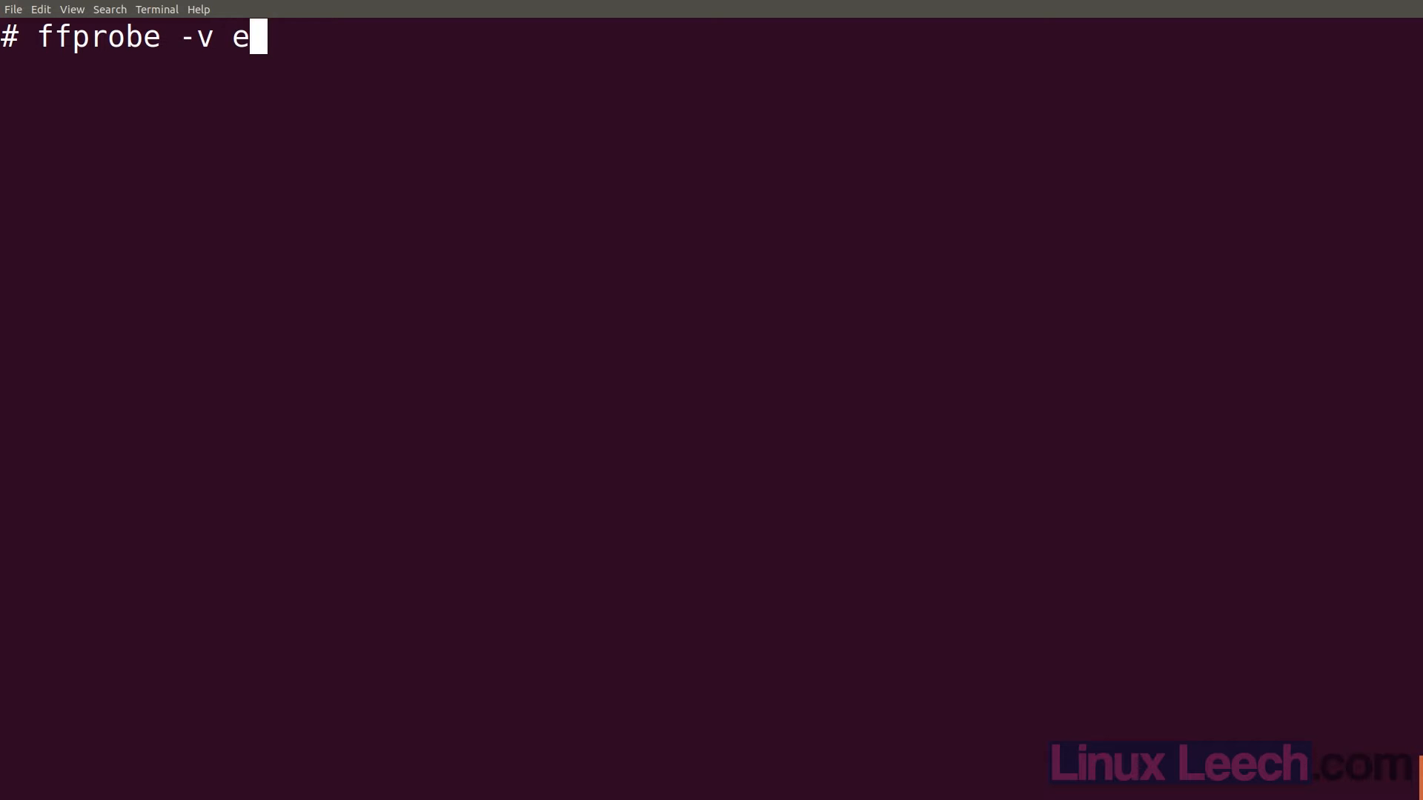
pyautogui.write('rror')
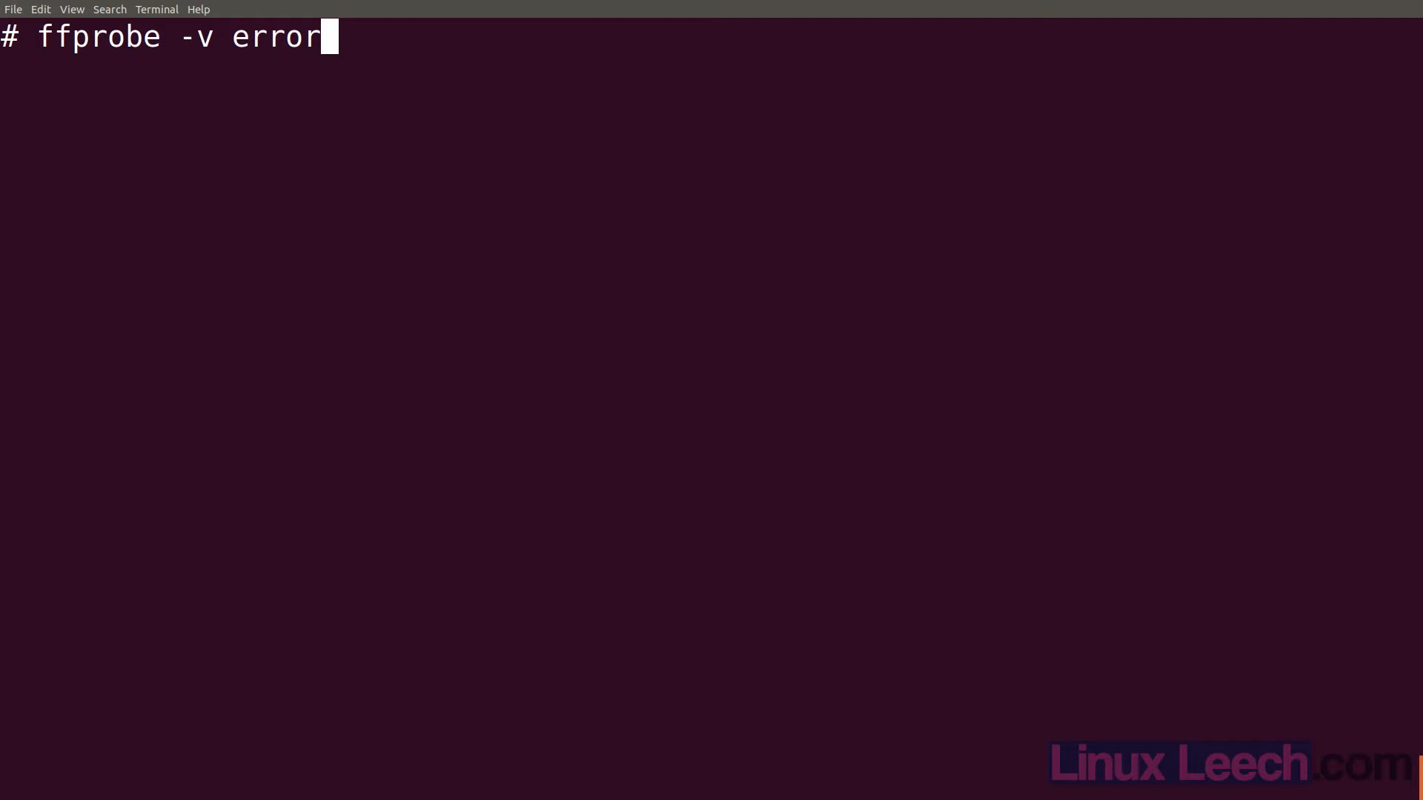
pyautogui.write('-sh')
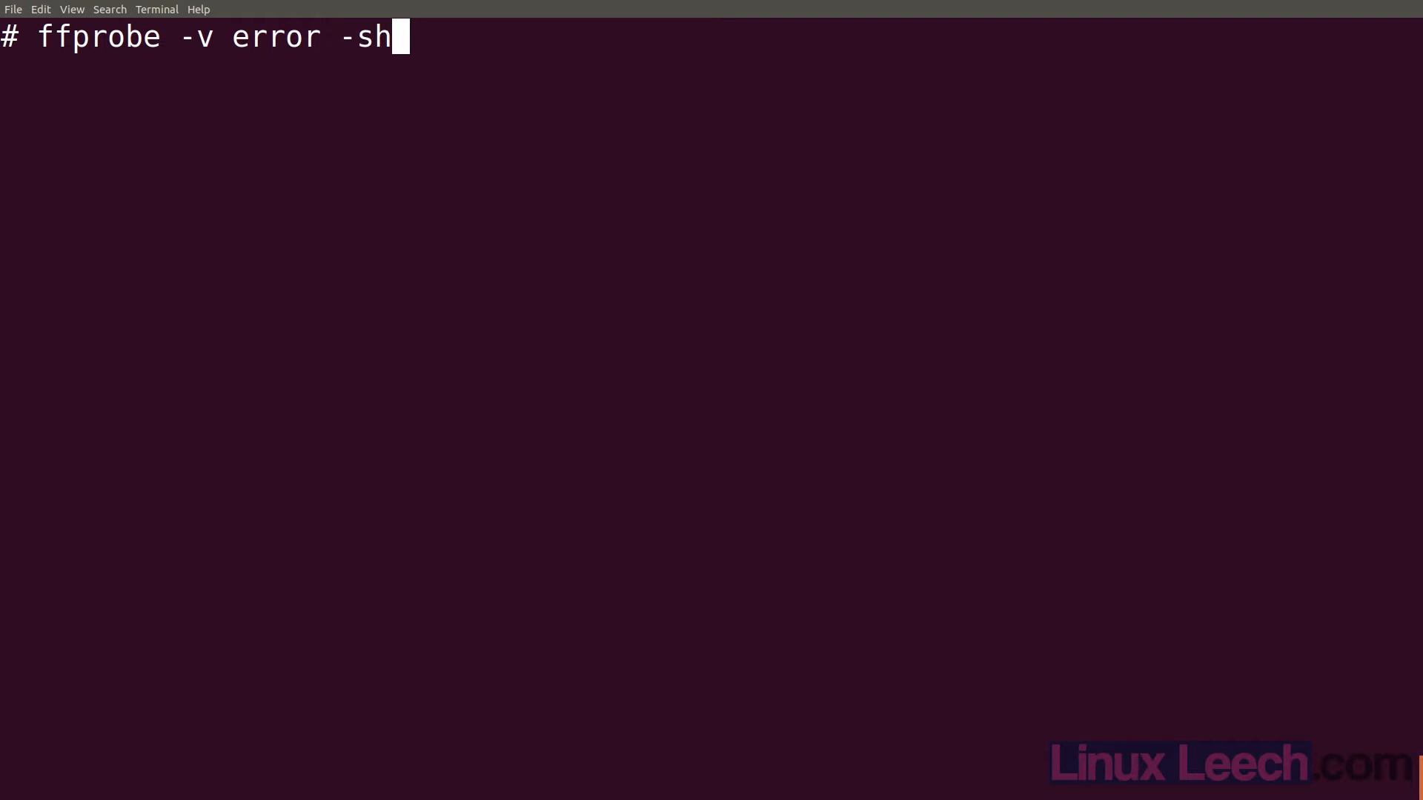
pyautogui.write('ow_entries')
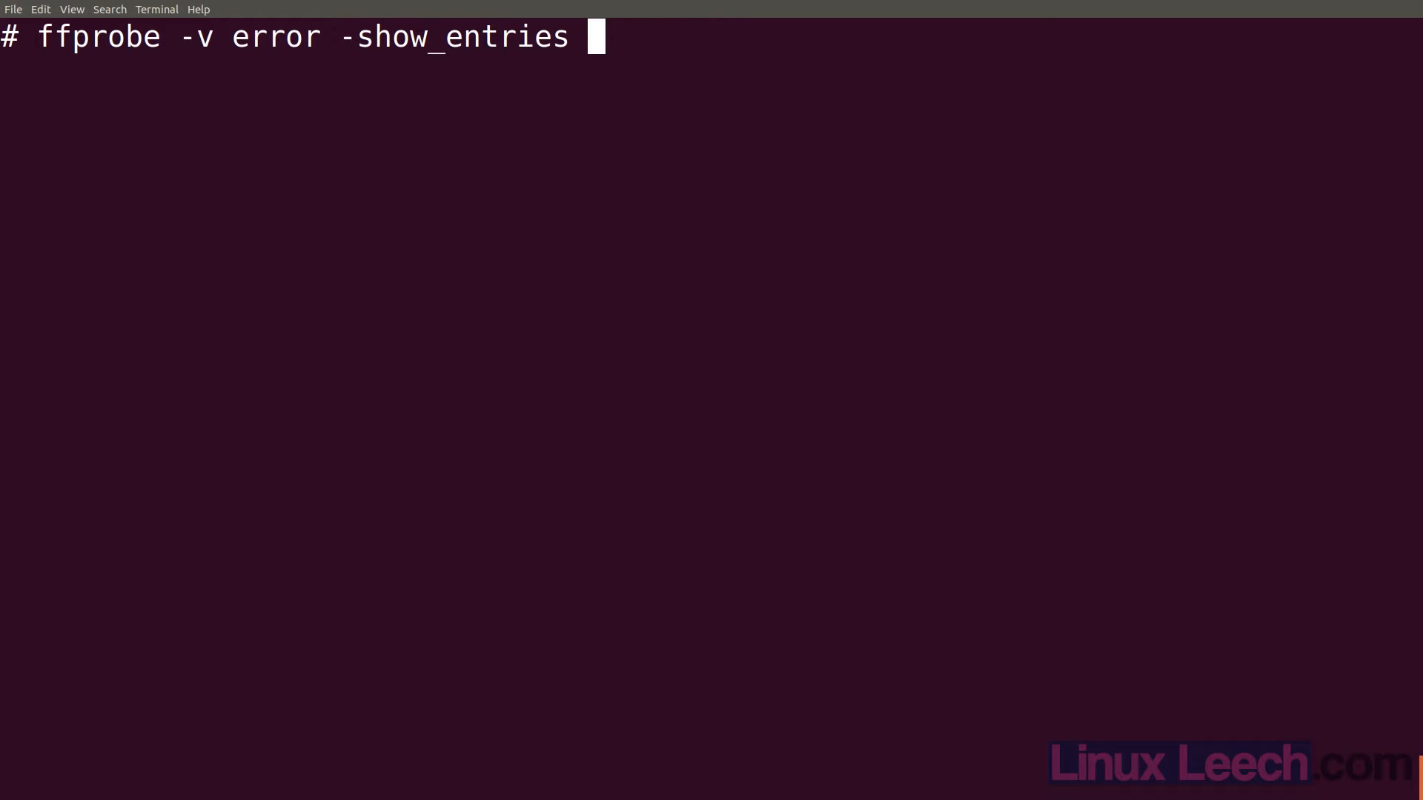
pyautogui.write('format=')
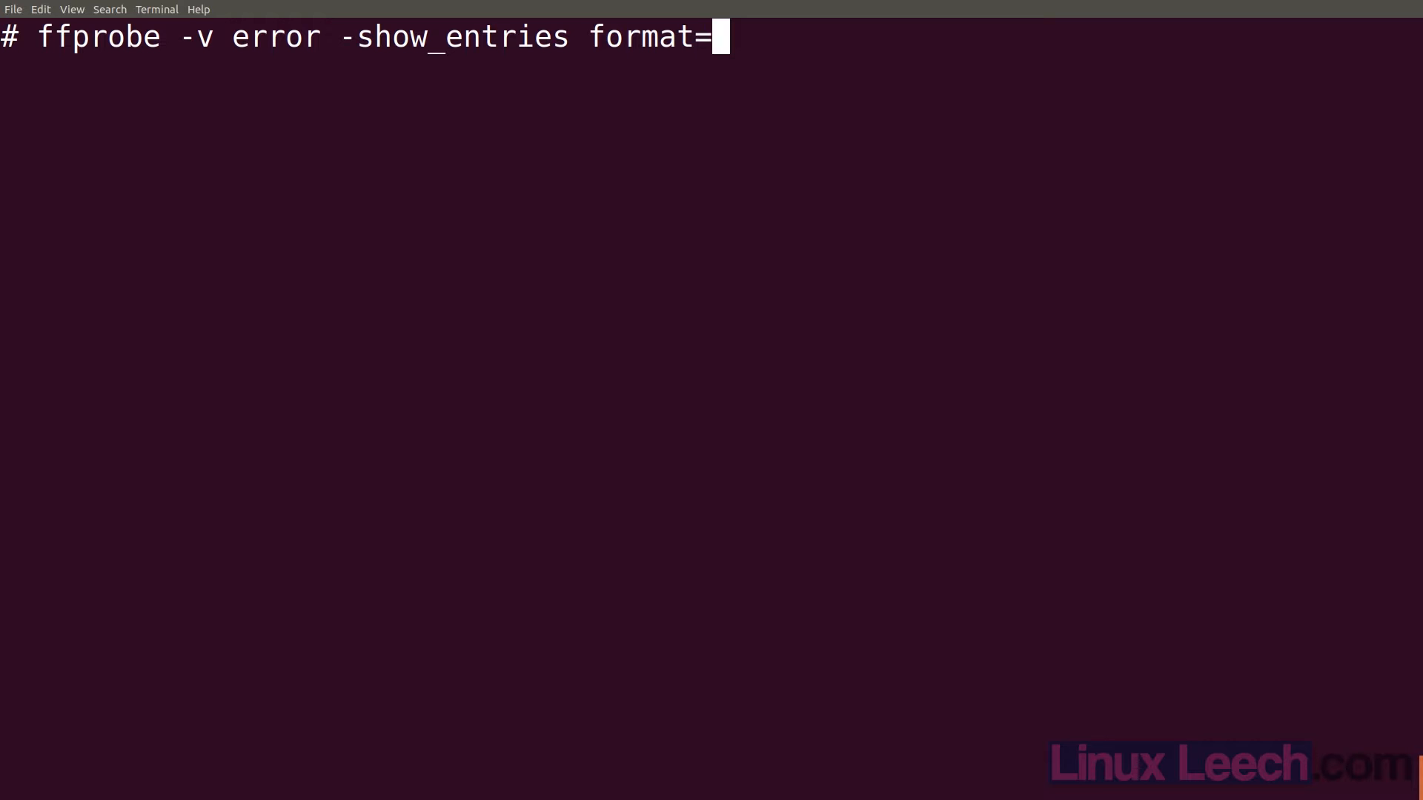
pyautogui.write('duration')
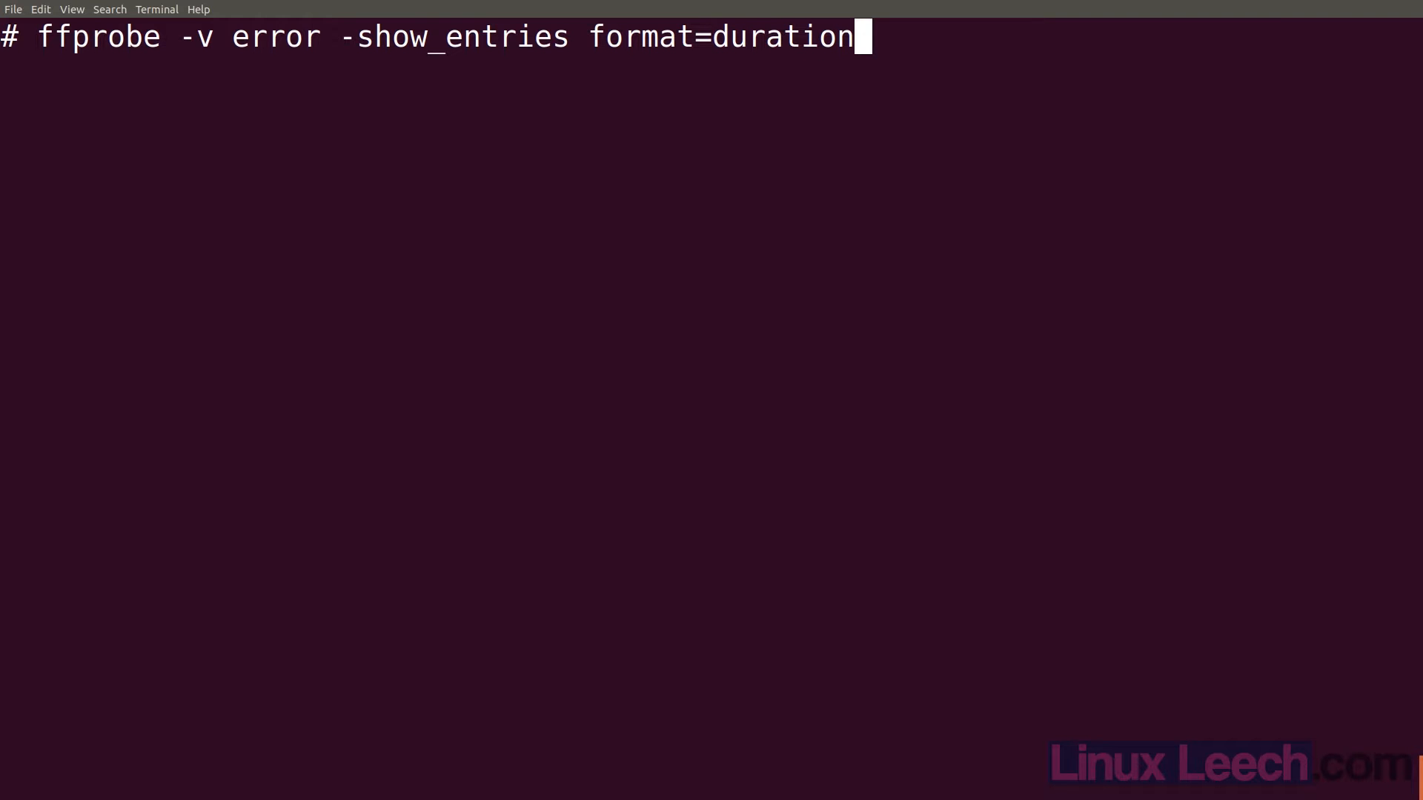
pyautogui.write('" "')
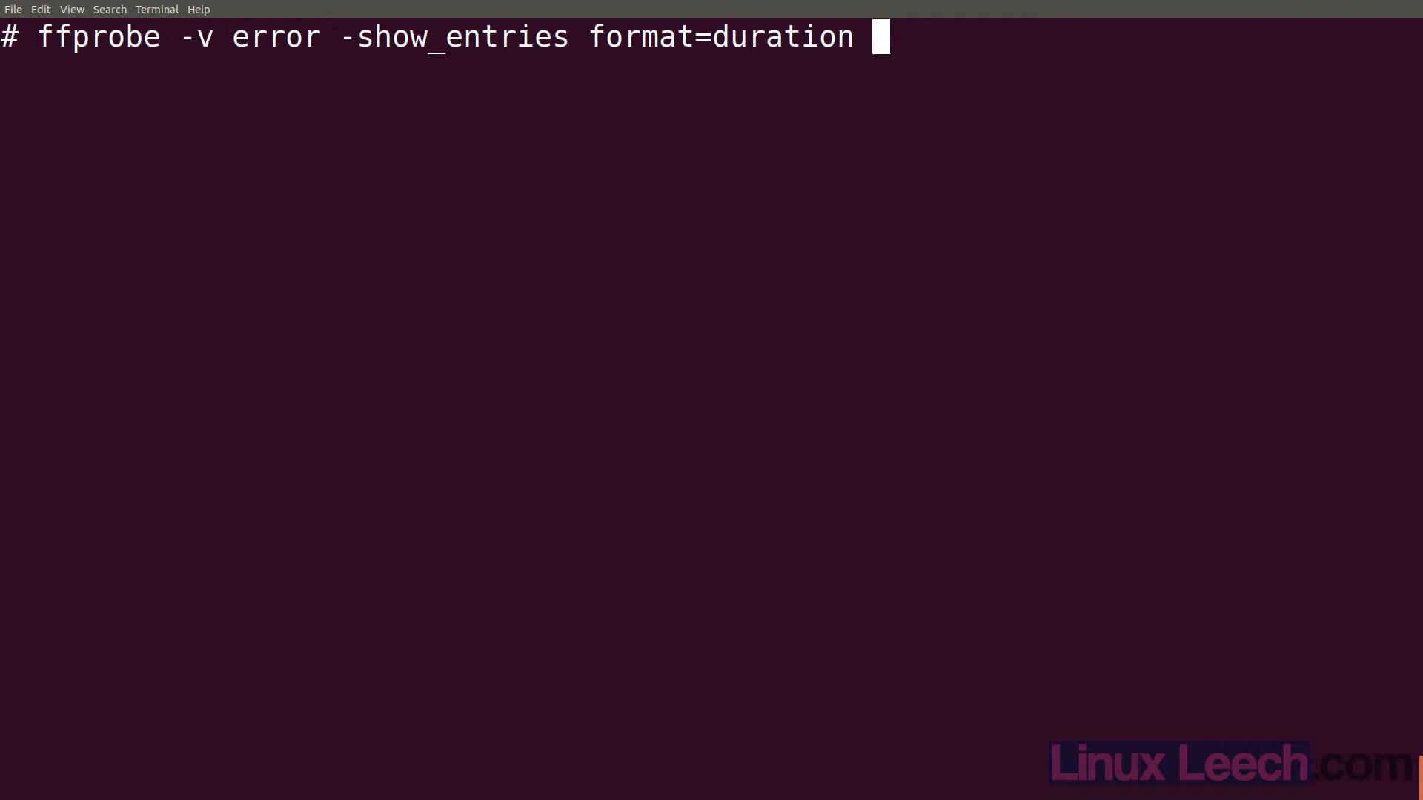
pyautogui.write('cars_timecode.mp4')
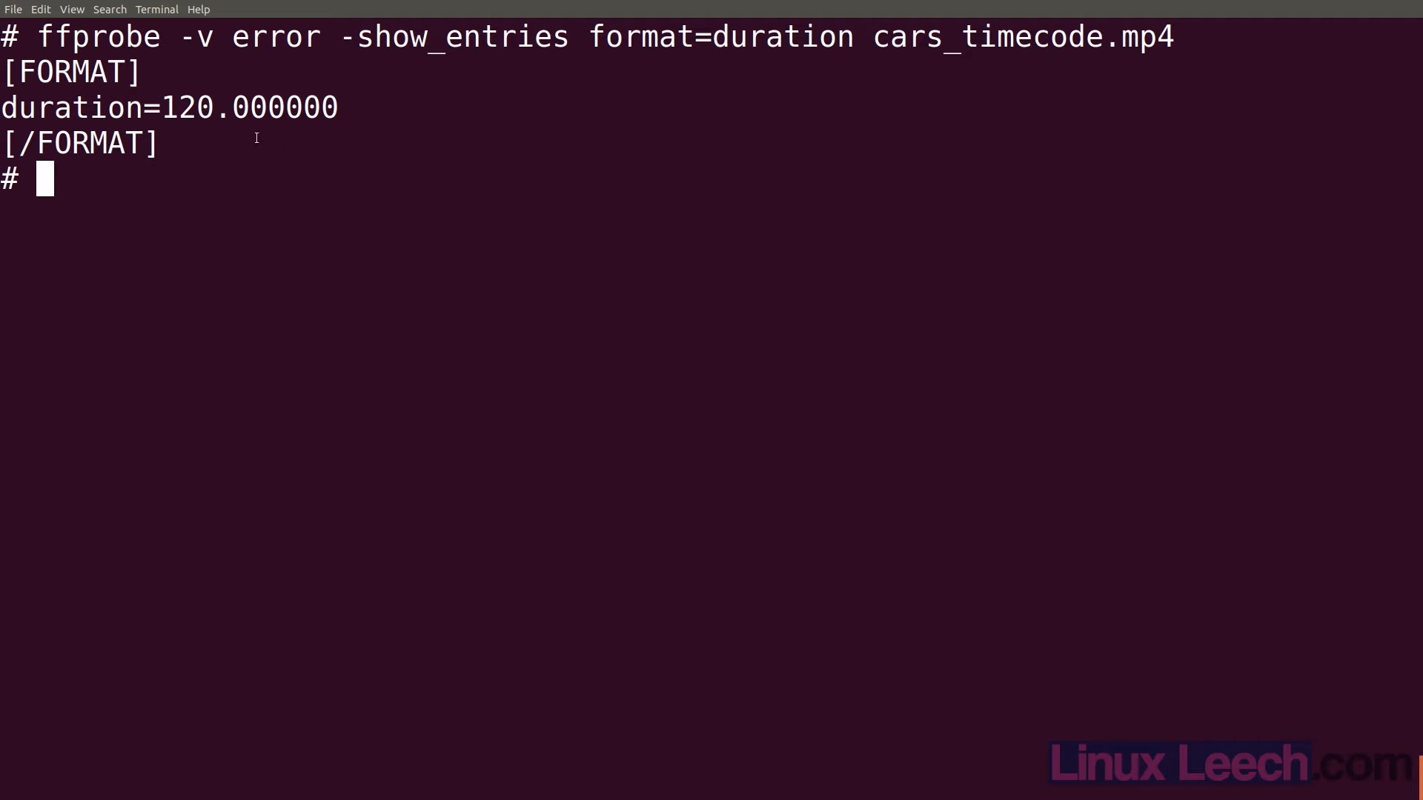
# - Recall the ffprobe duration query and try it with -of default=noprint_wrappers added
pyautogui.doubleClick(52, 72)
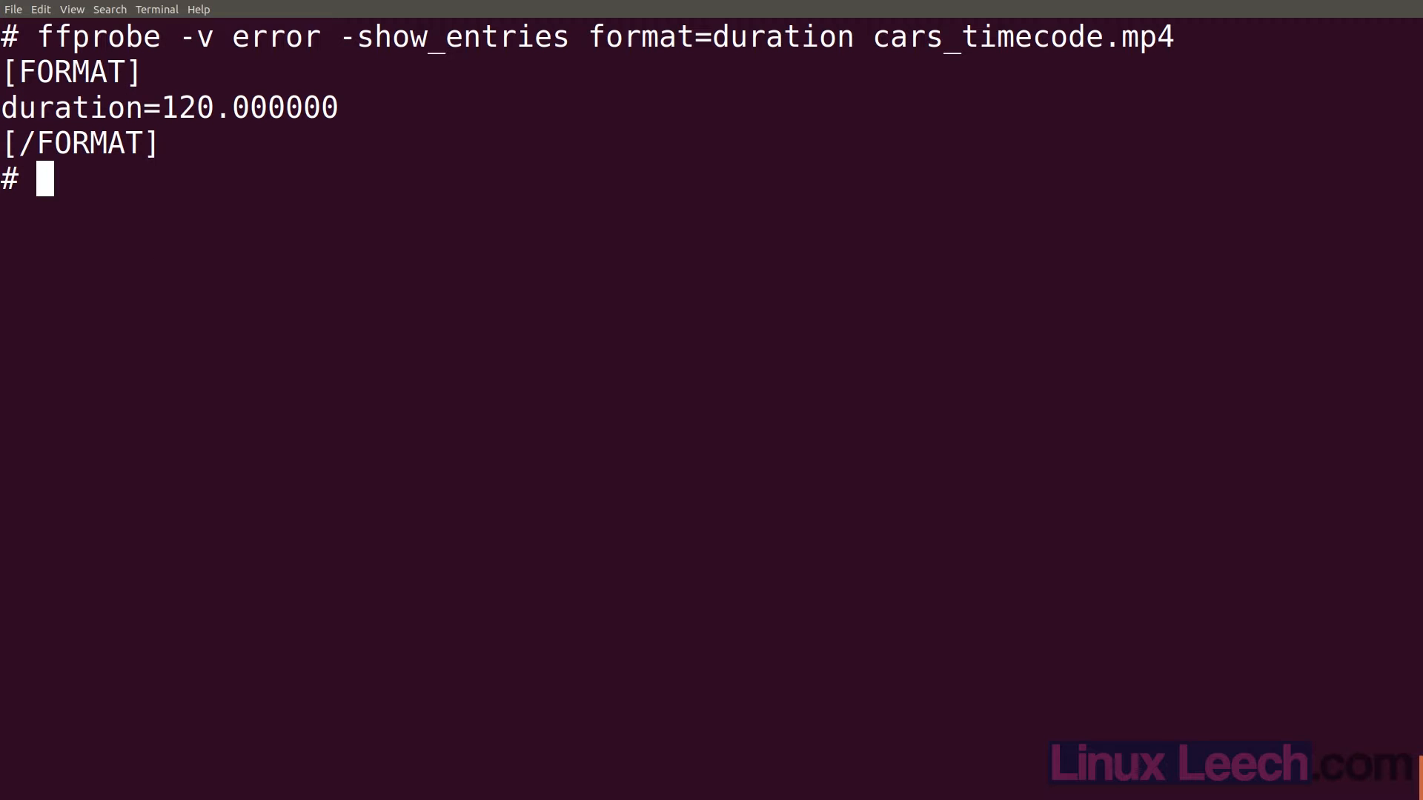
pyautogui.write('ffprobe -v error -show_entries format=duration cars_timecode.mp4')
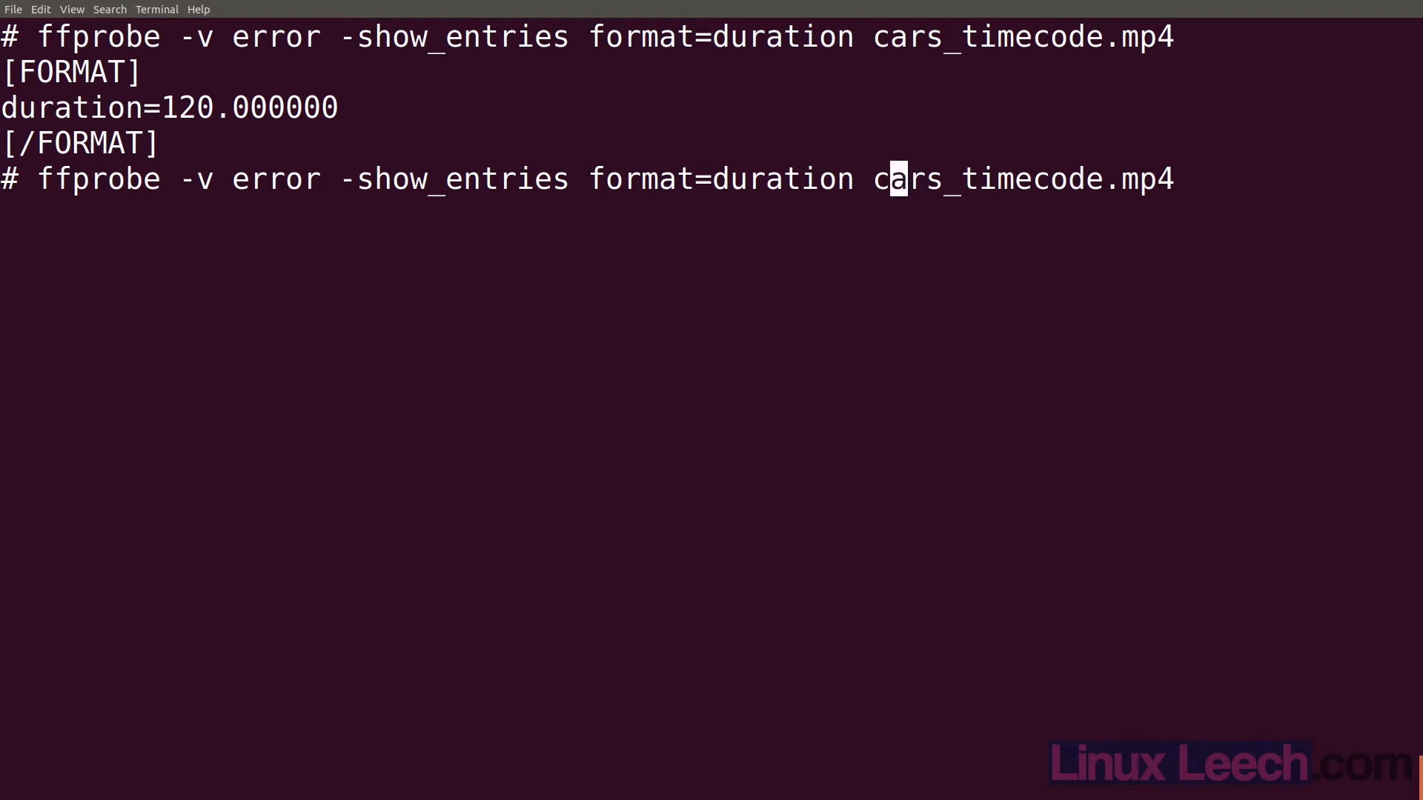
pyautogui.write('-of')
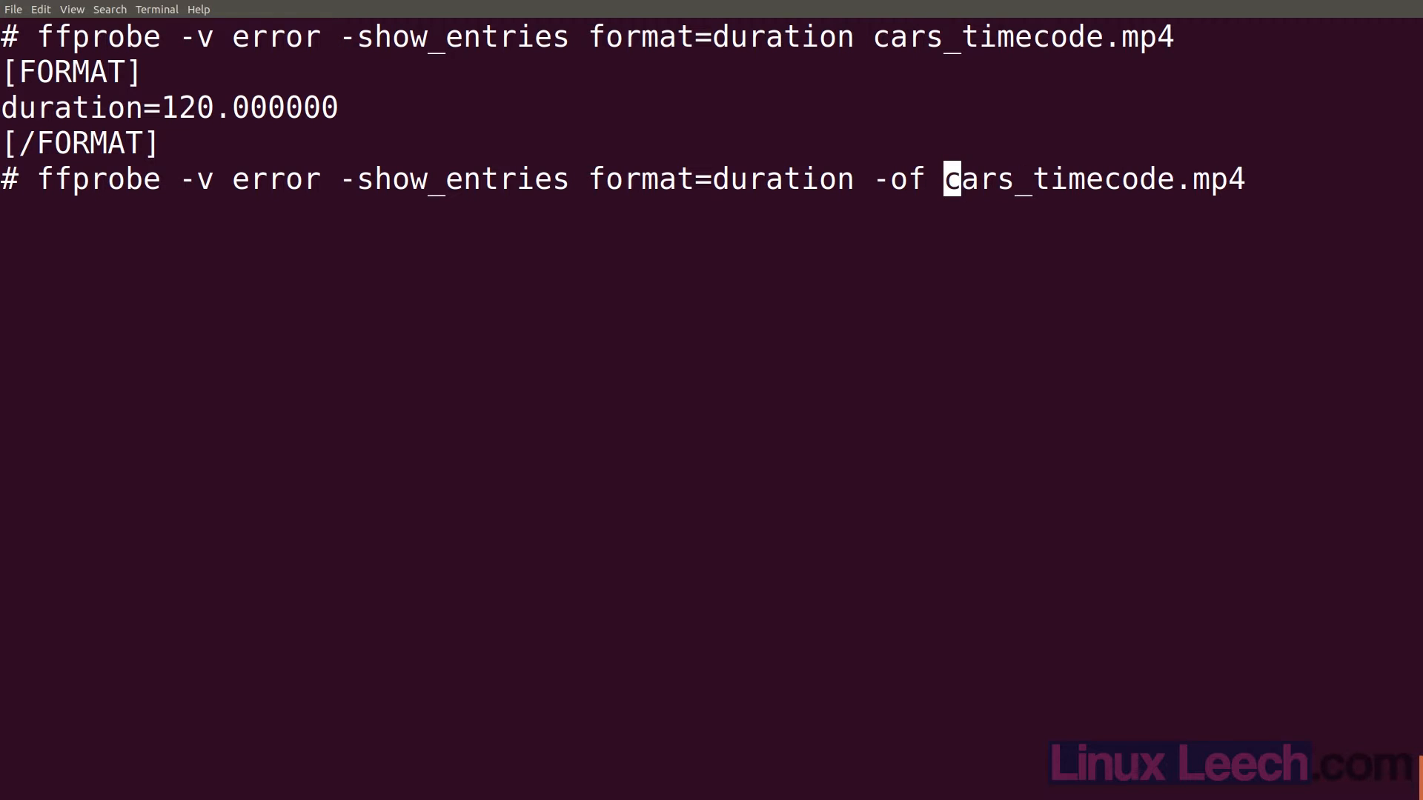
pyautogui.write('default')
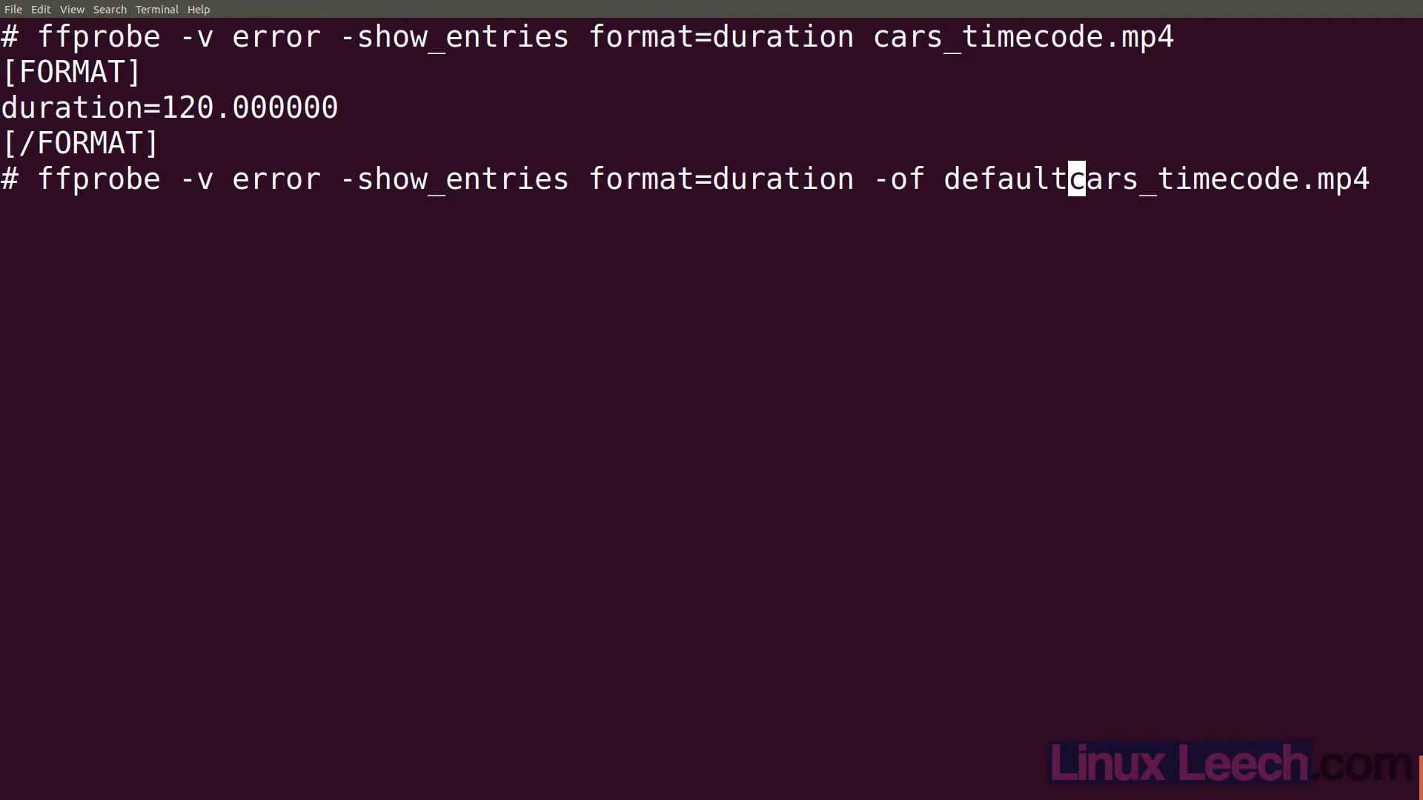
pyautogui.write('=nop')
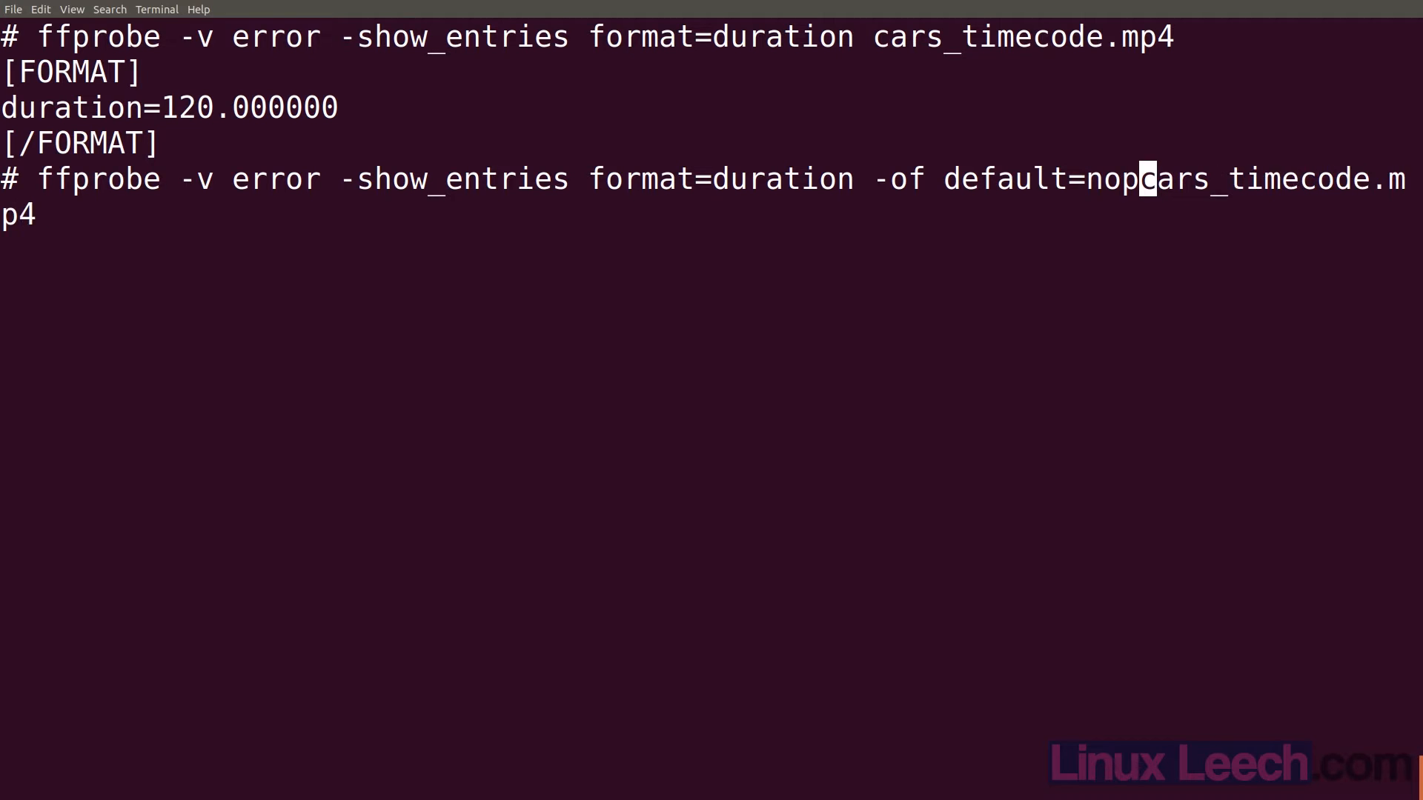
pyautogui.write('rint_')
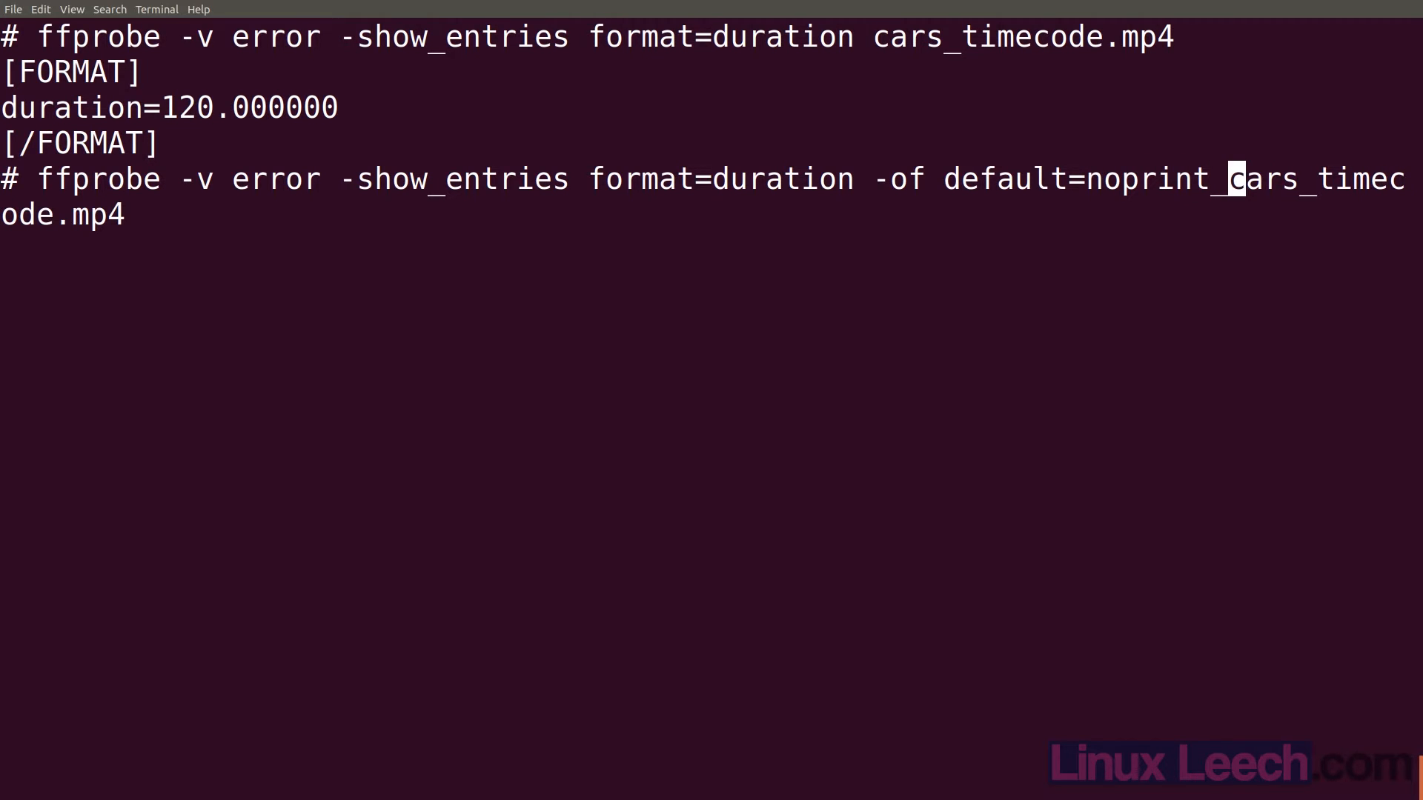
pyautogui.write('wrappers')
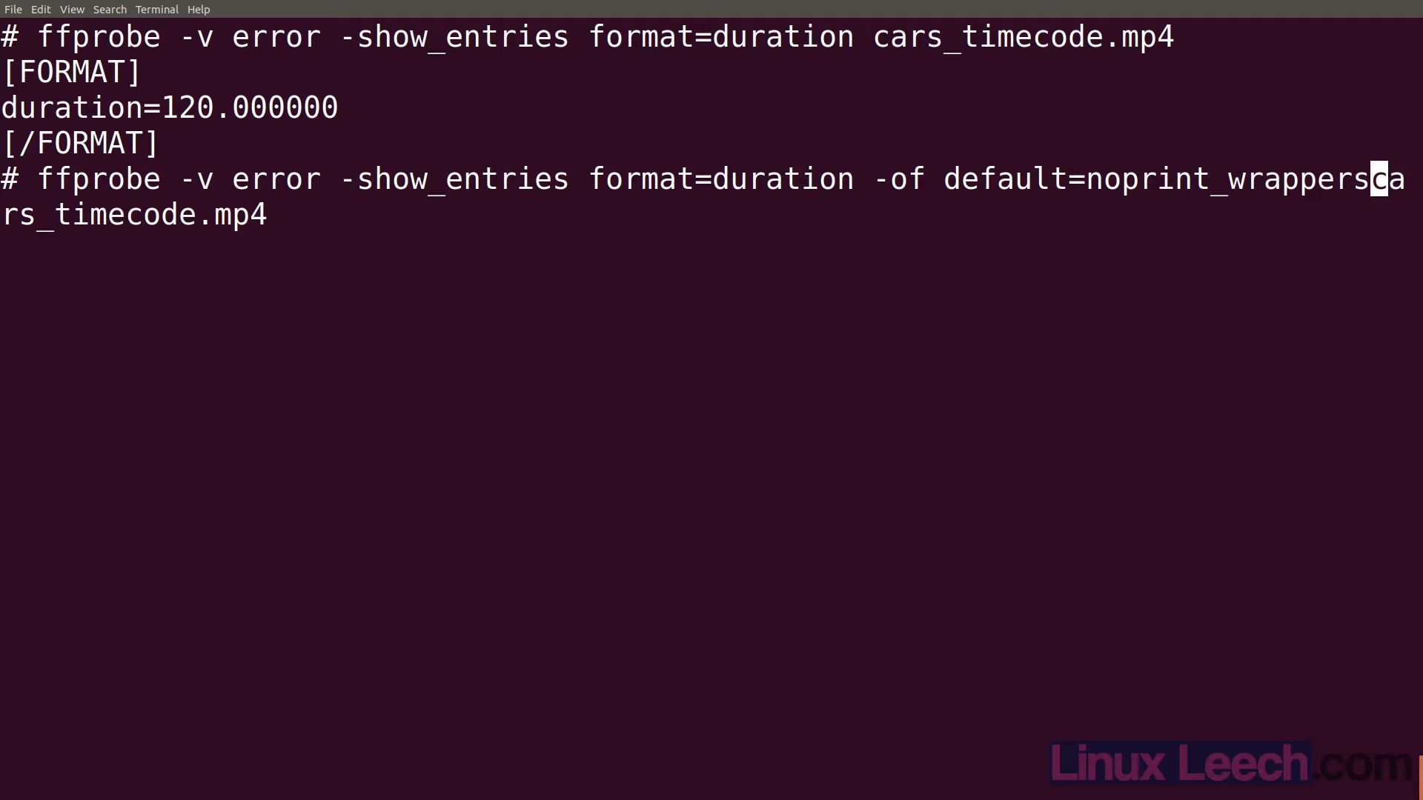
pyautogui.press('Return')
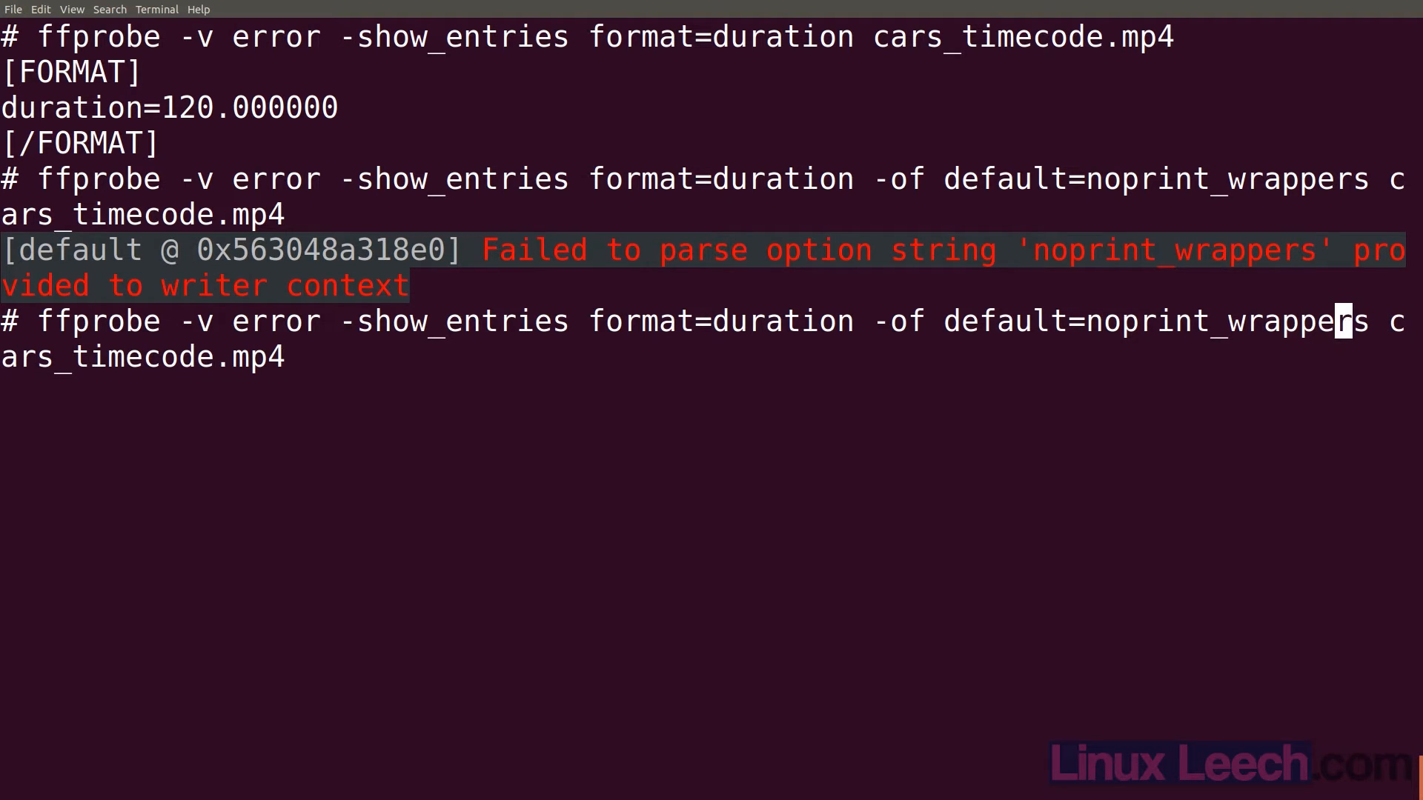
# - Fix the option to noprint_wrappers=1:nokey=1 and rerun for a bare 120.000000
pyautogui.write('=1')
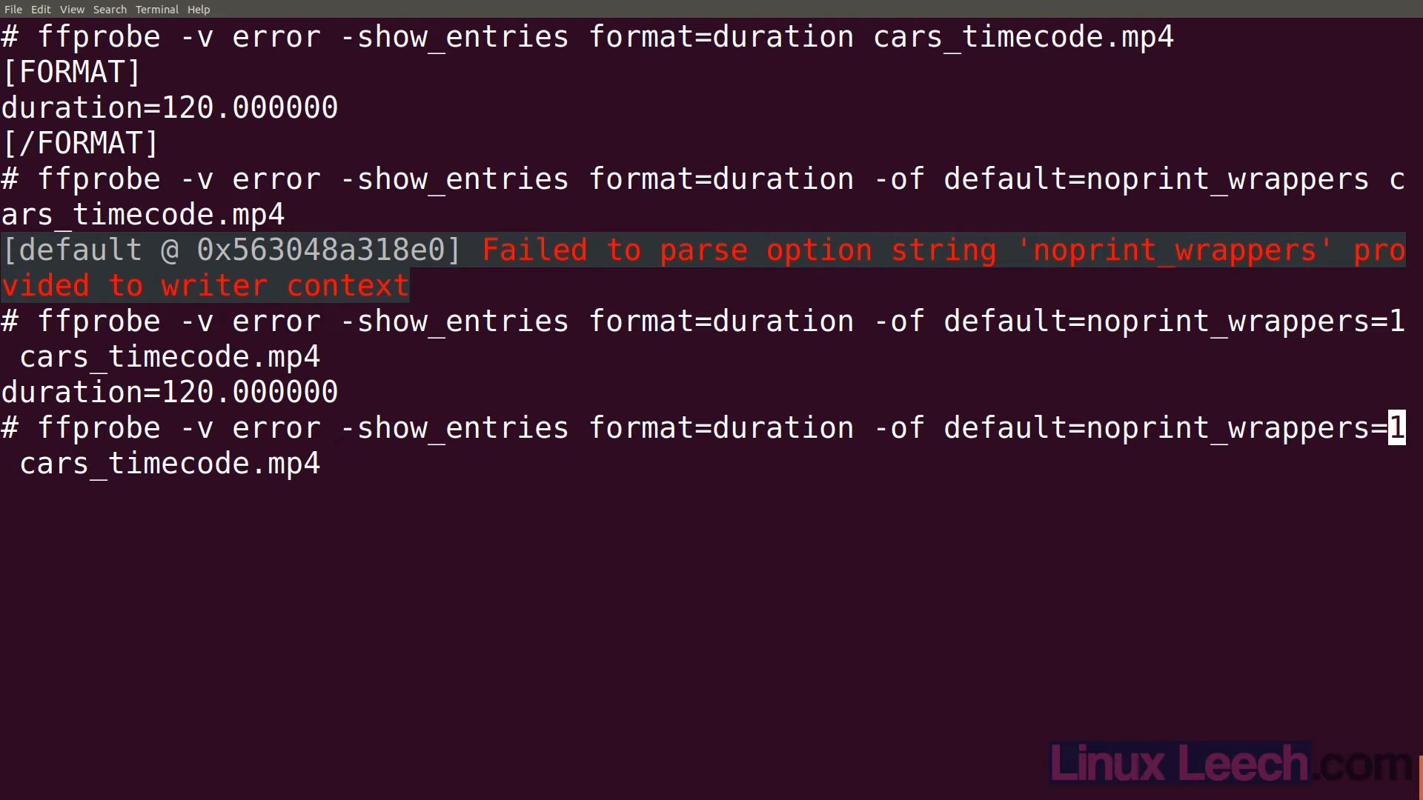
pyautogui.write(':')
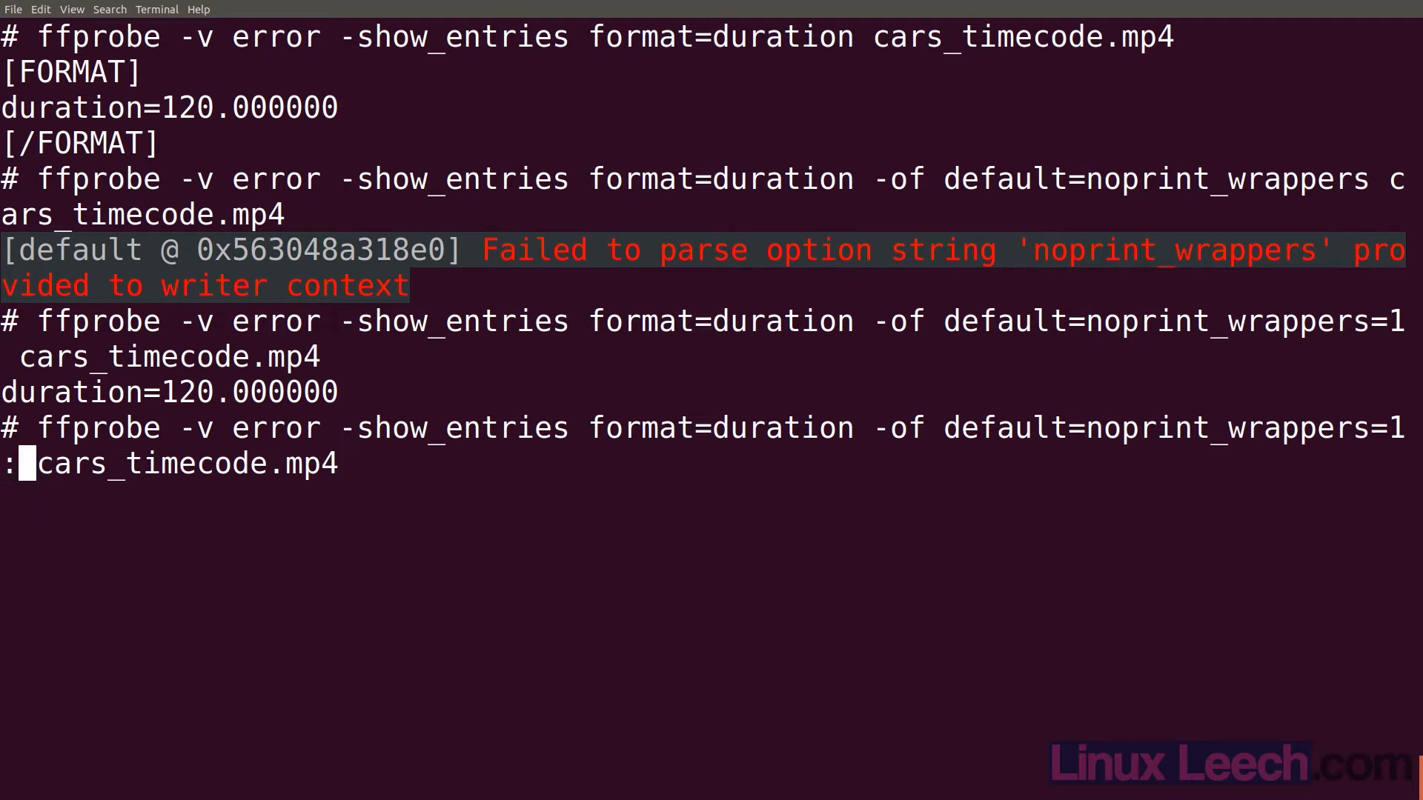
pyautogui.write('nok')
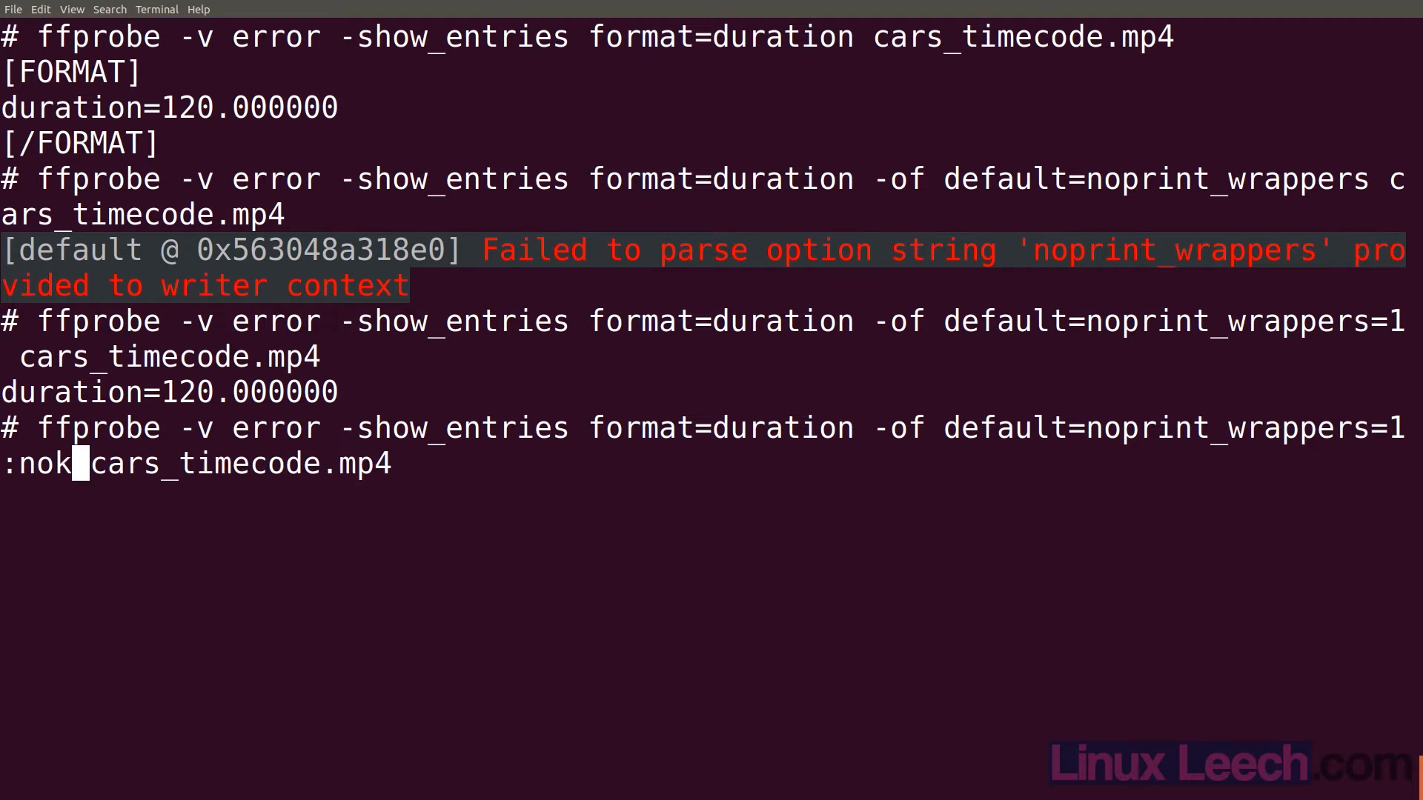
pyautogui.write('ey=1')
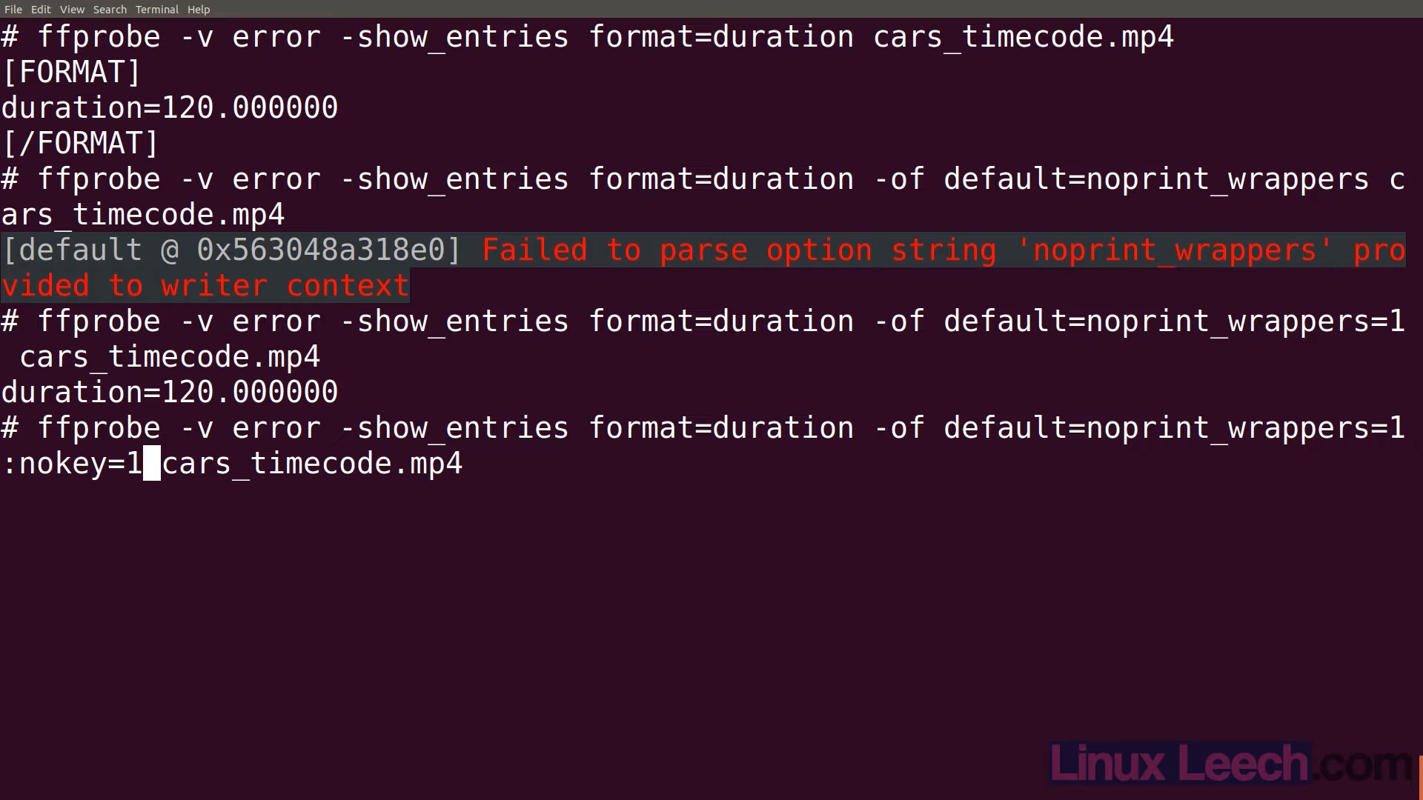
pyautogui.press('Return')
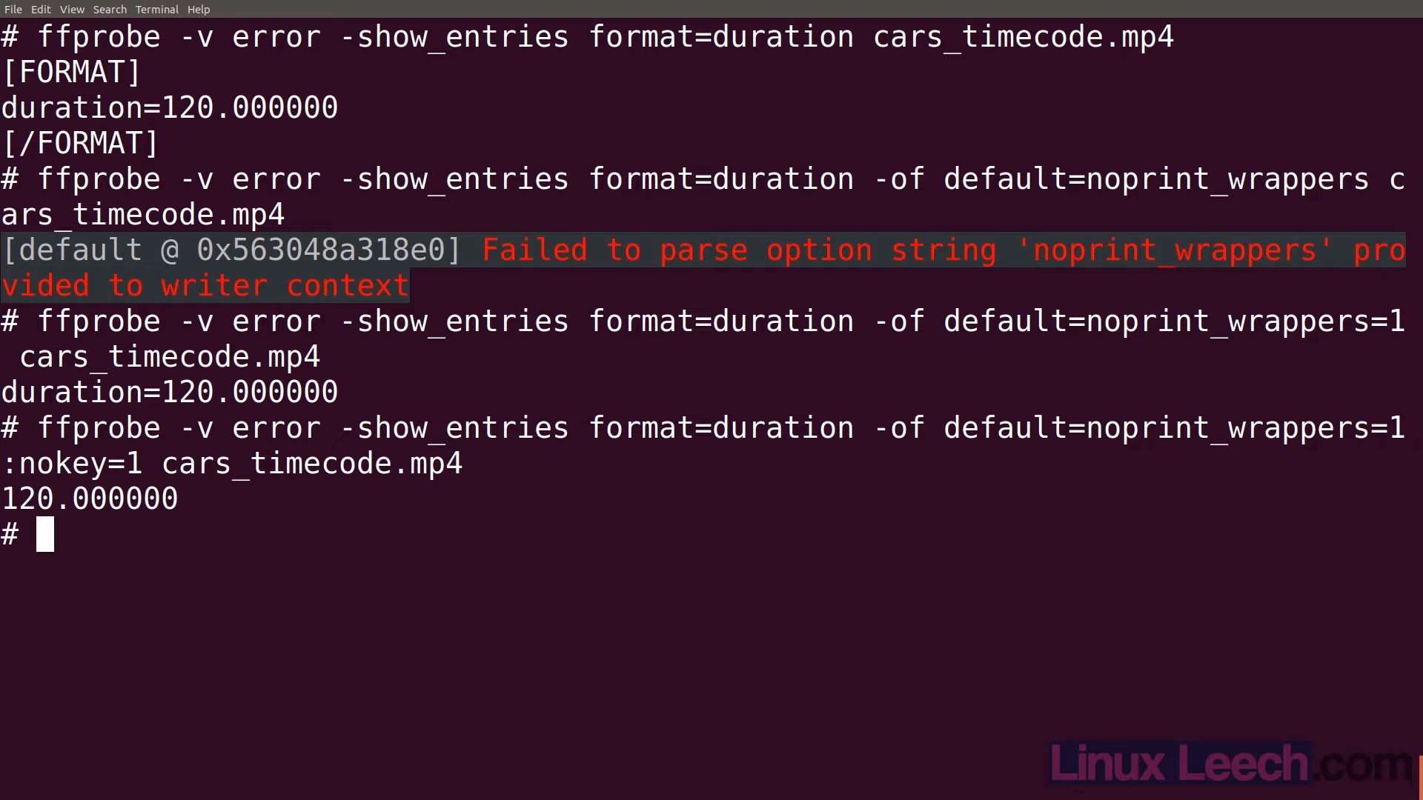
# - List the directory and open chunk.sh in vim
pyautogui.write('ls')
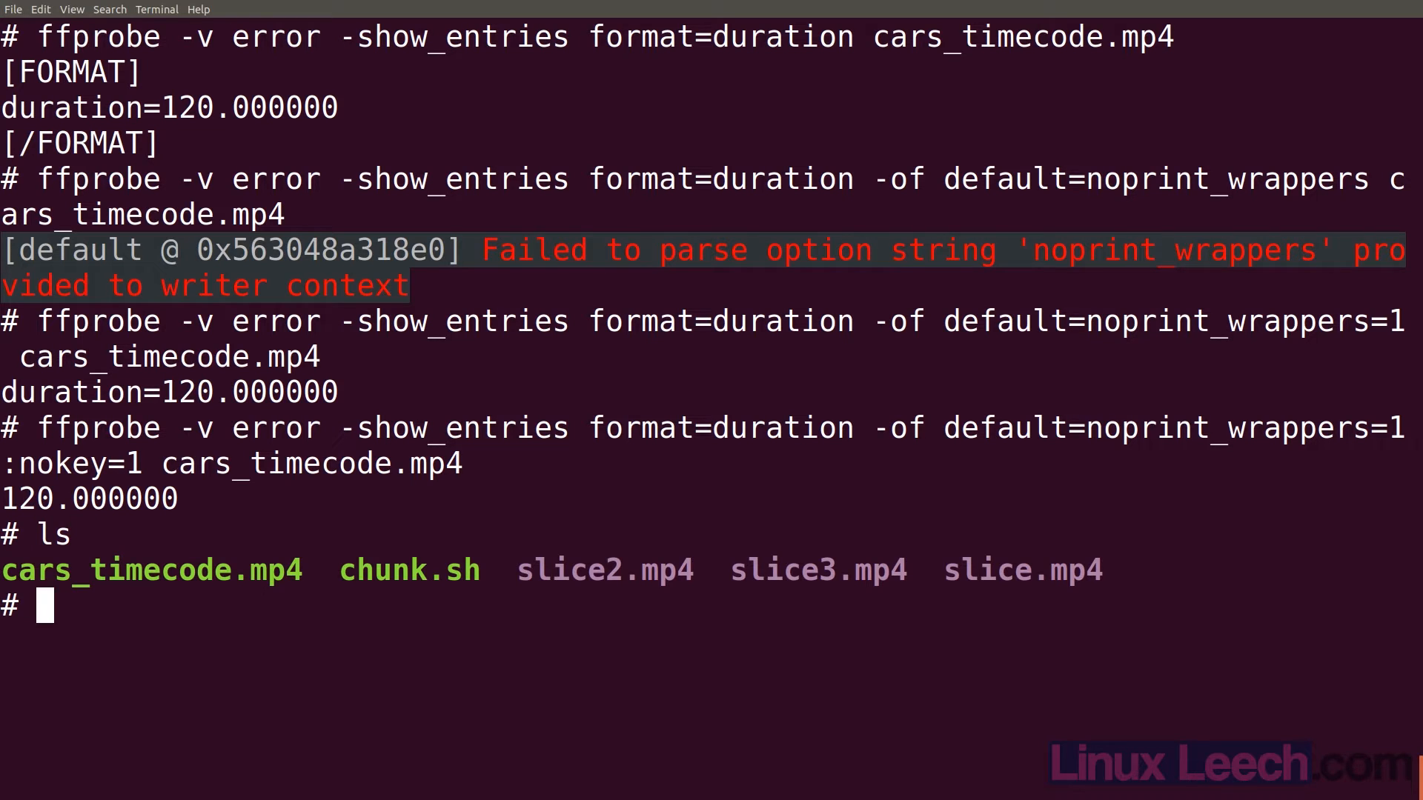
pyautogui.write('vim c')
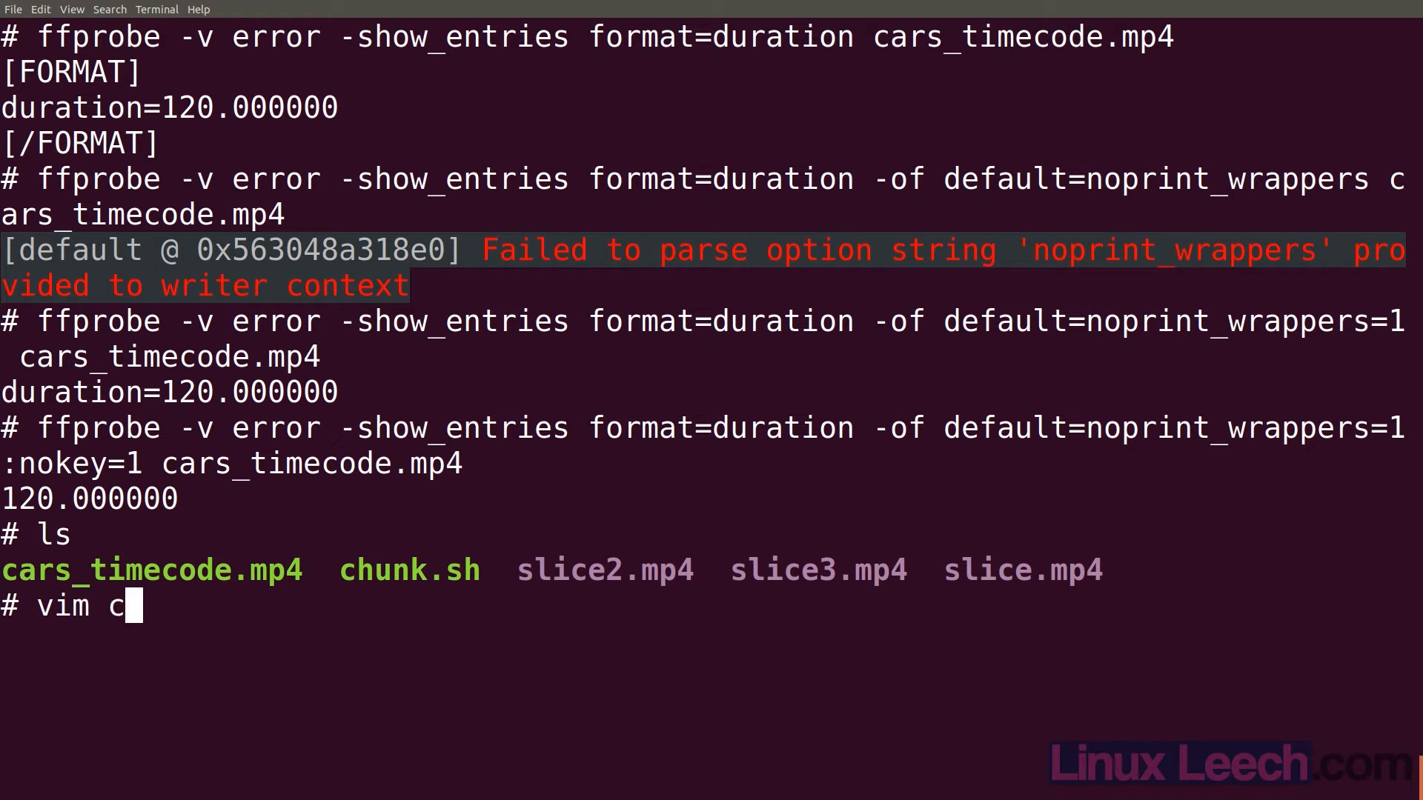
pyautogui.write('hunk.sh')
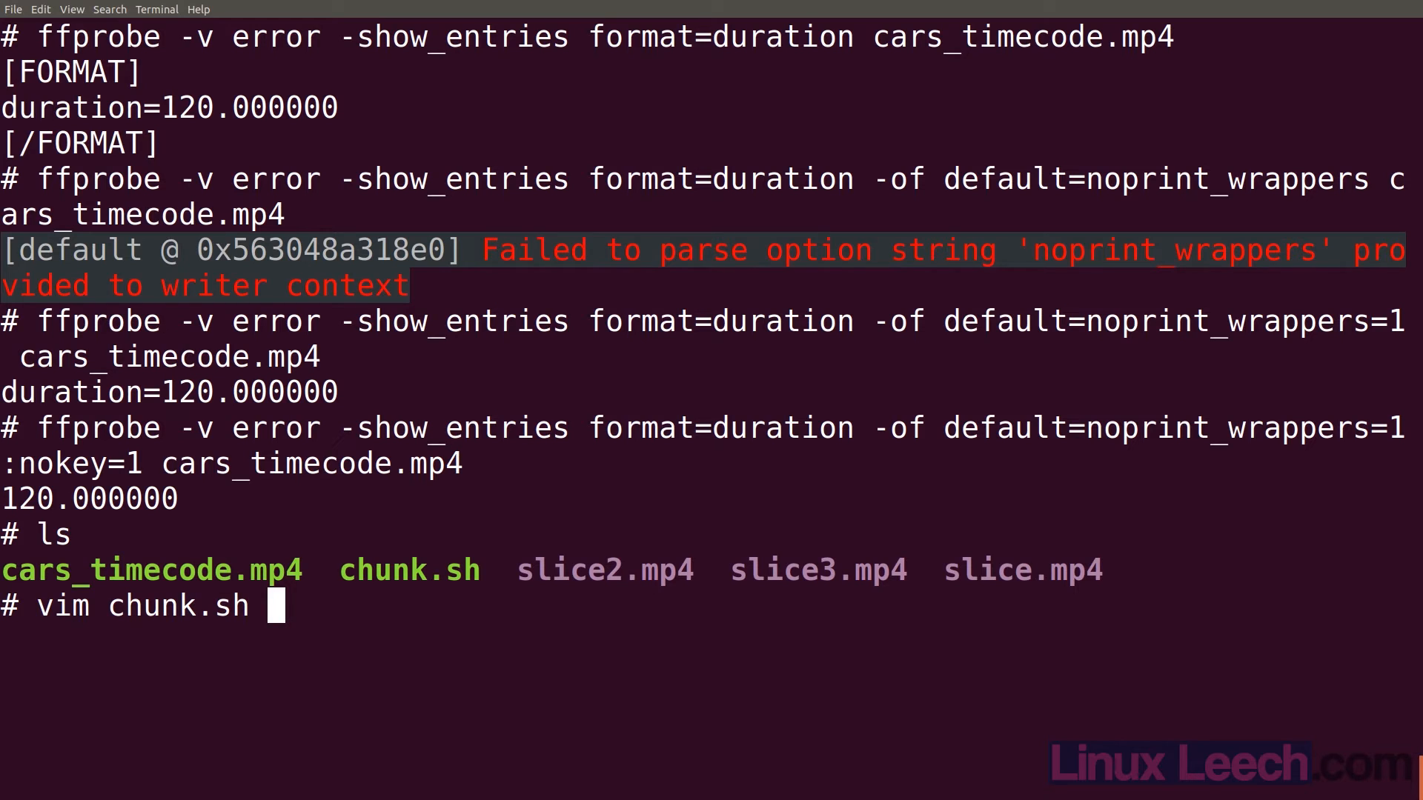
pyautogui.press('Return')
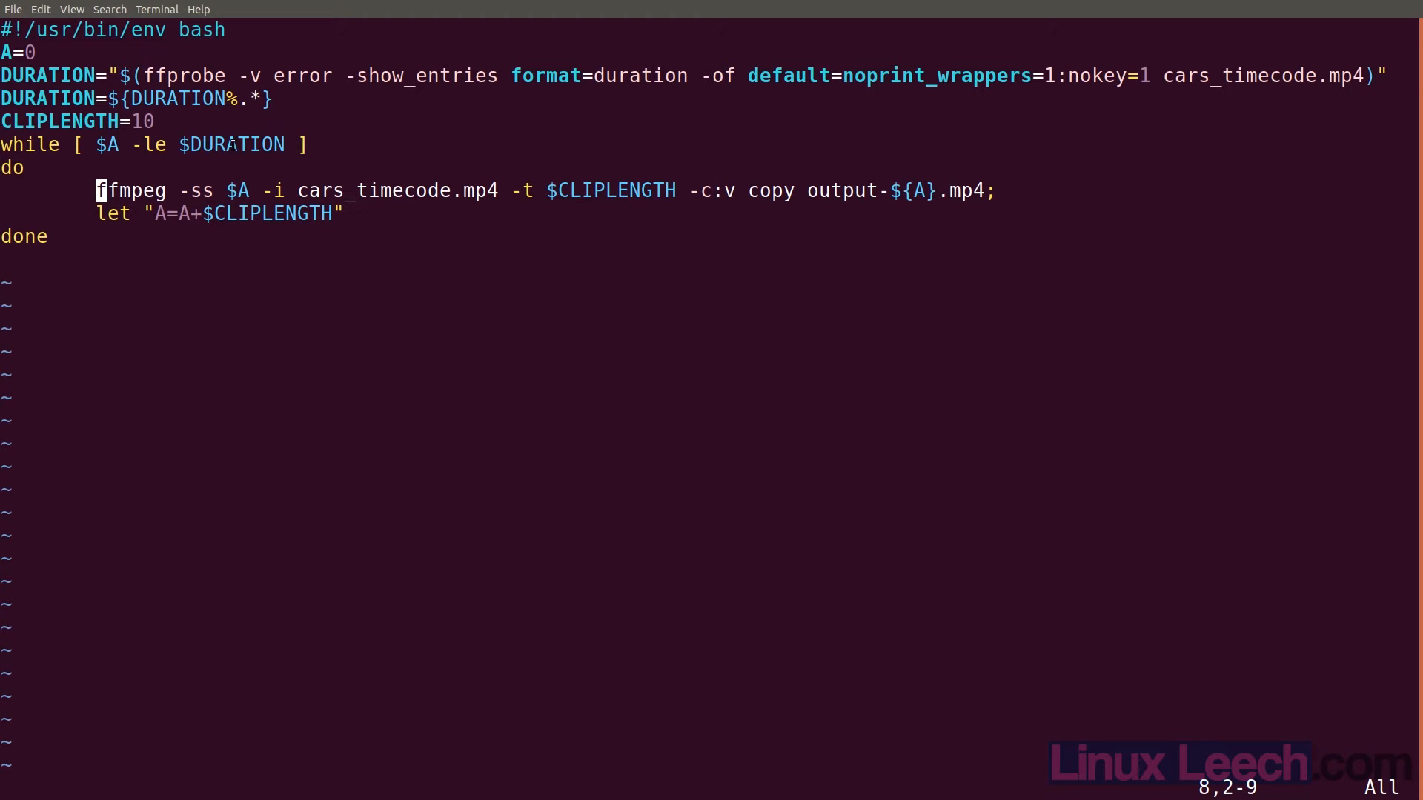
pyautogui.moveTo(693, 193)
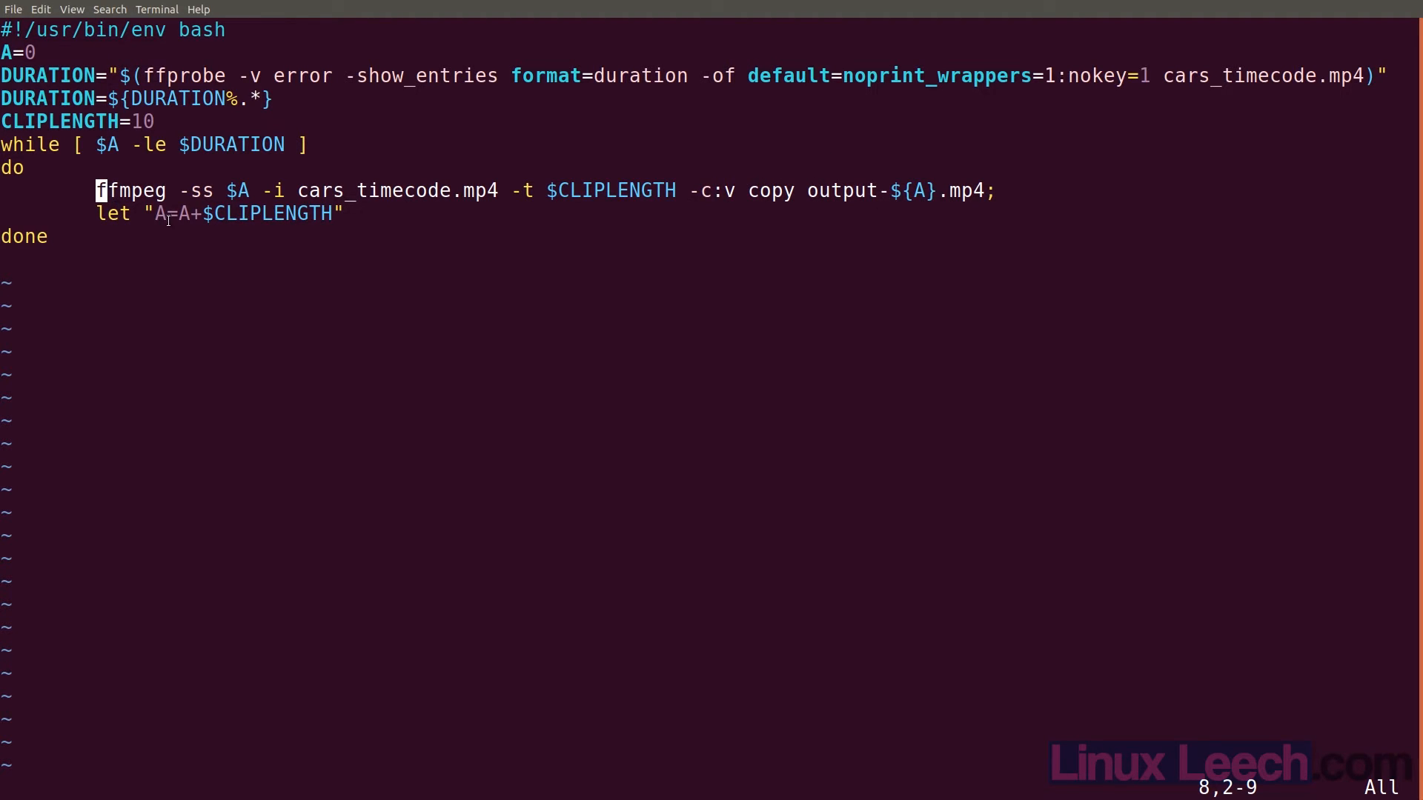
pyautogui.moveTo(183, 215)
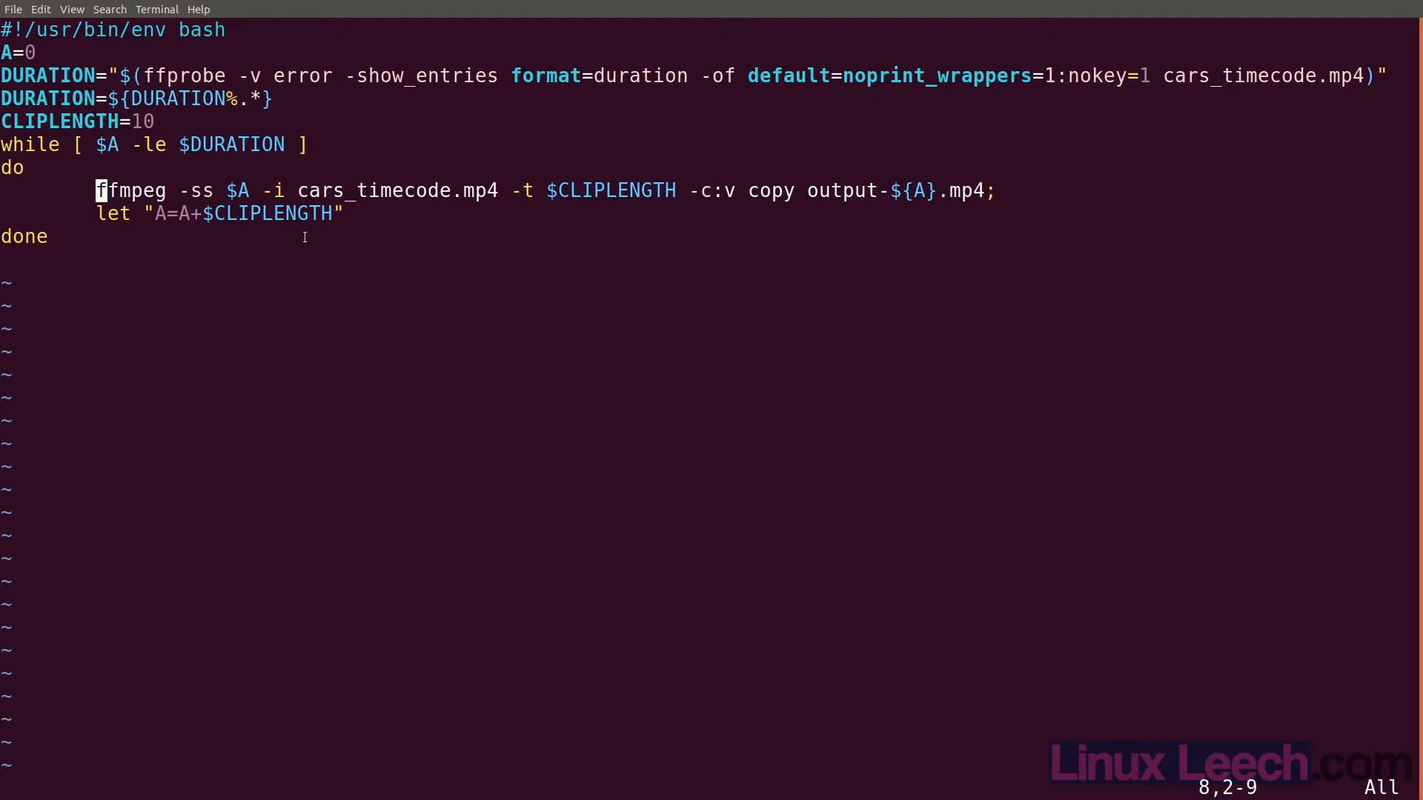
pyautogui.moveTo(815, 298)
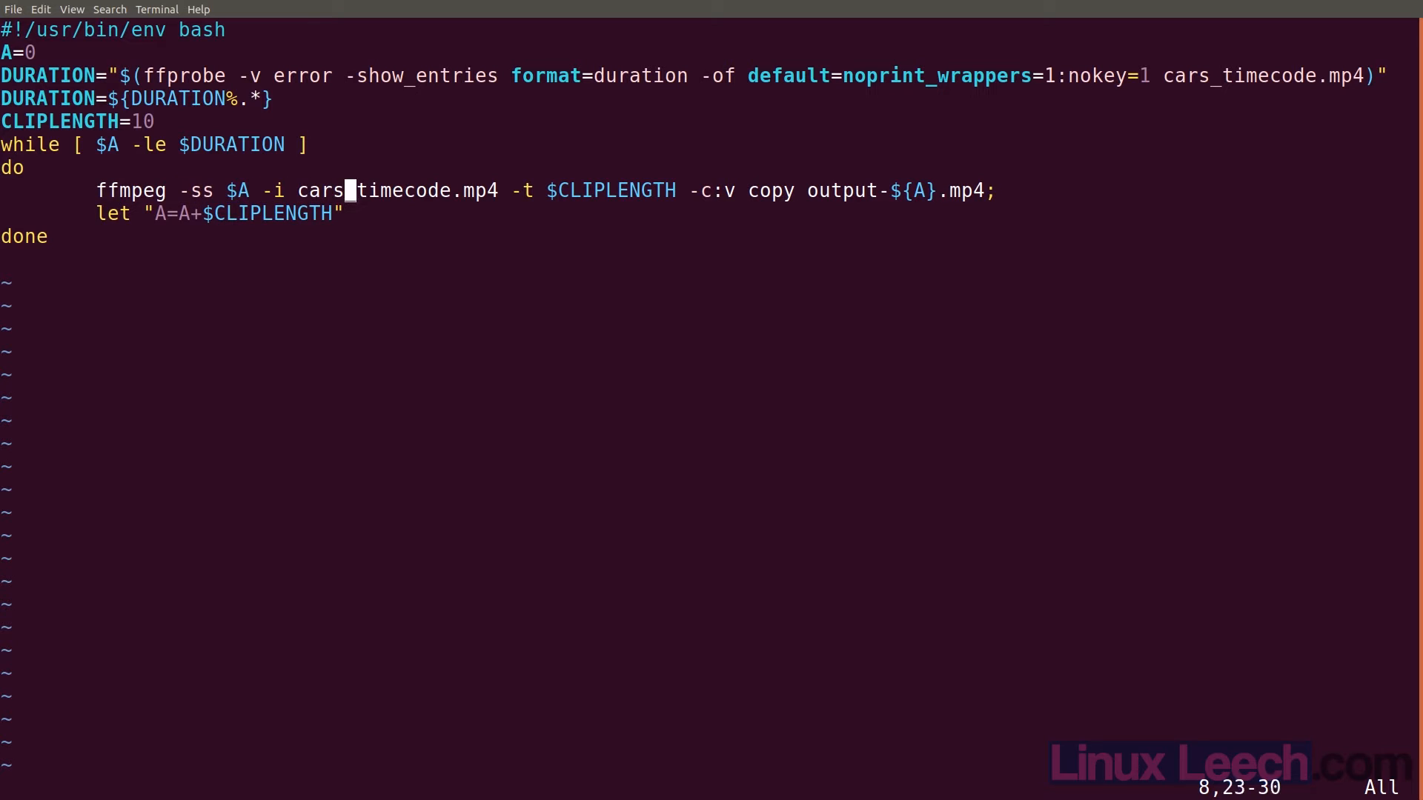
# - Replace the copy codec in the ffmpeg line with h264_nvenc -qp 15
pyautogui.click(753, 191)
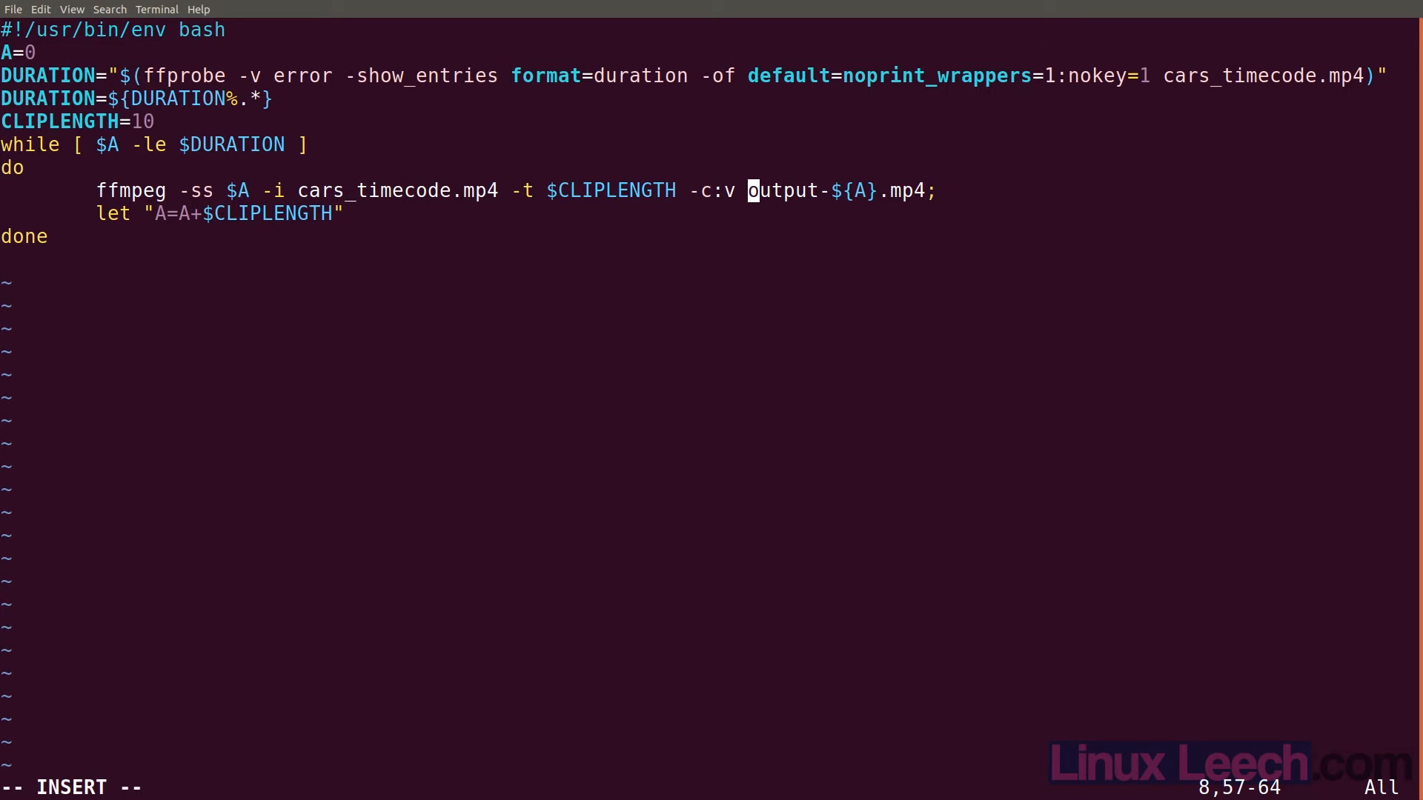
pyautogui.write('h')
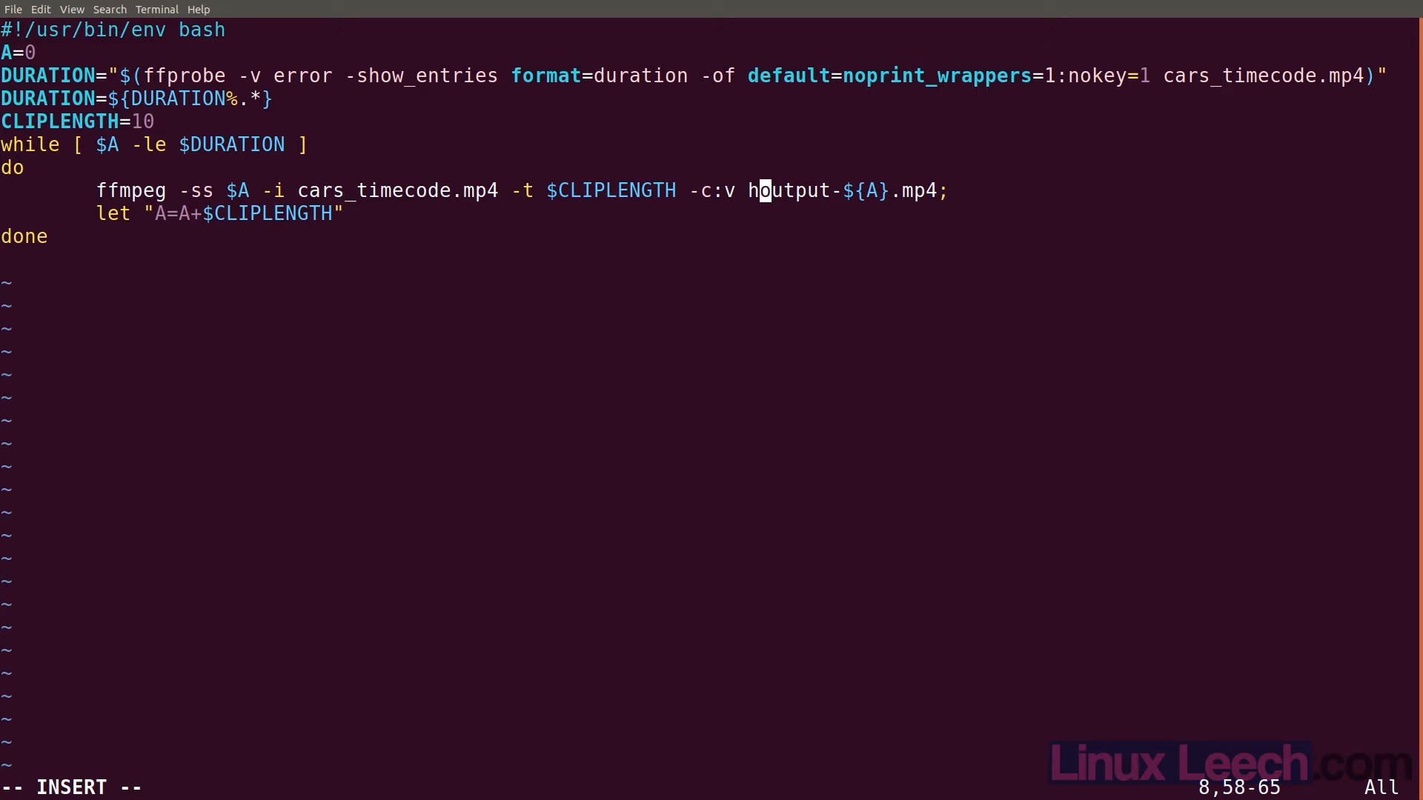
pyautogui.write('264_n')
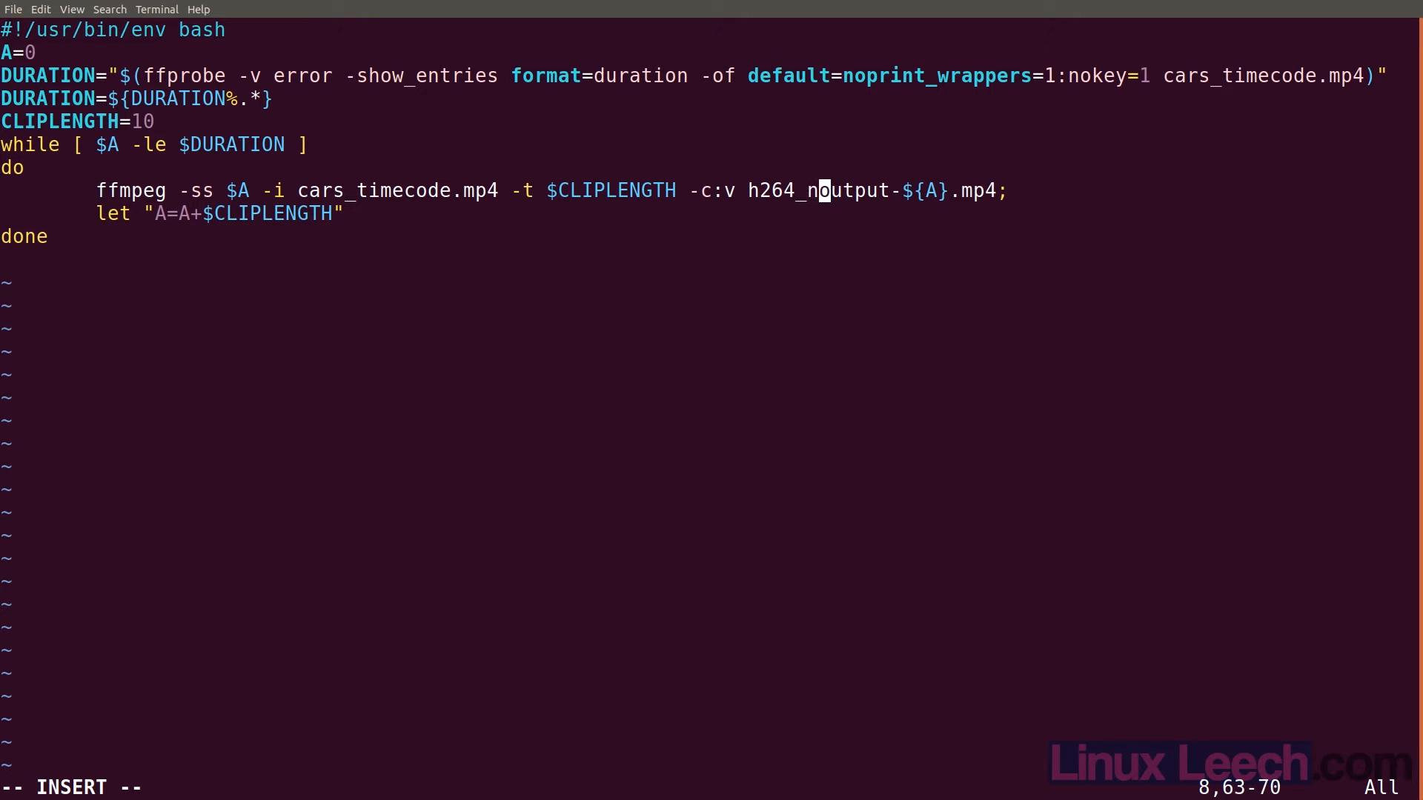
pyautogui.write('venc -qp')
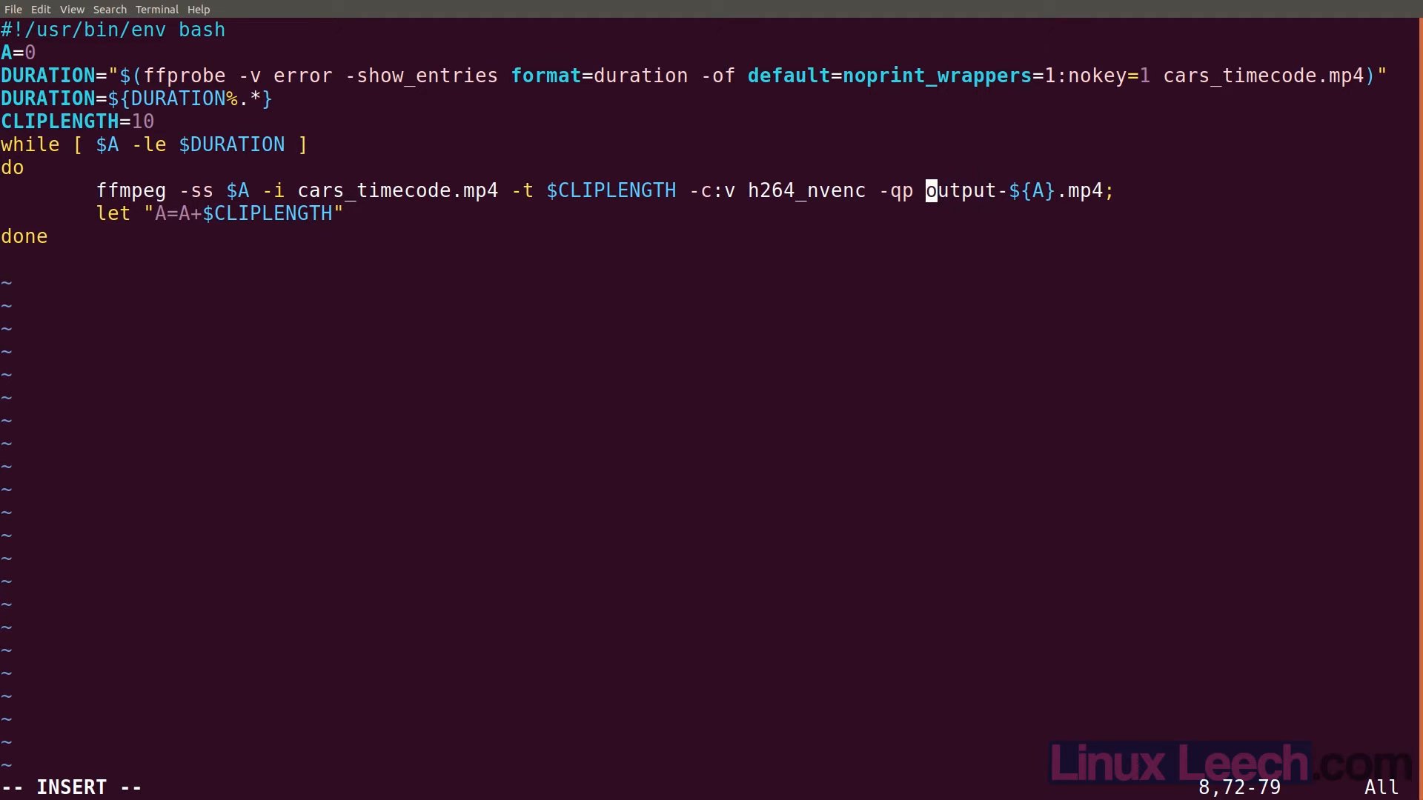
pyautogui.write('15')
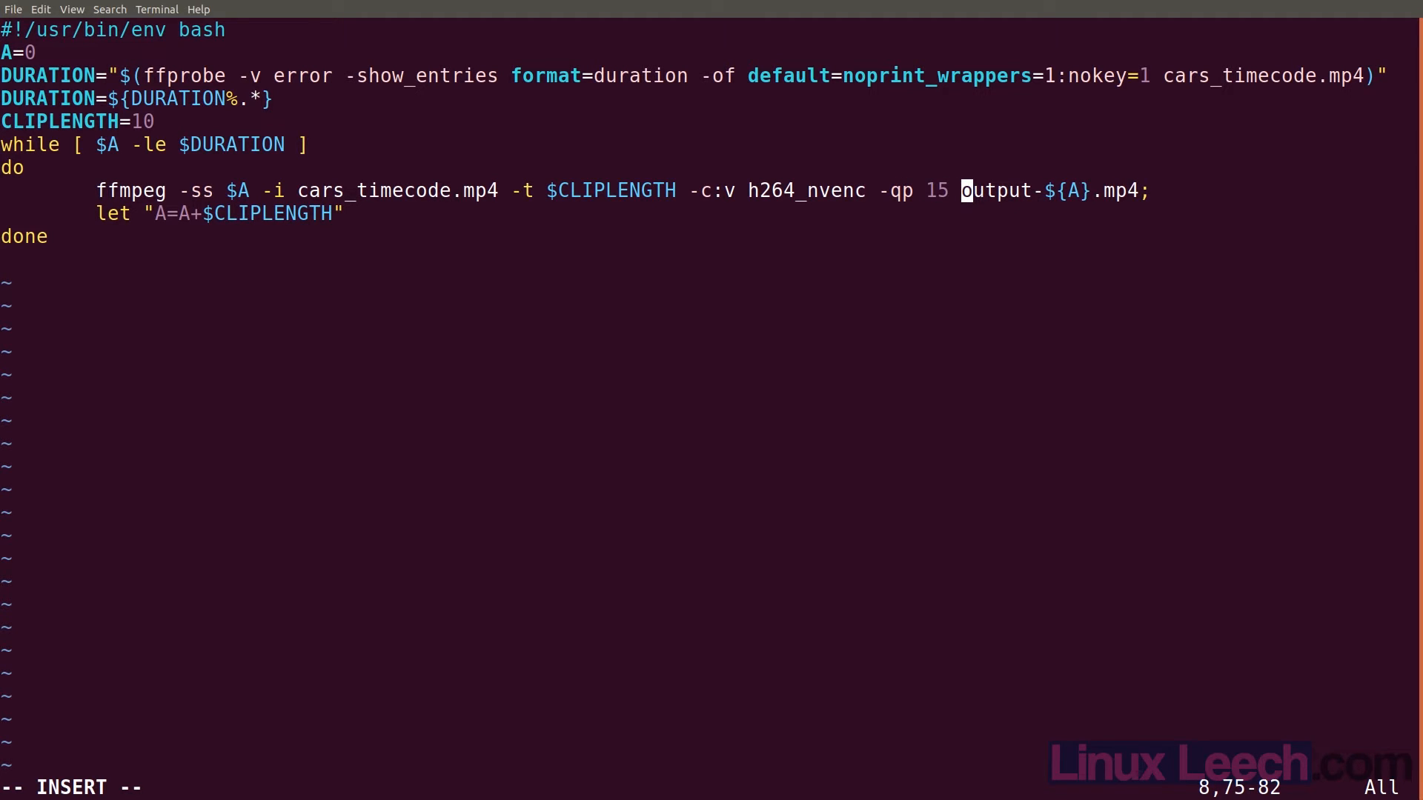
pyautogui.press('Escape')
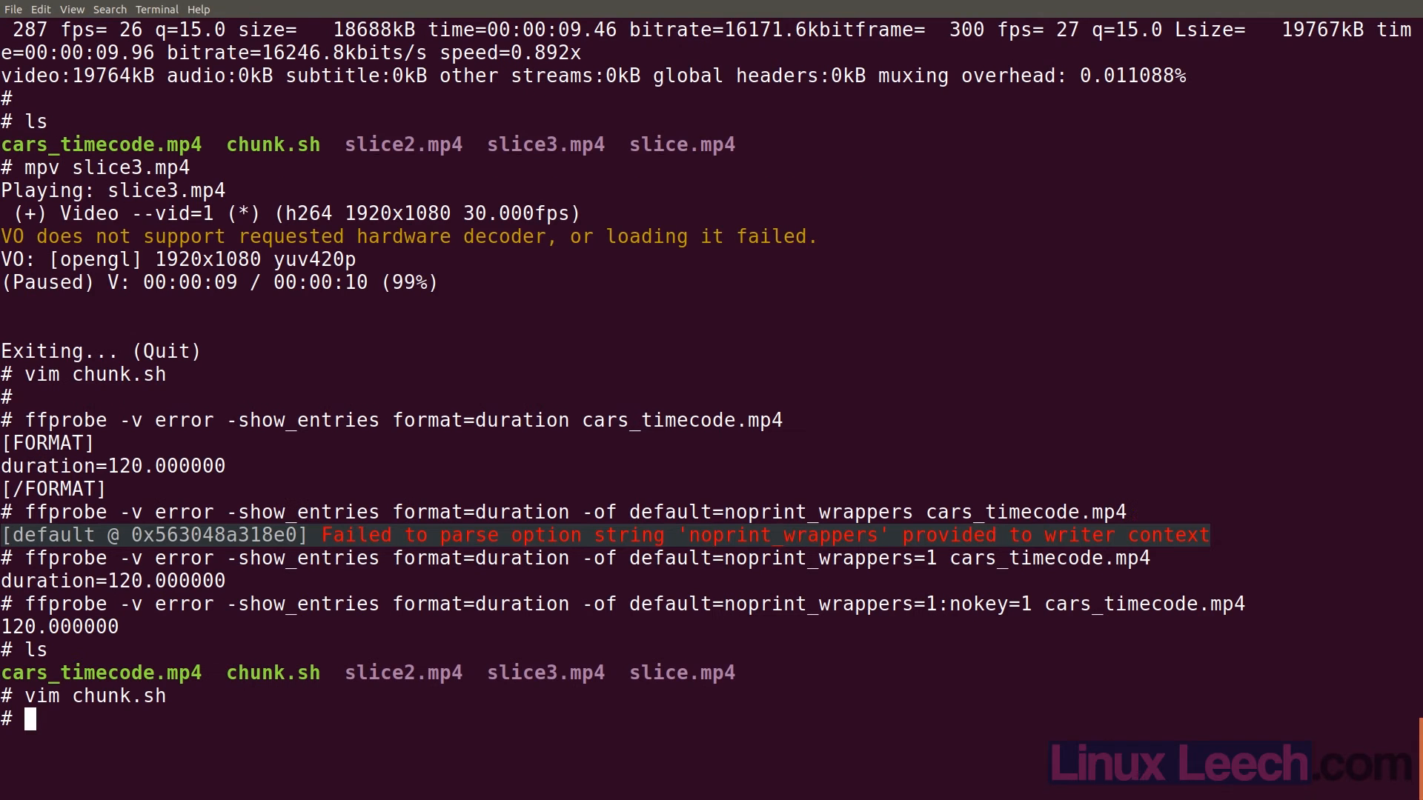
# - Run ./chunk.sh and list the generated output files
pyautogui.write('./chunk.sh')
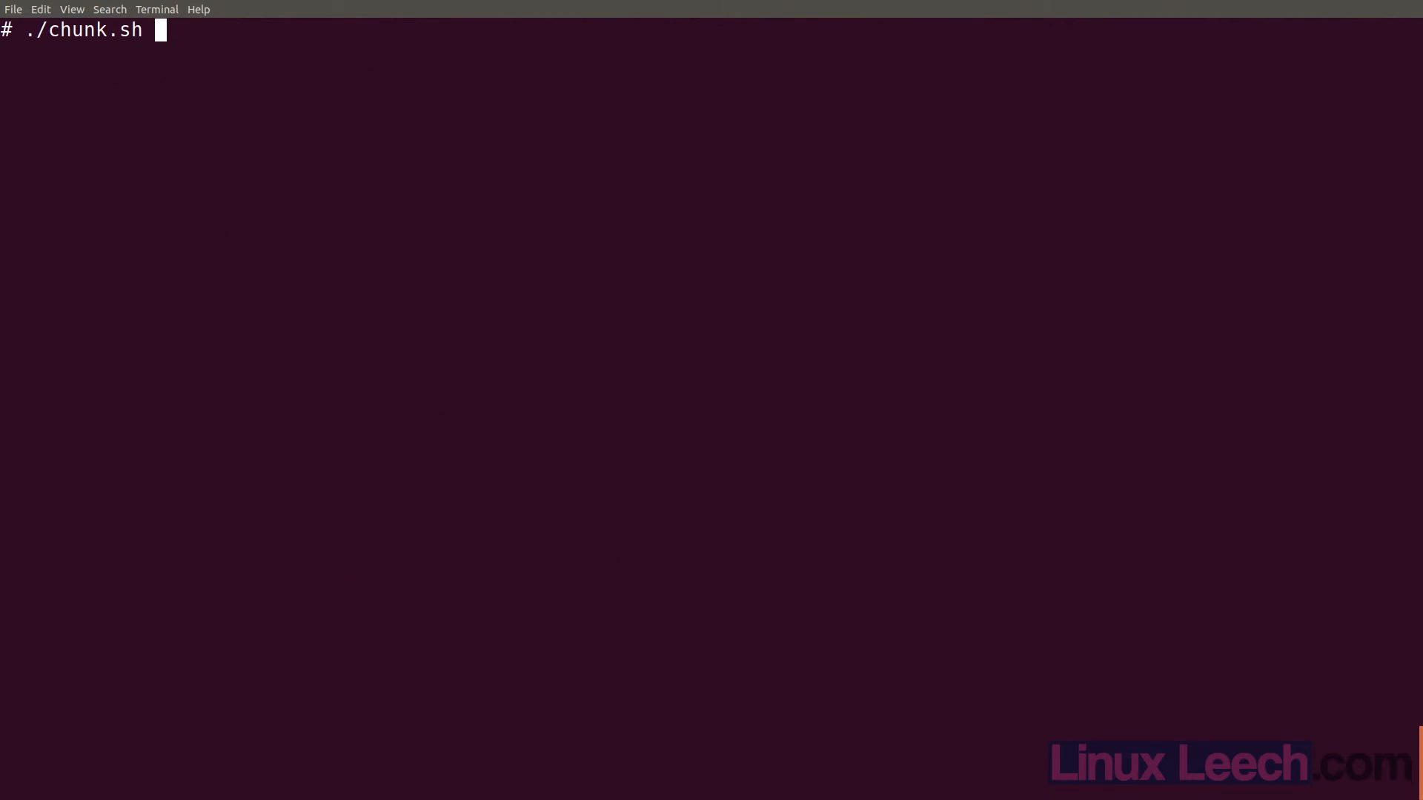
pyautogui.press('Return')
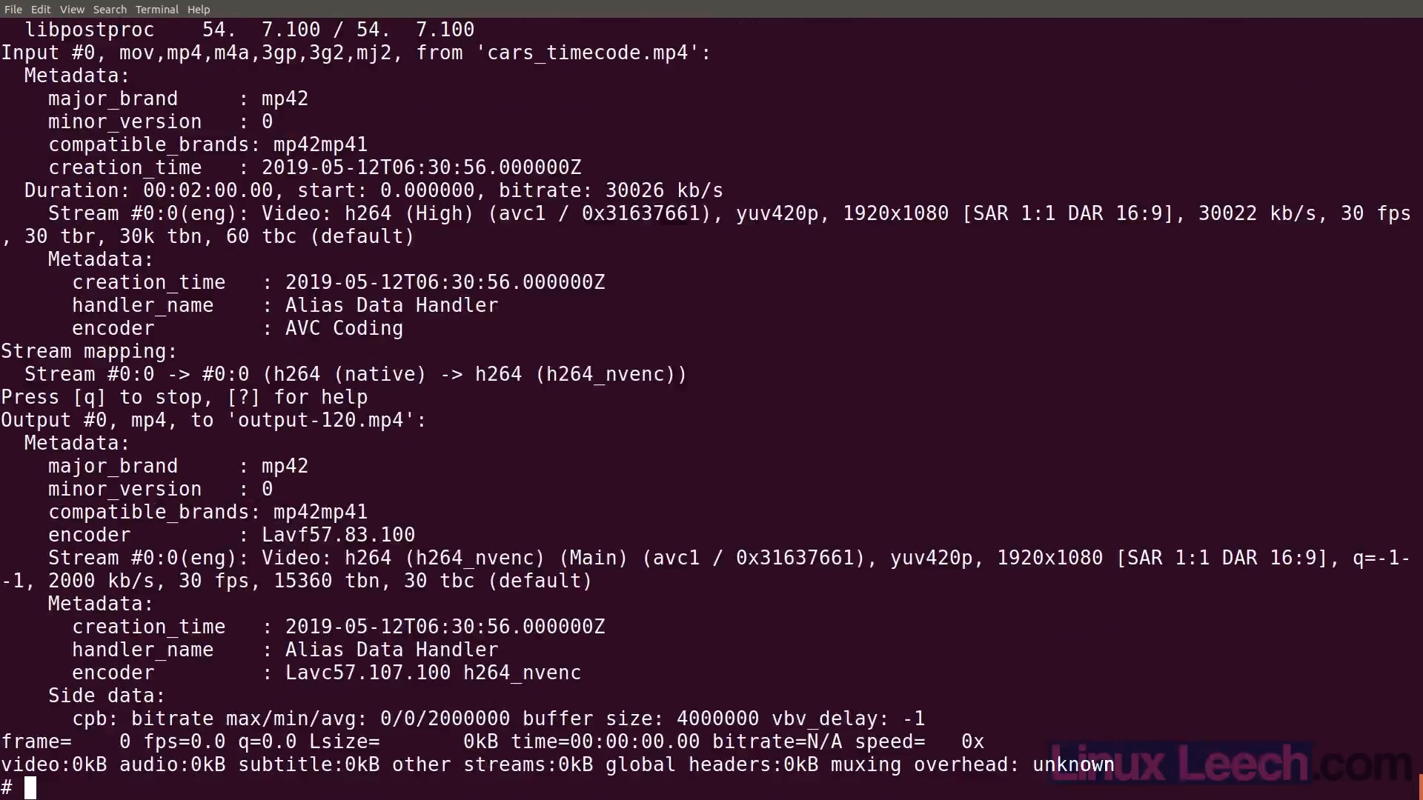
pyautogui.write('ls')
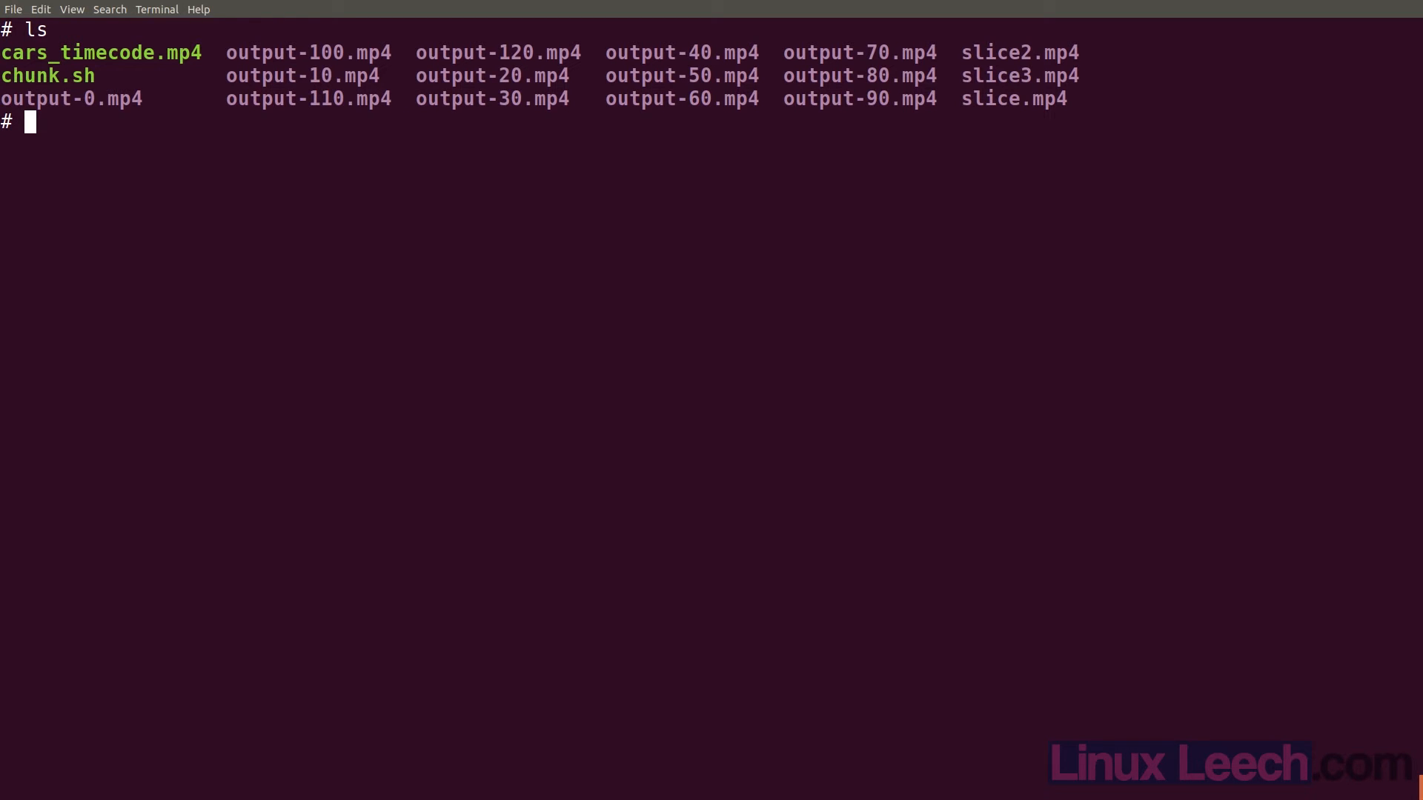
# - Enter the mpv output-60.mp4 playback command
pyautogui.write('mpv')
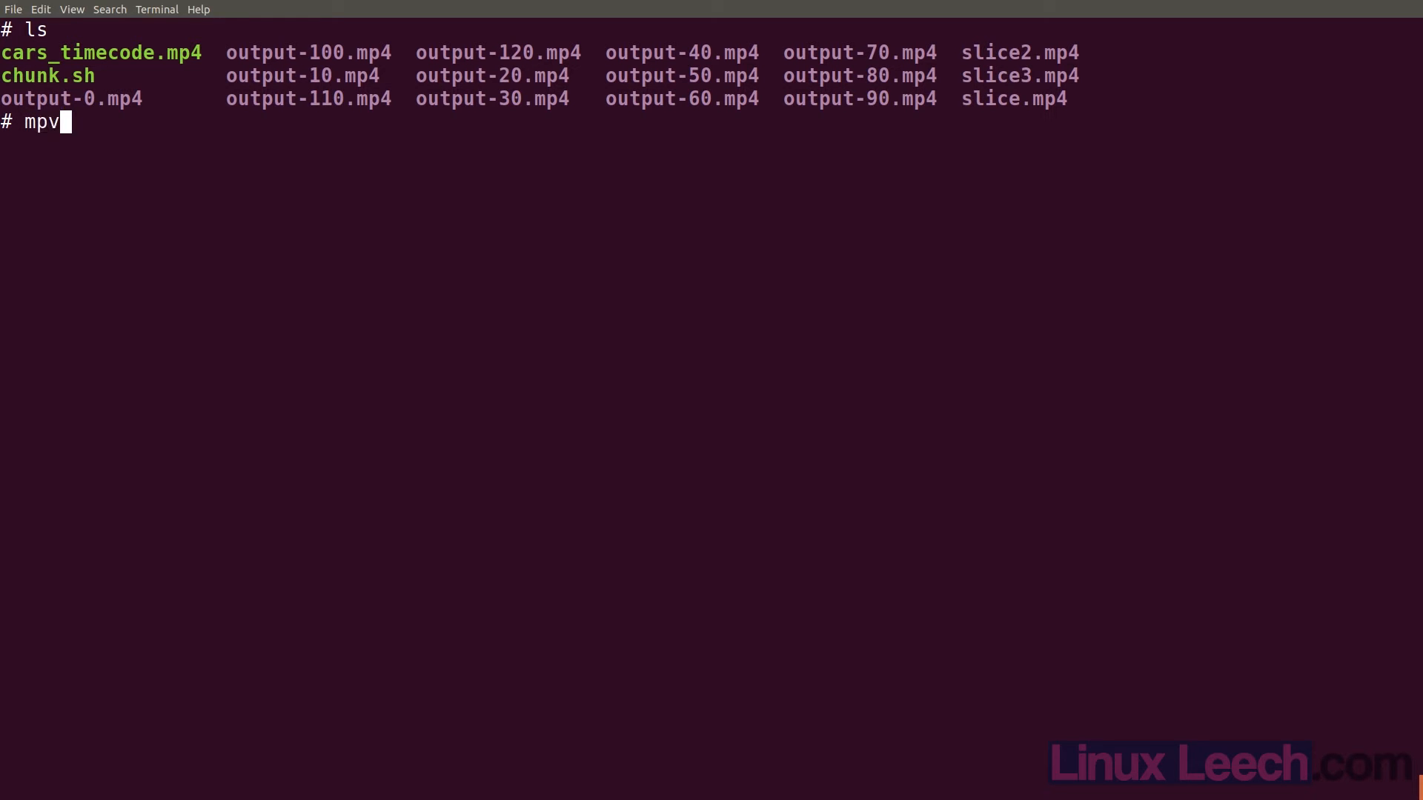
pyautogui.write('output-')
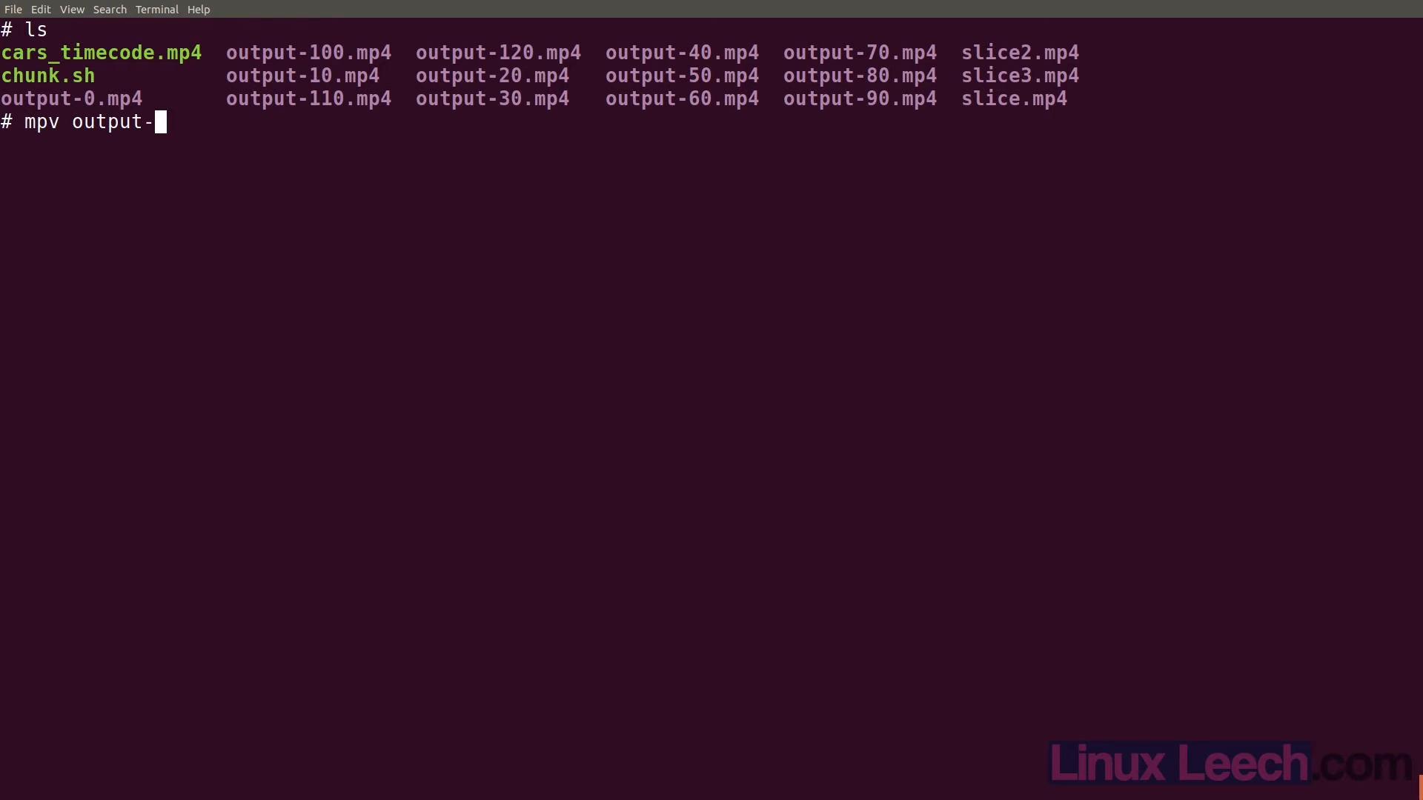
pyautogui.write('60.mp4')
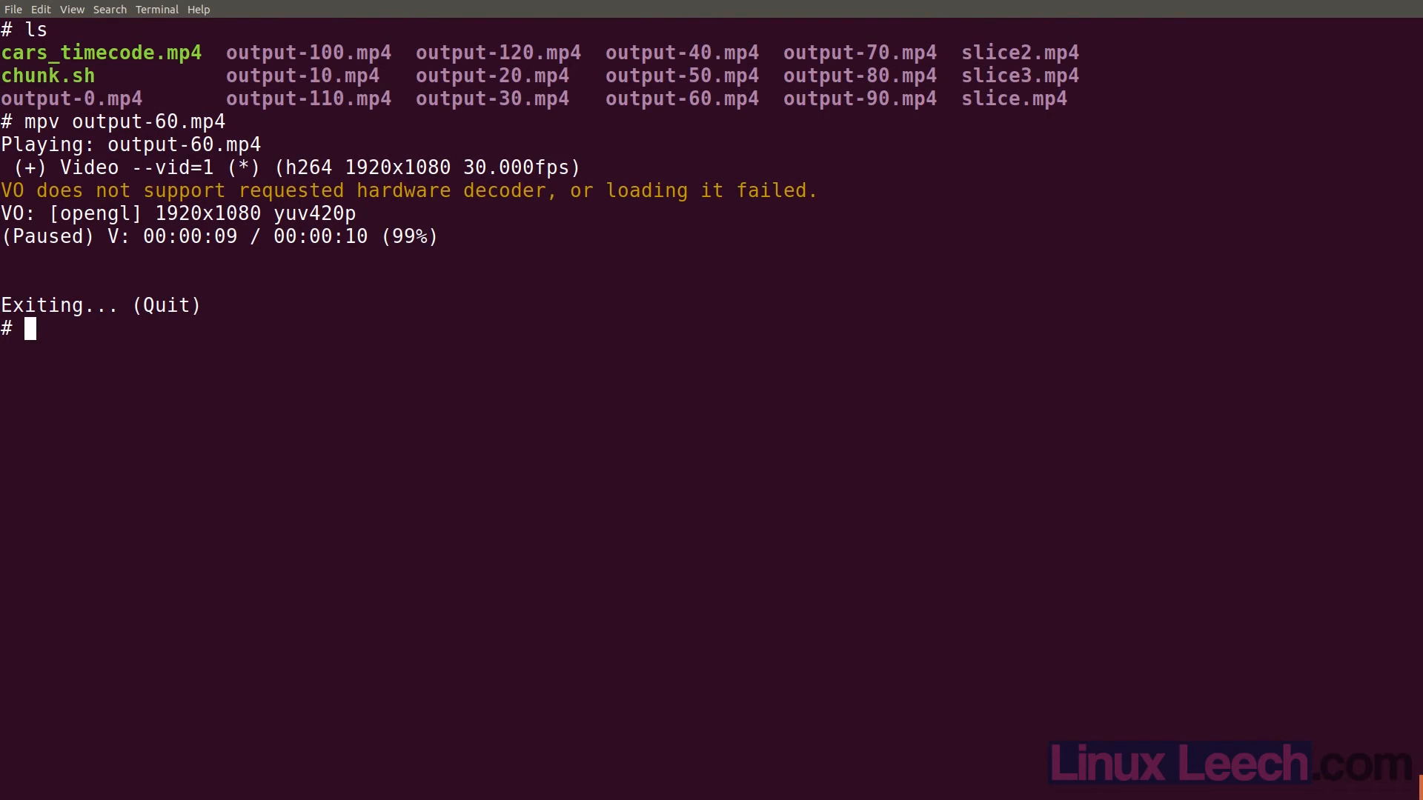
# - Play output-120.mp4 and output-110.mp4 in mpv, then select the output-120.mp4 name
pyautogui.write('mpv output-')
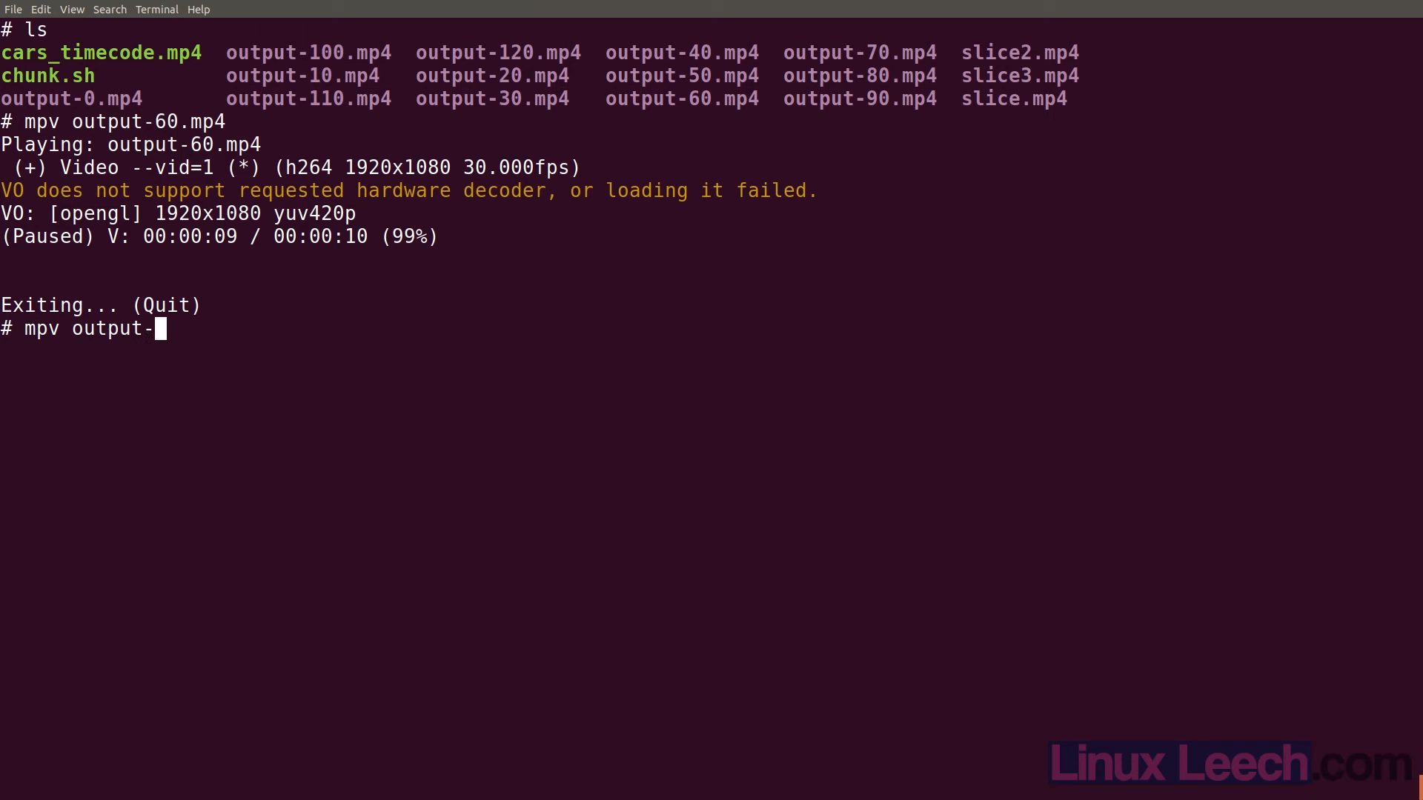
pyautogui.write('120.mp4')
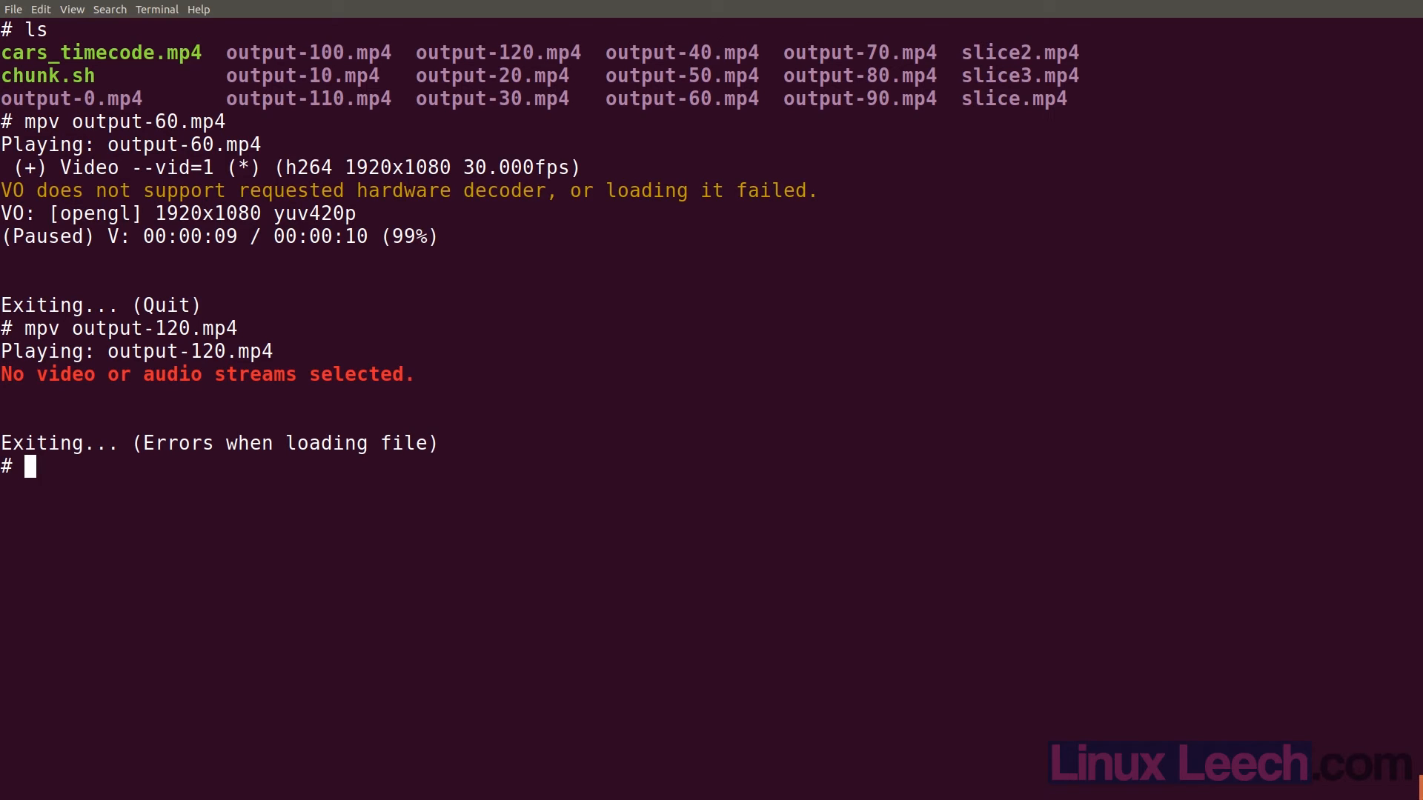
pyautogui.write('mpv output-')
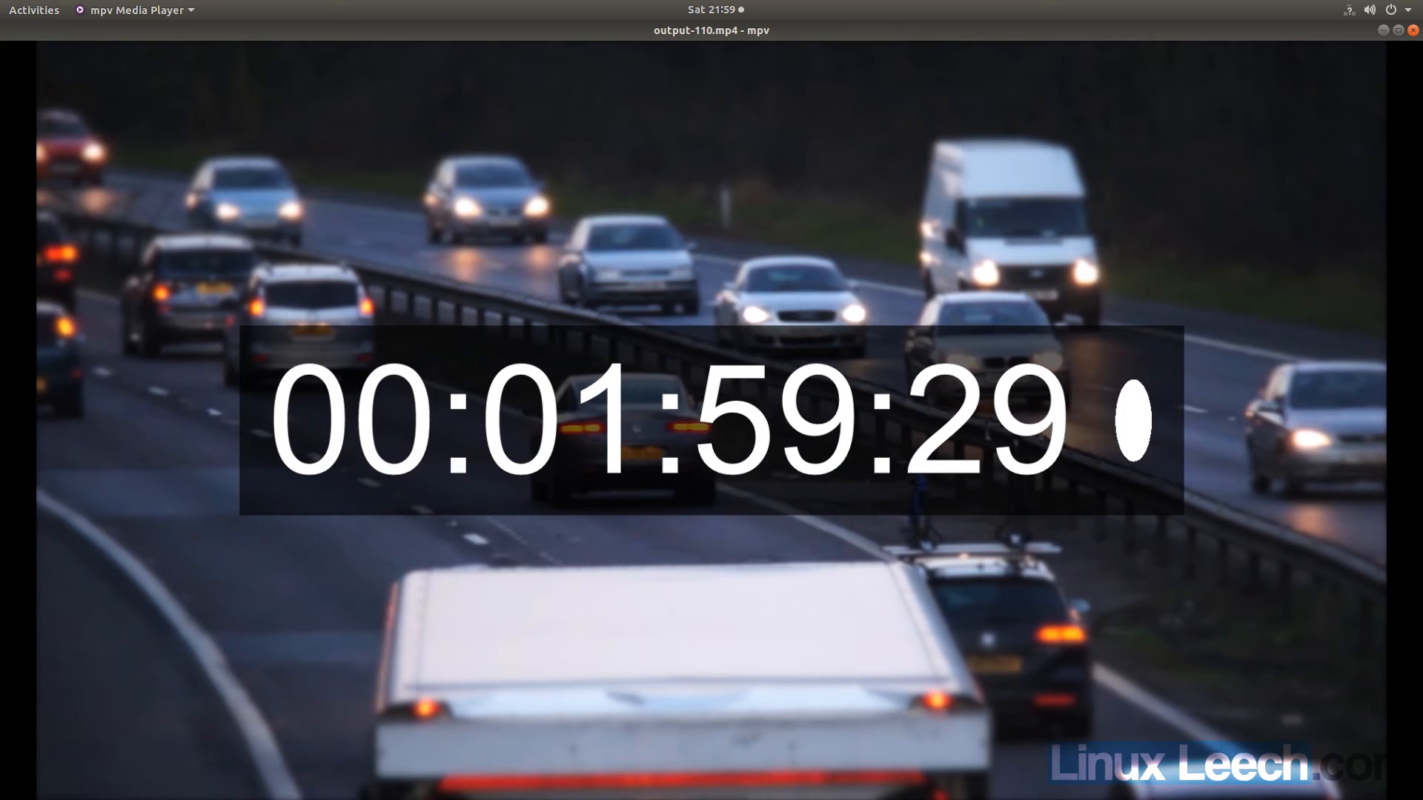
pyautogui.moveTo(414, 301)
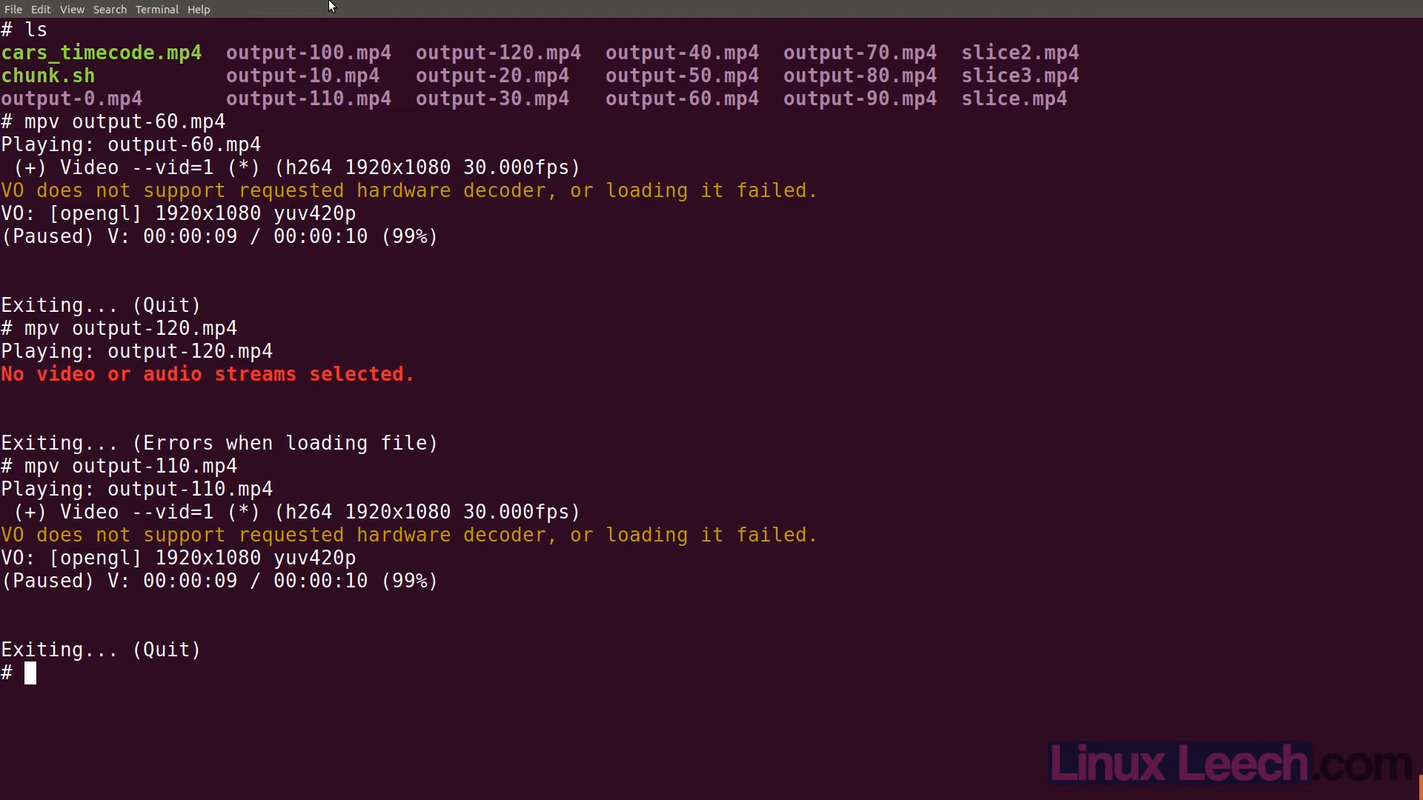
pyautogui.doubleClick(499, 52)
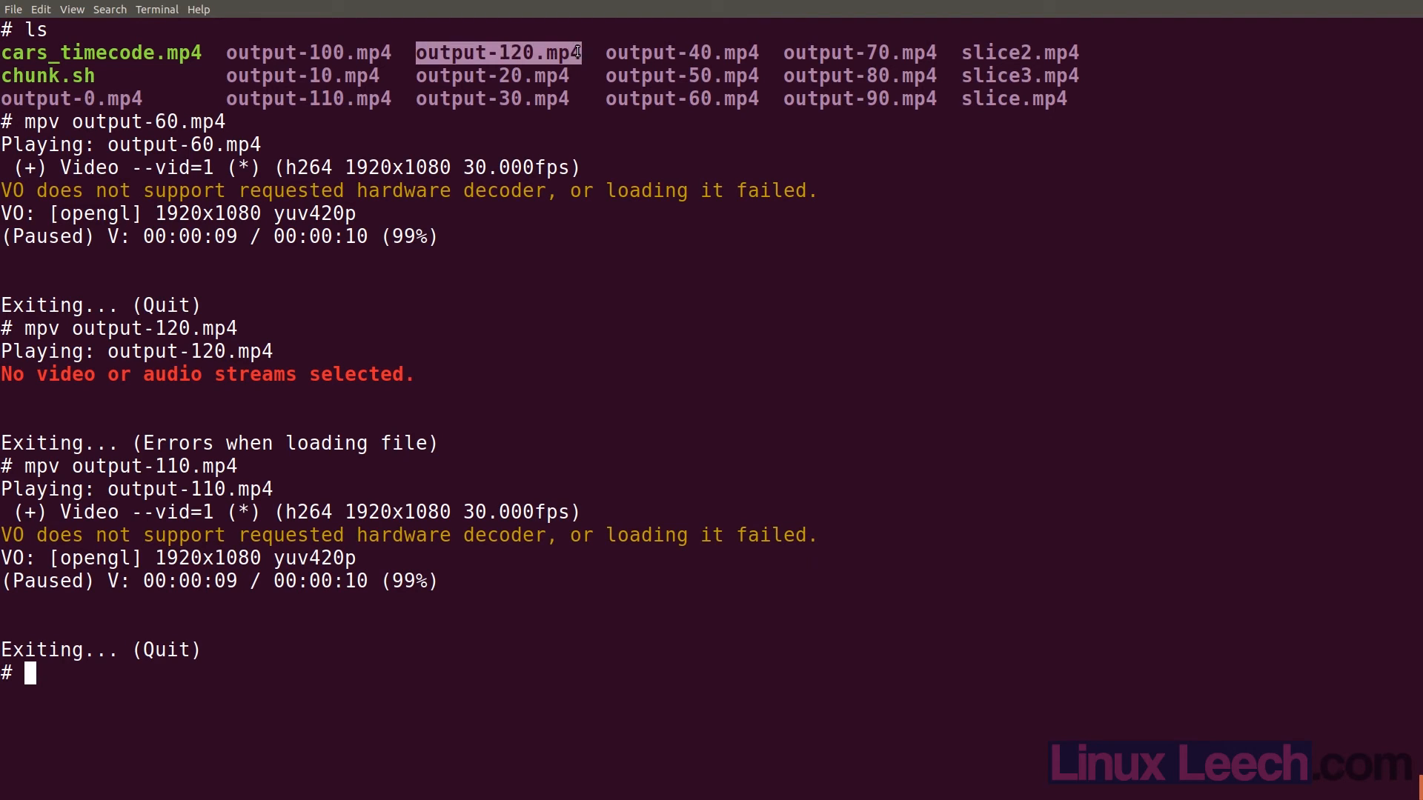
pyautogui.moveTo(520, 92)
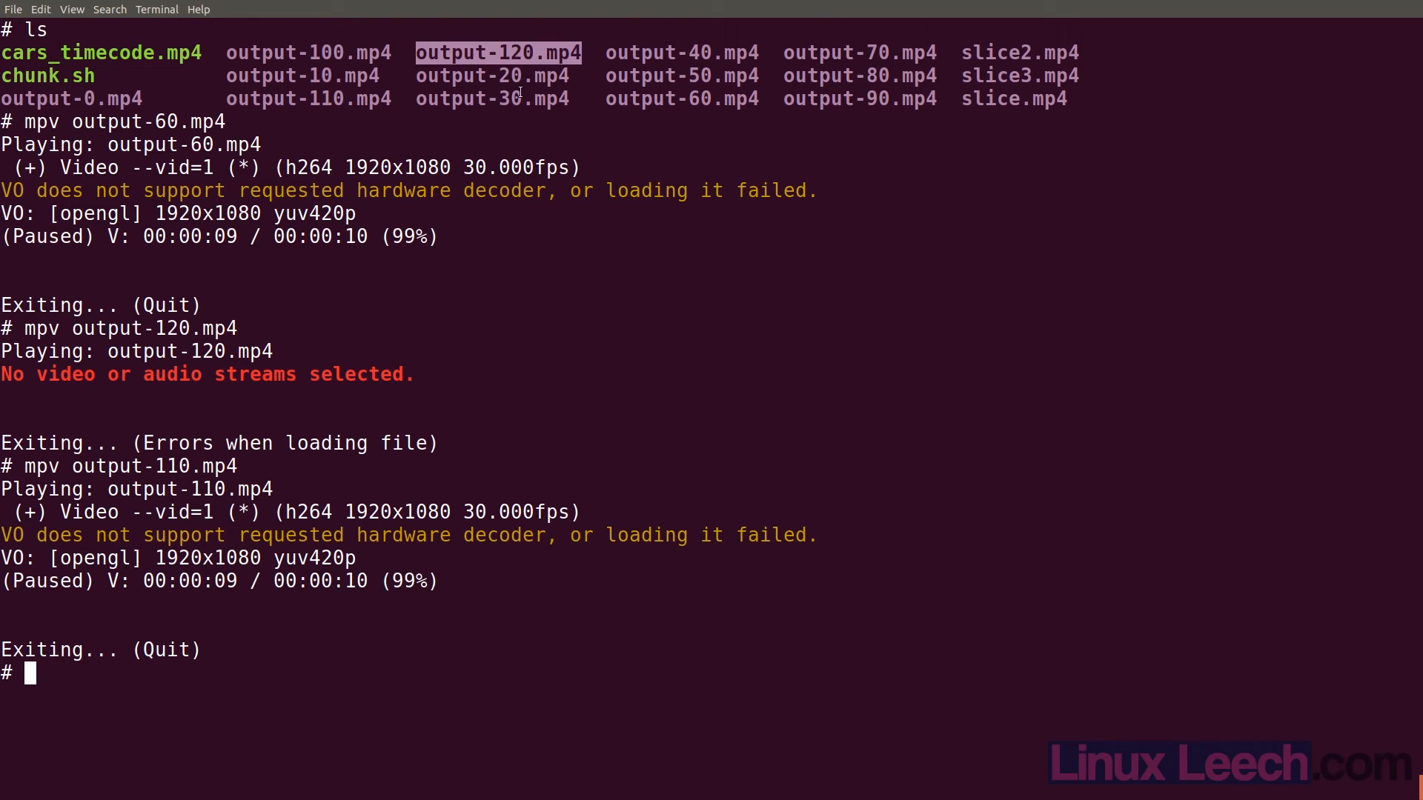
pyautogui.write('vim chunk.sh')
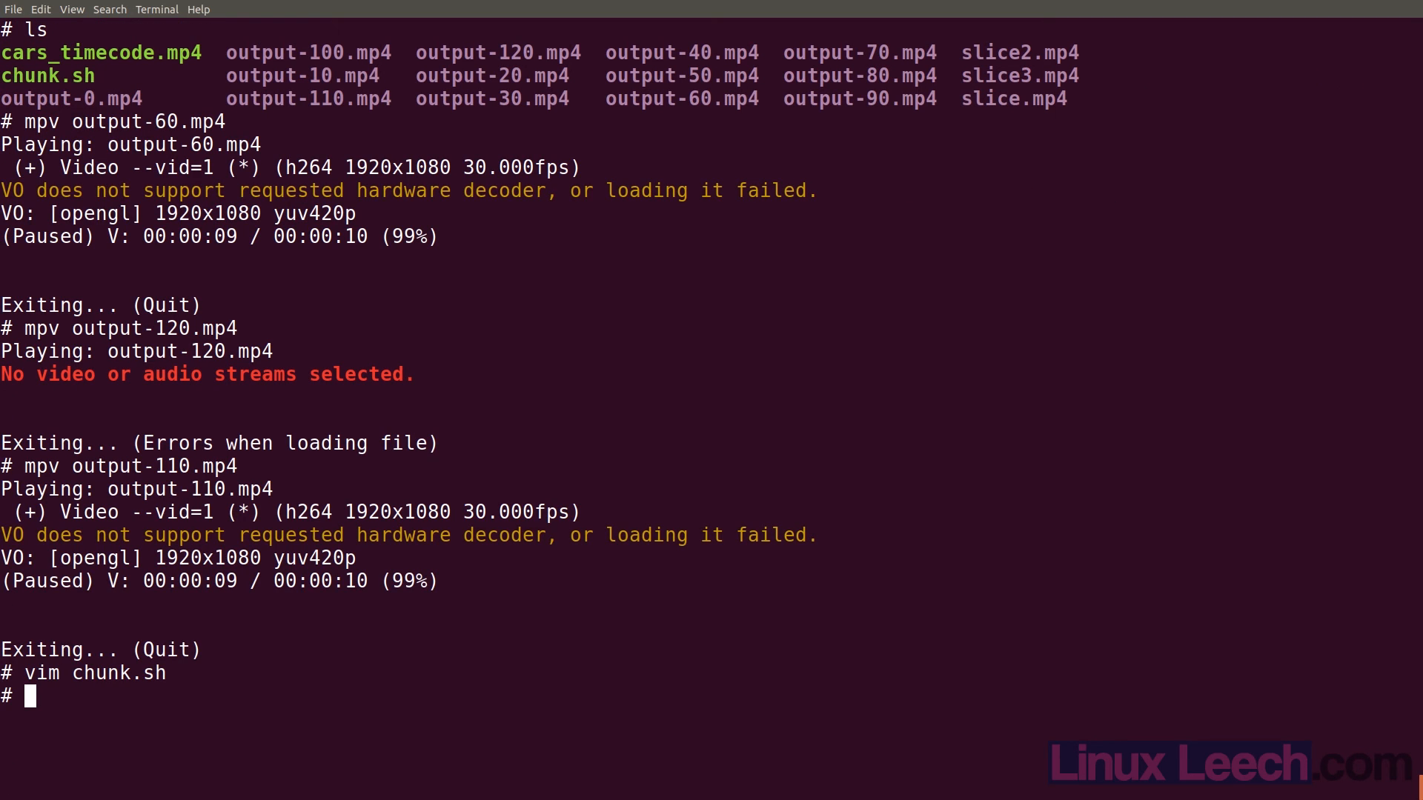
pyautogui.write('ls -la')
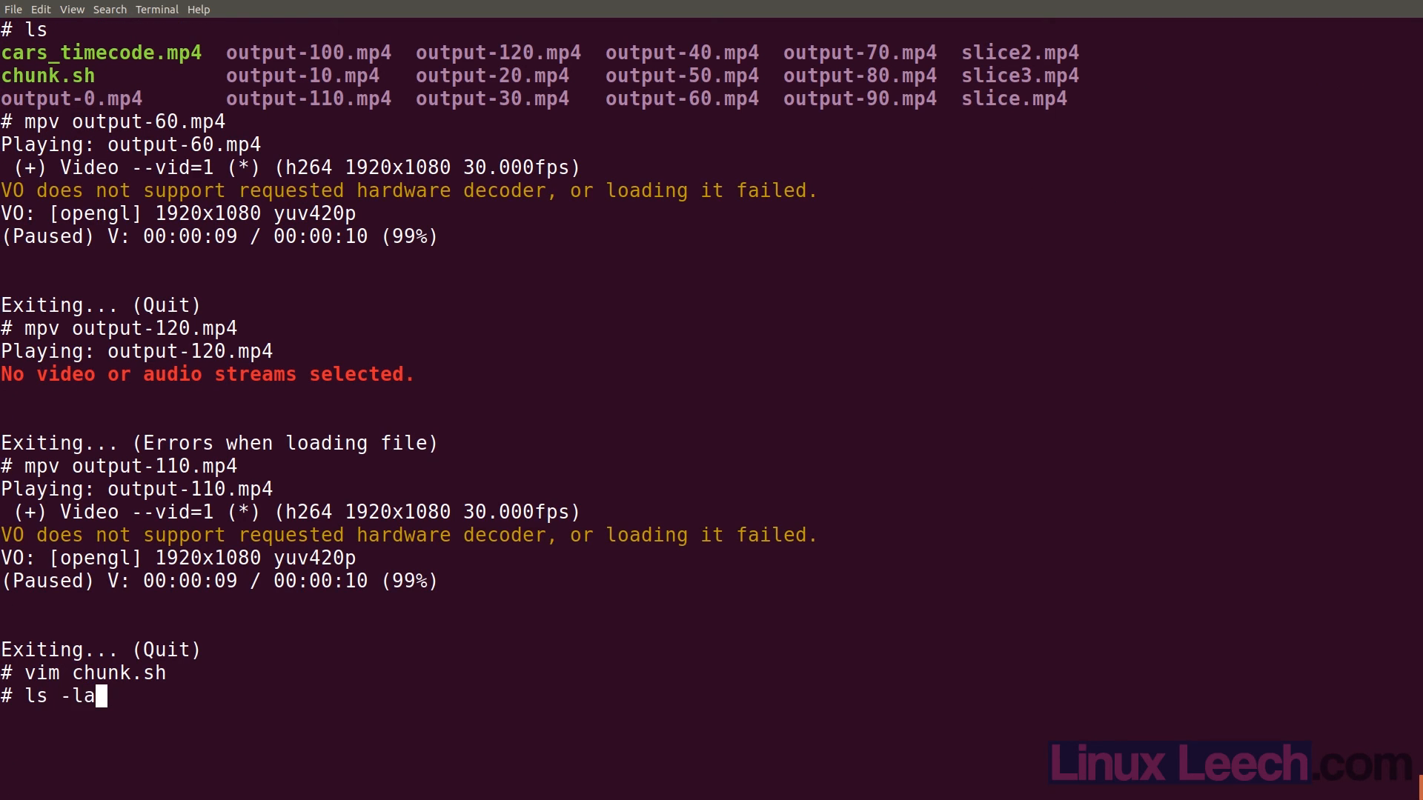